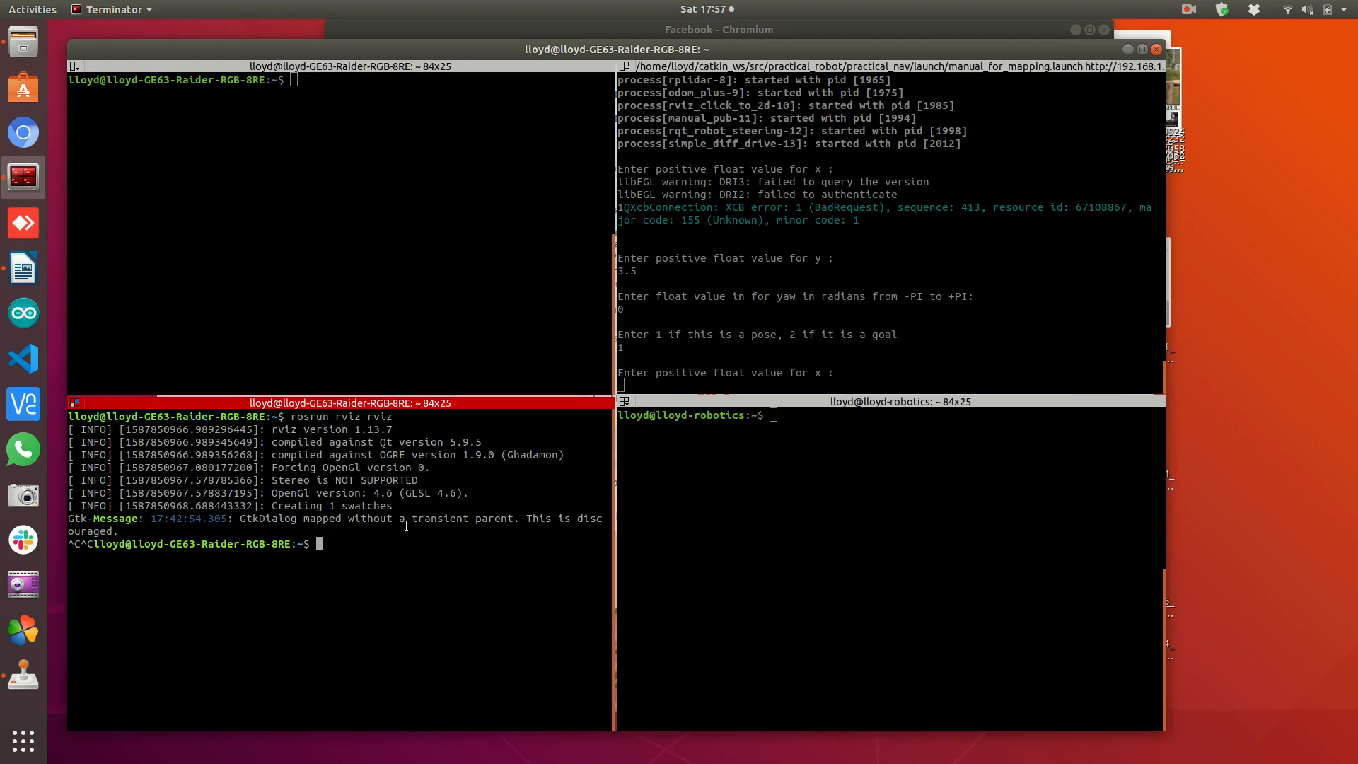
# Launch RViz from the terminal with rosrun rviz rviz, opening the blank grid-only scene
pyautogui.write('rosrun rviz rviz')
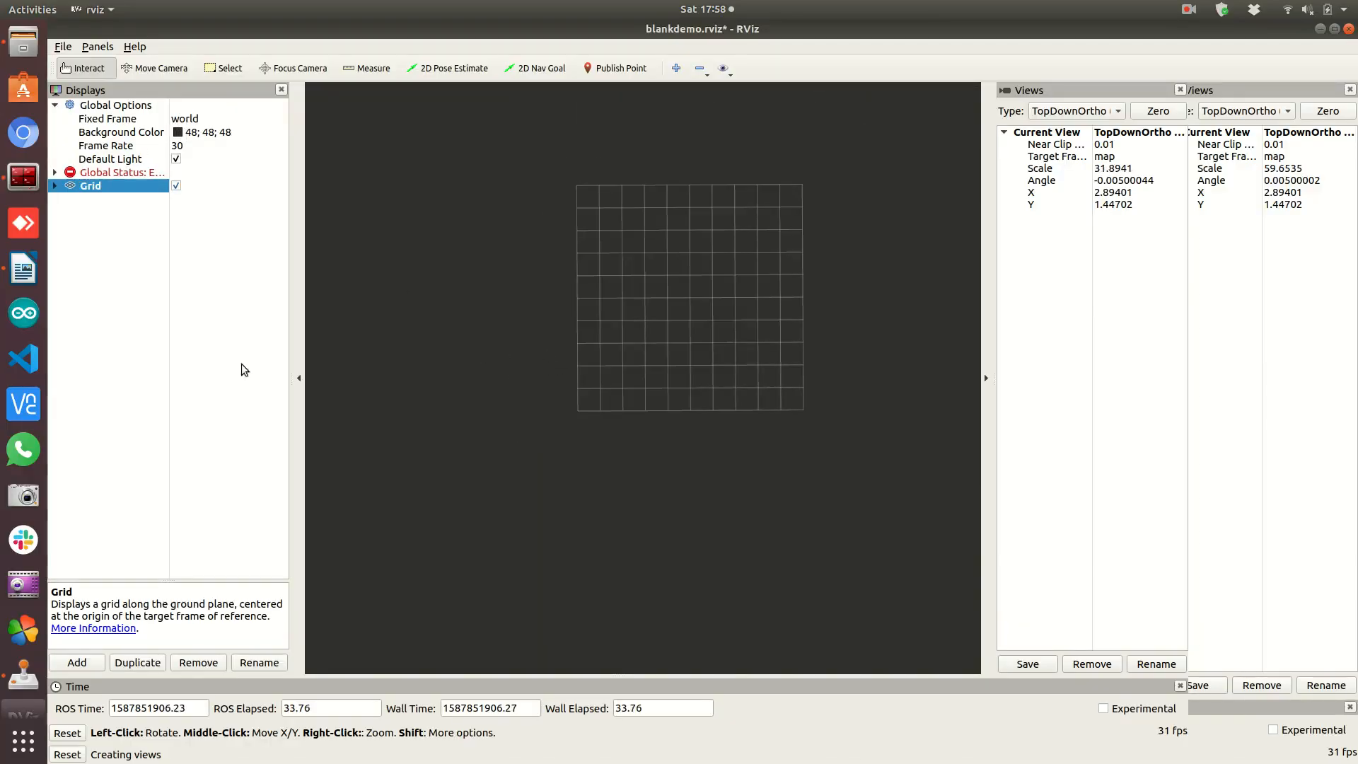
pyautogui.moveTo(211, 399)
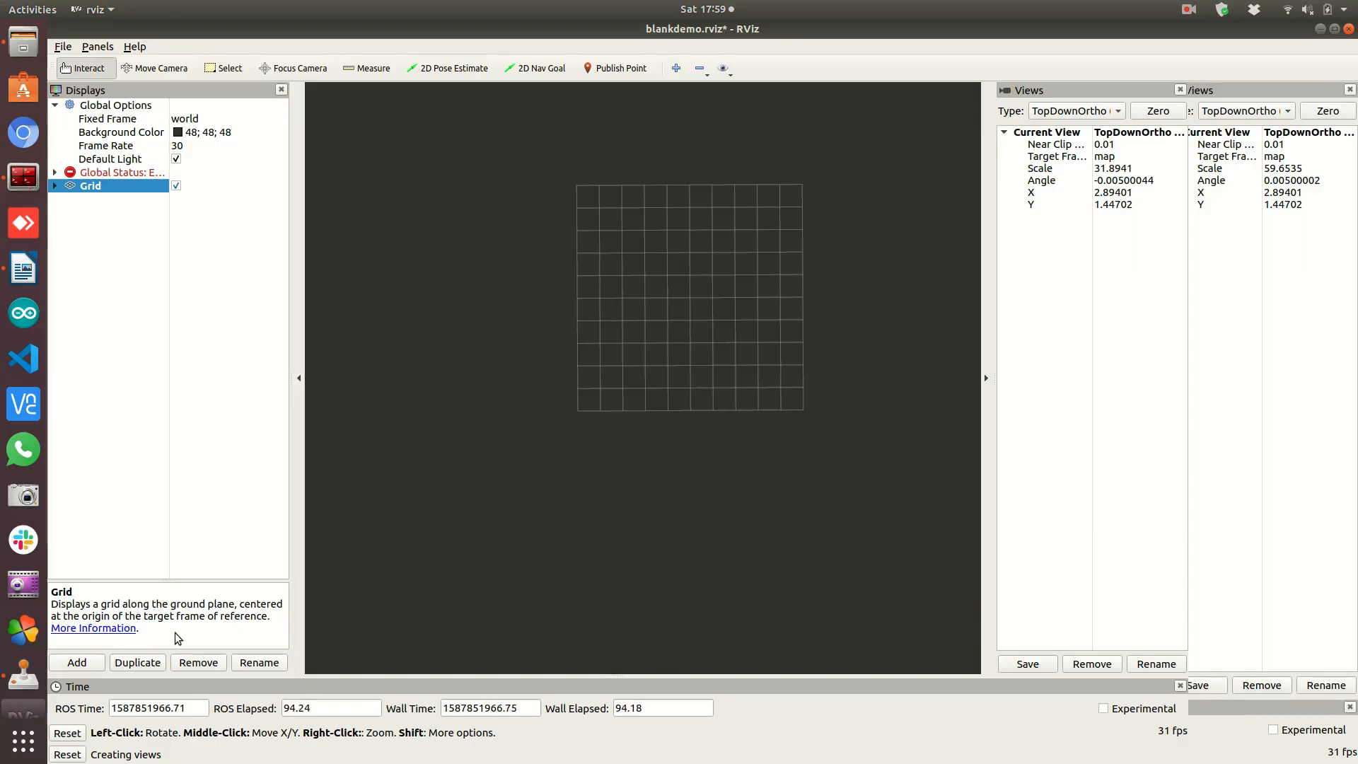
# Add a LaserScan display from the By display type list alongside the Grid
pyautogui.click(77, 662)
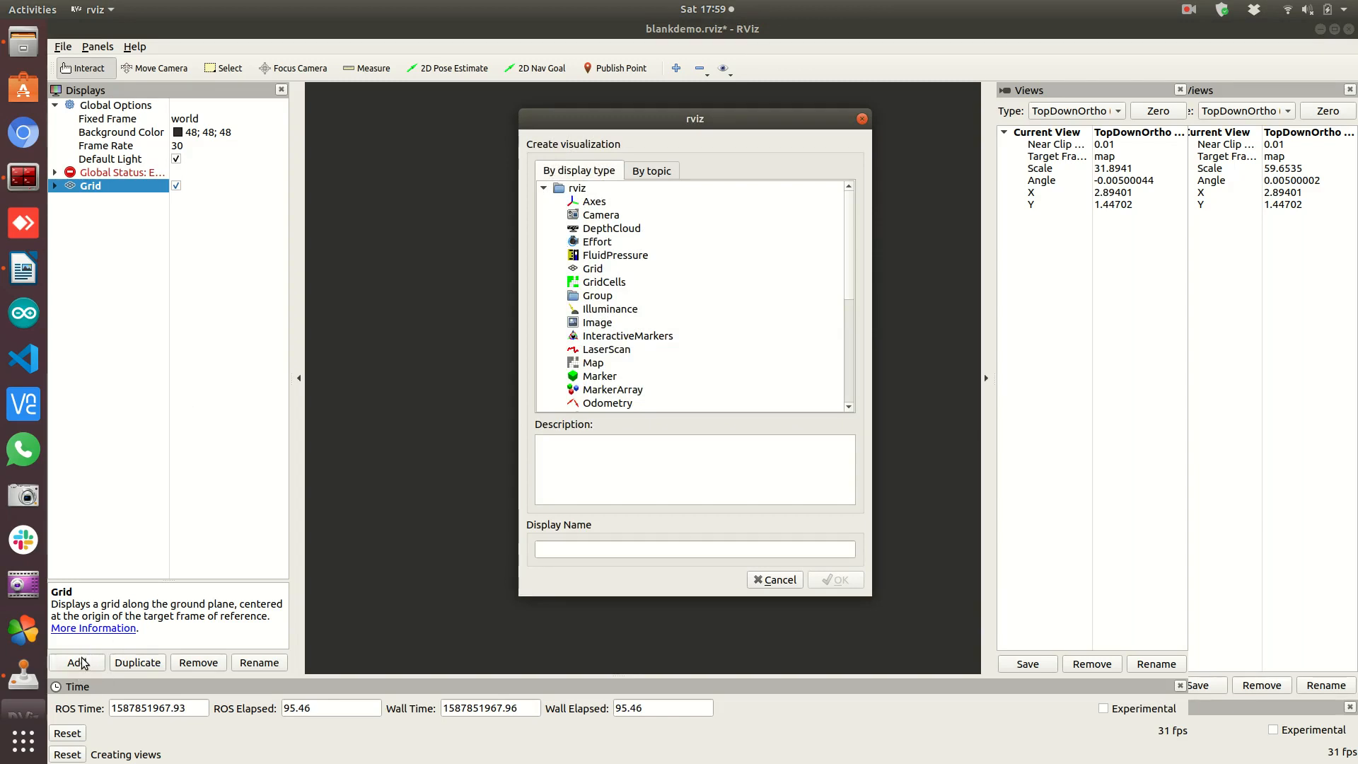
pyautogui.moveTo(605, 220)
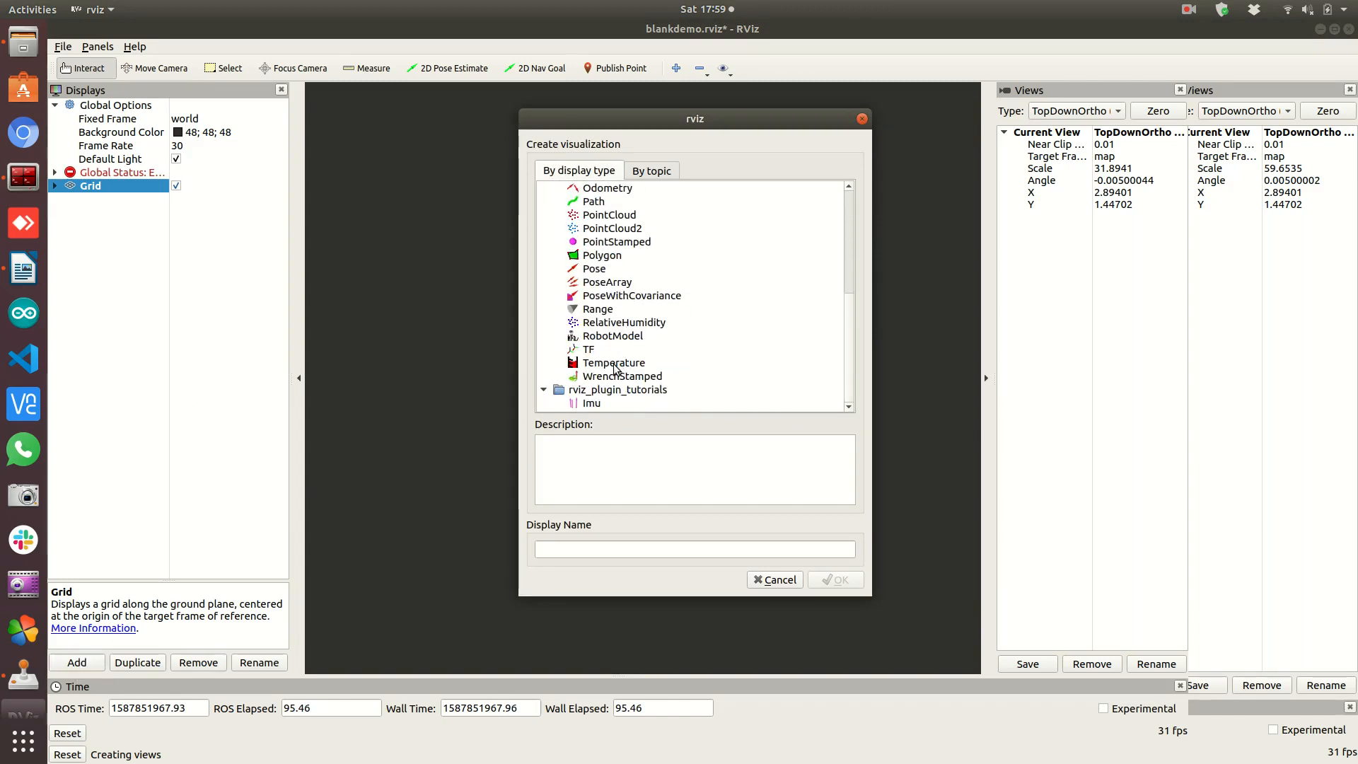
pyautogui.click(651, 170)
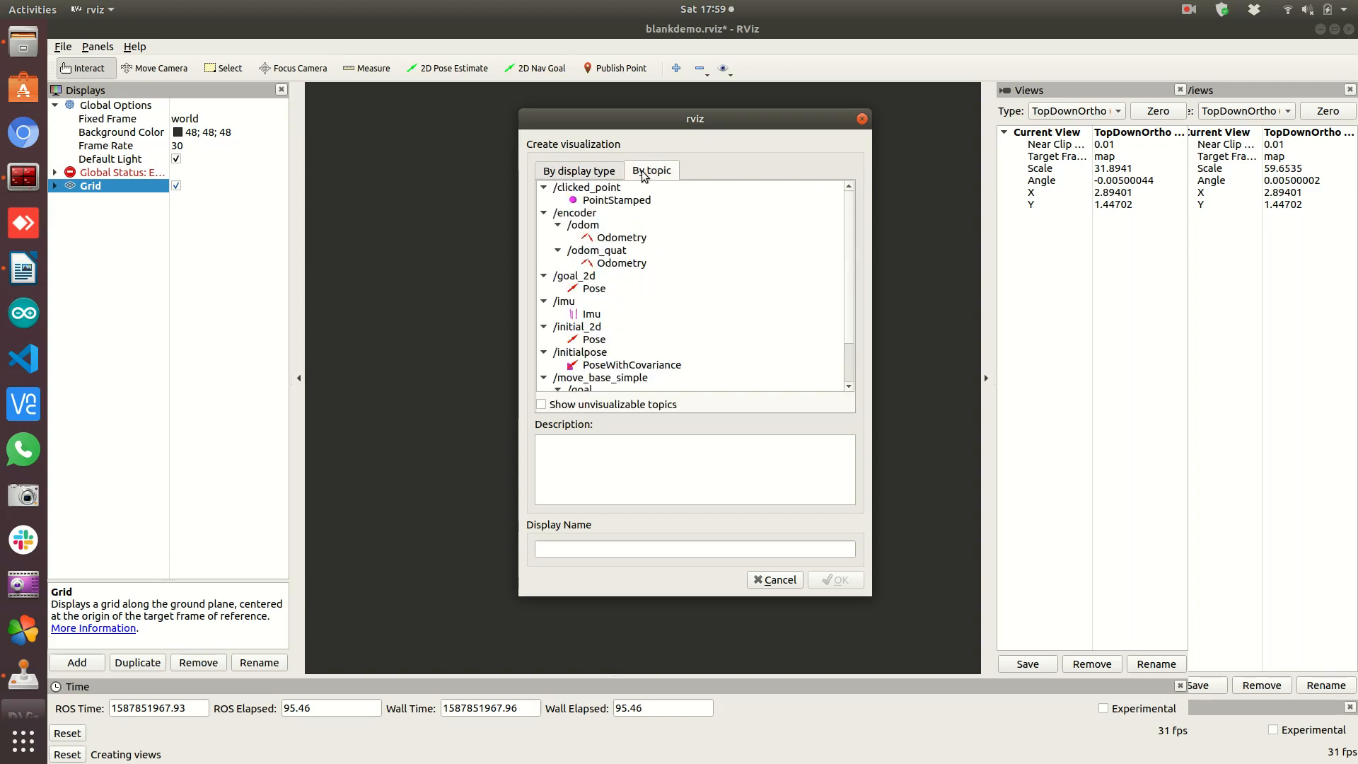
pyautogui.moveTo(606, 171)
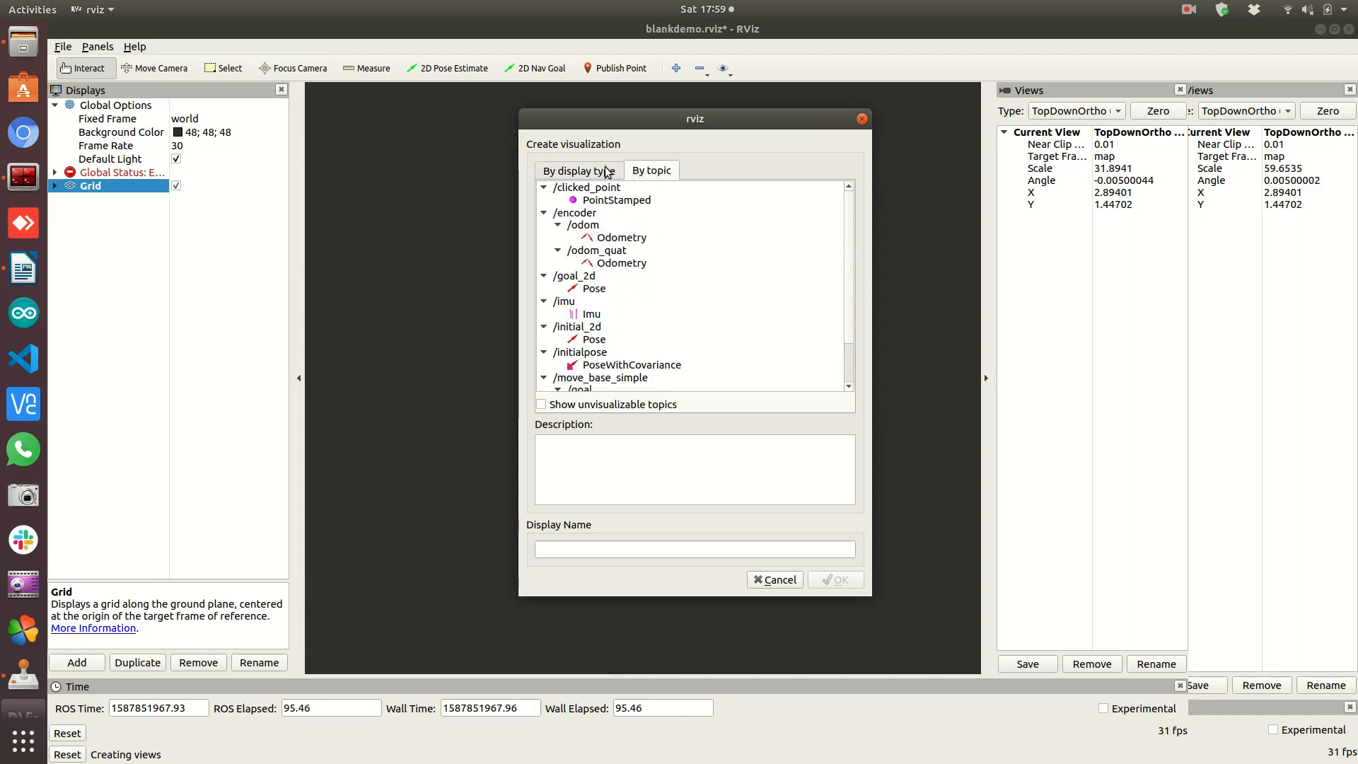
pyautogui.click(579, 169)
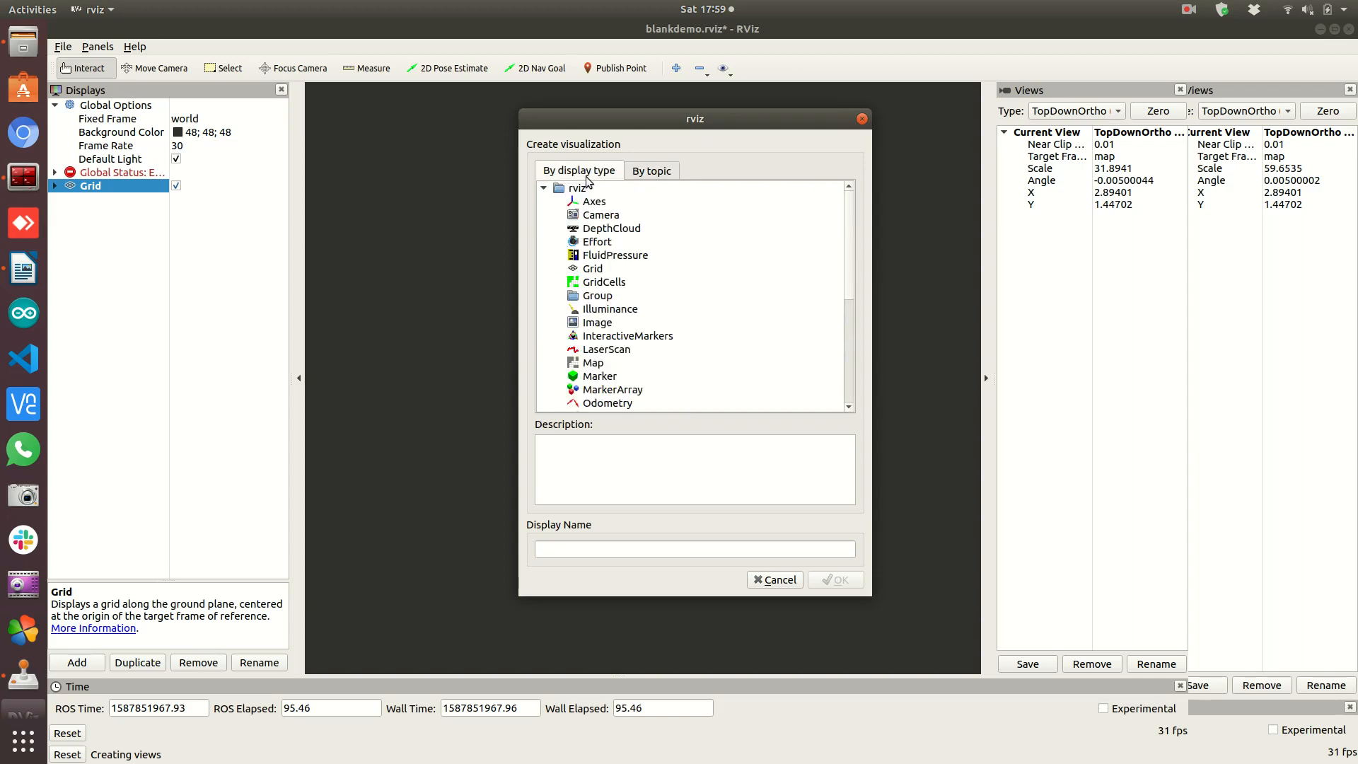
pyautogui.moveTo(603, 377)
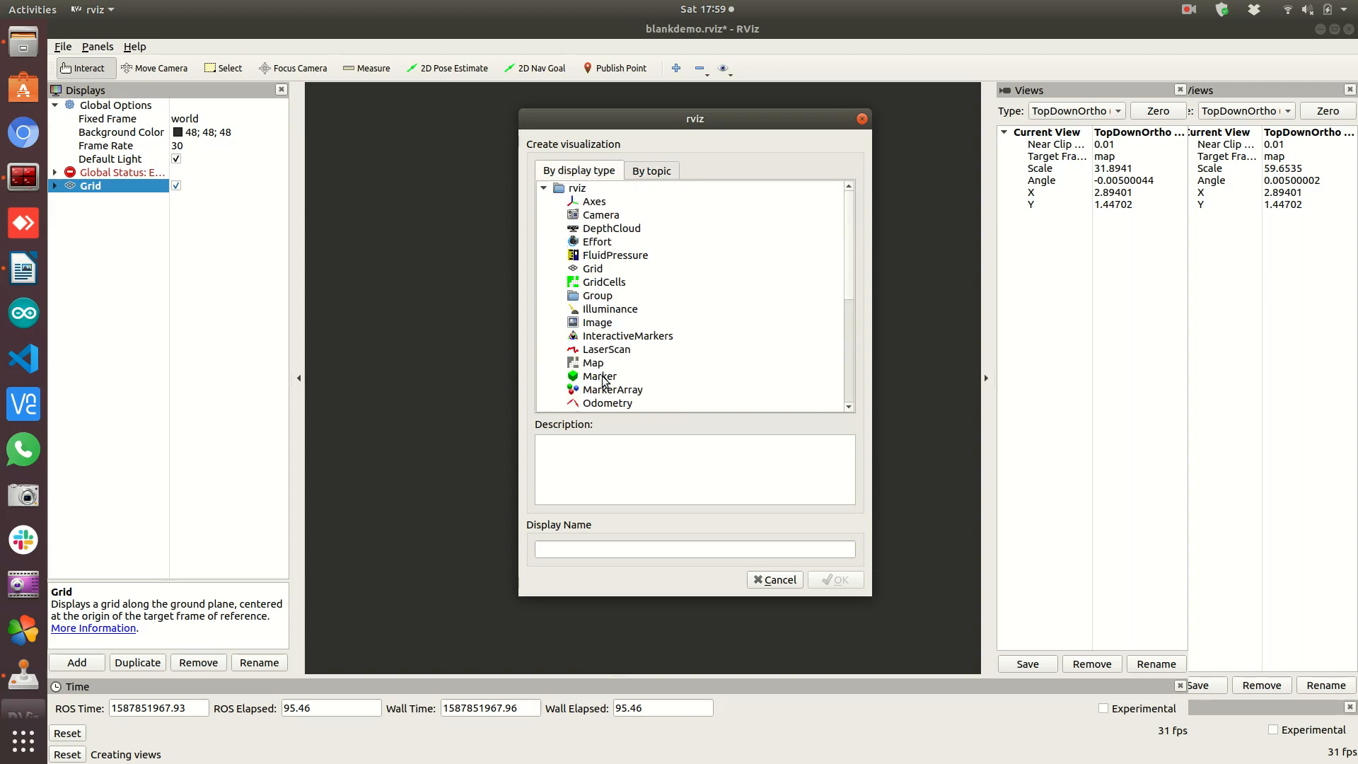
pyautogui.click(607, 350)
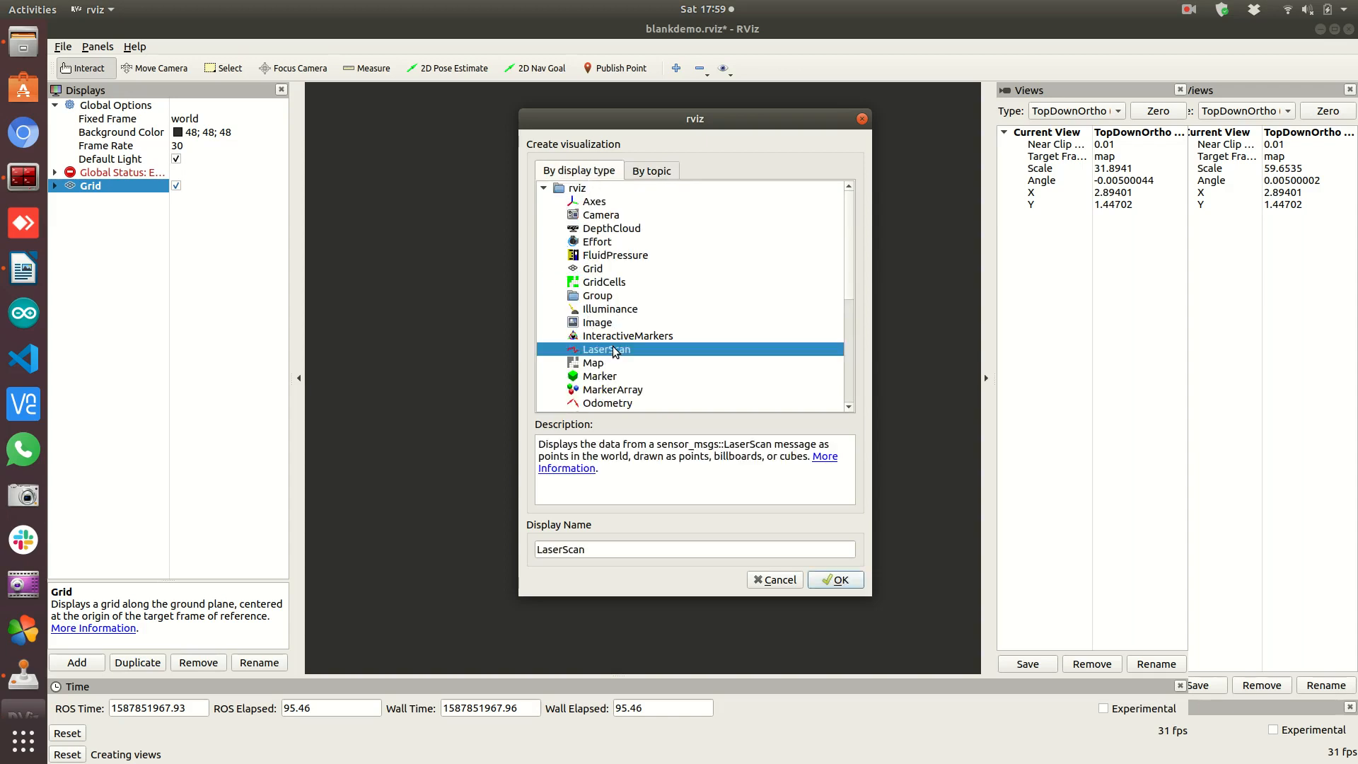
pyautogui.moveTo(662, 433)
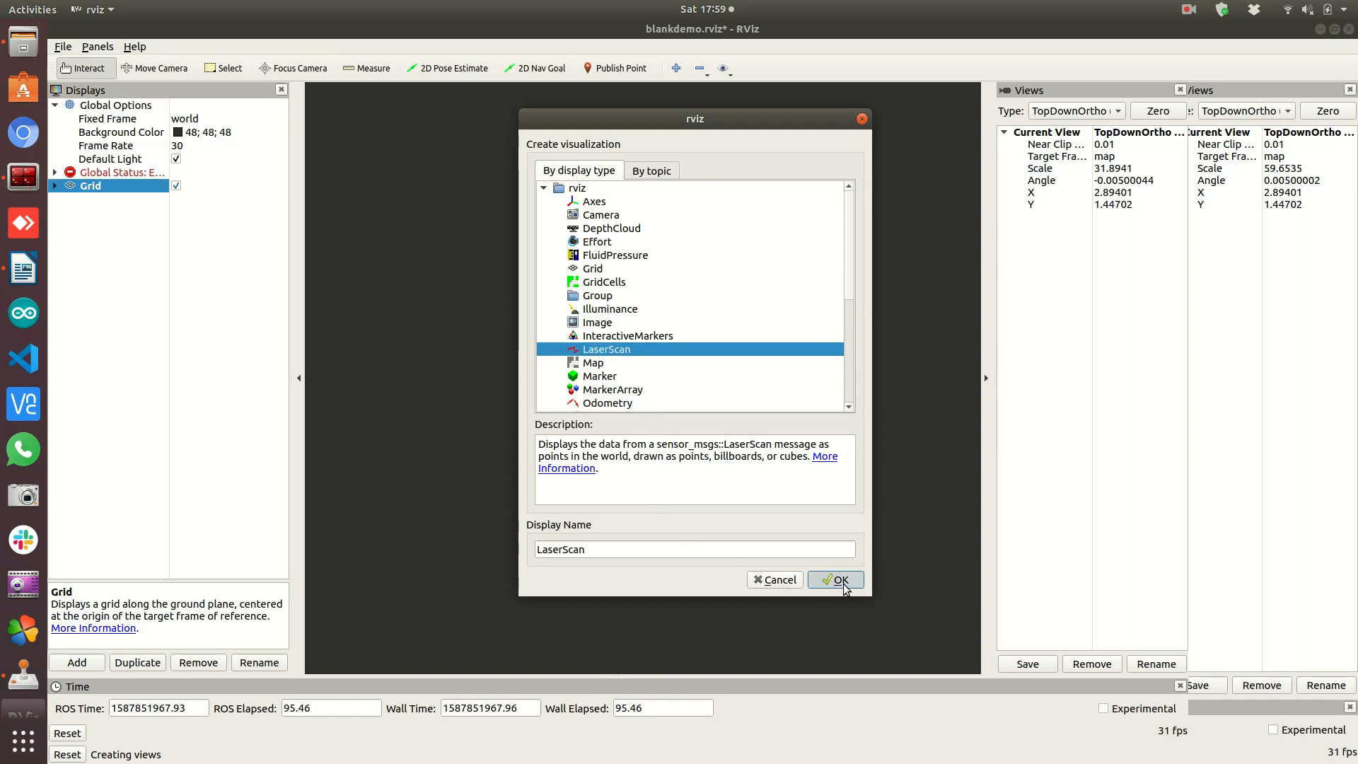
pyautogui.click(835, 580)
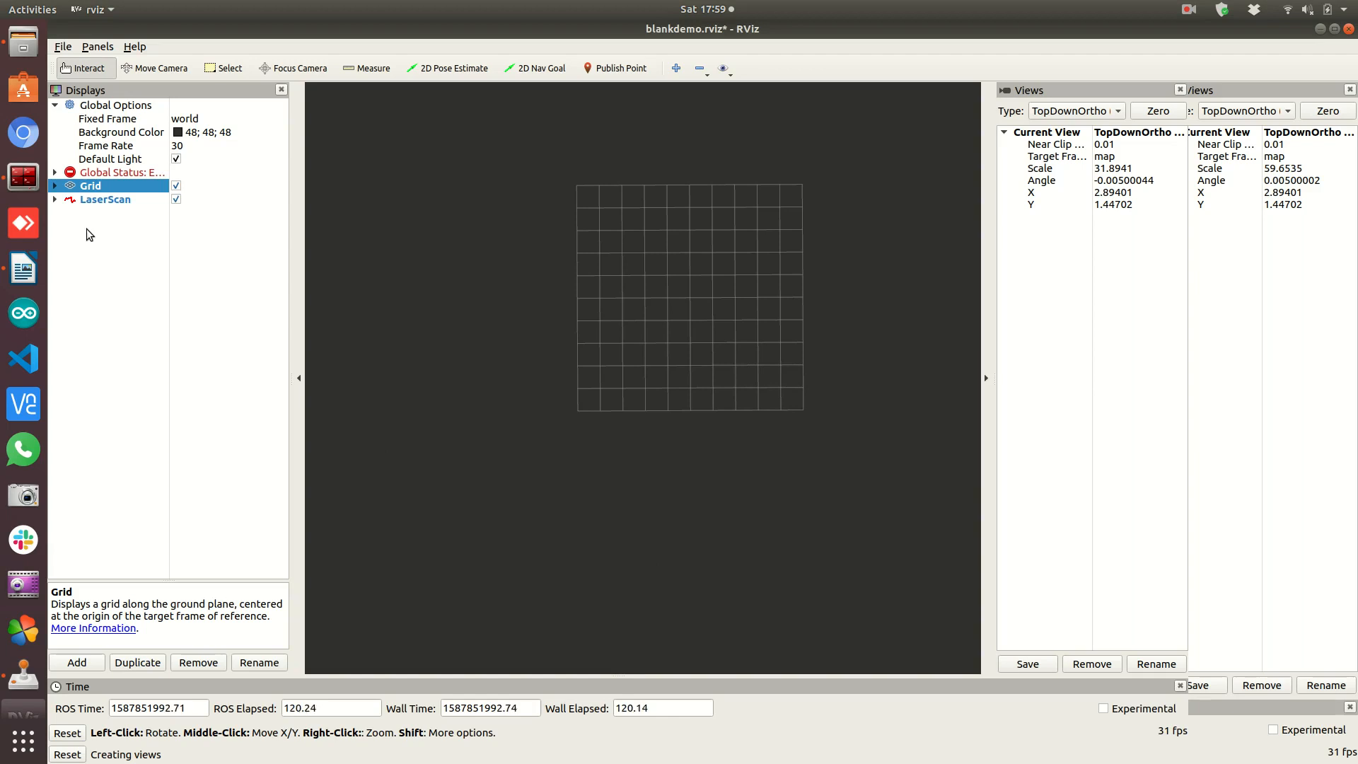
# Toggle Grid and LaserScan off and on, leaving both enabled, and expand LaserScan's properties
pyautogui.click(176, 200)
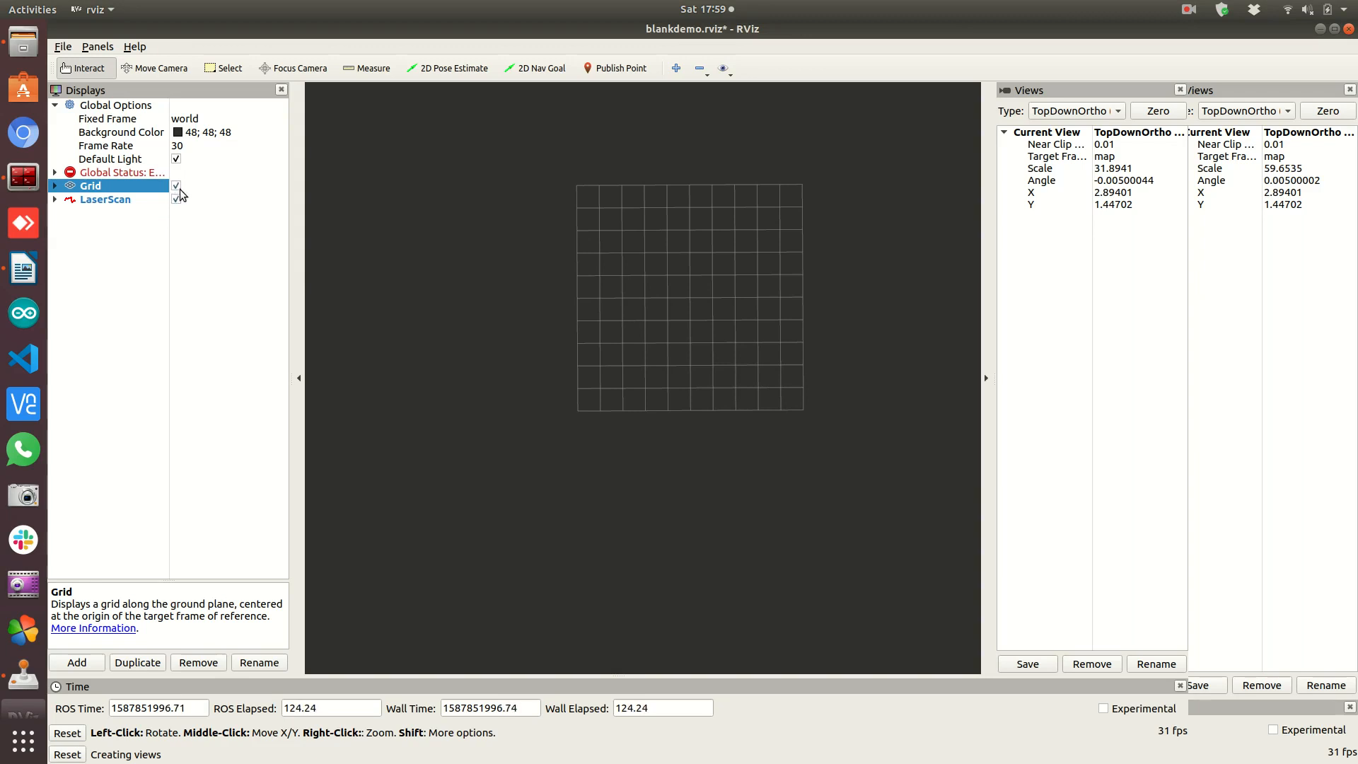
pyautogui.click(176, 186)
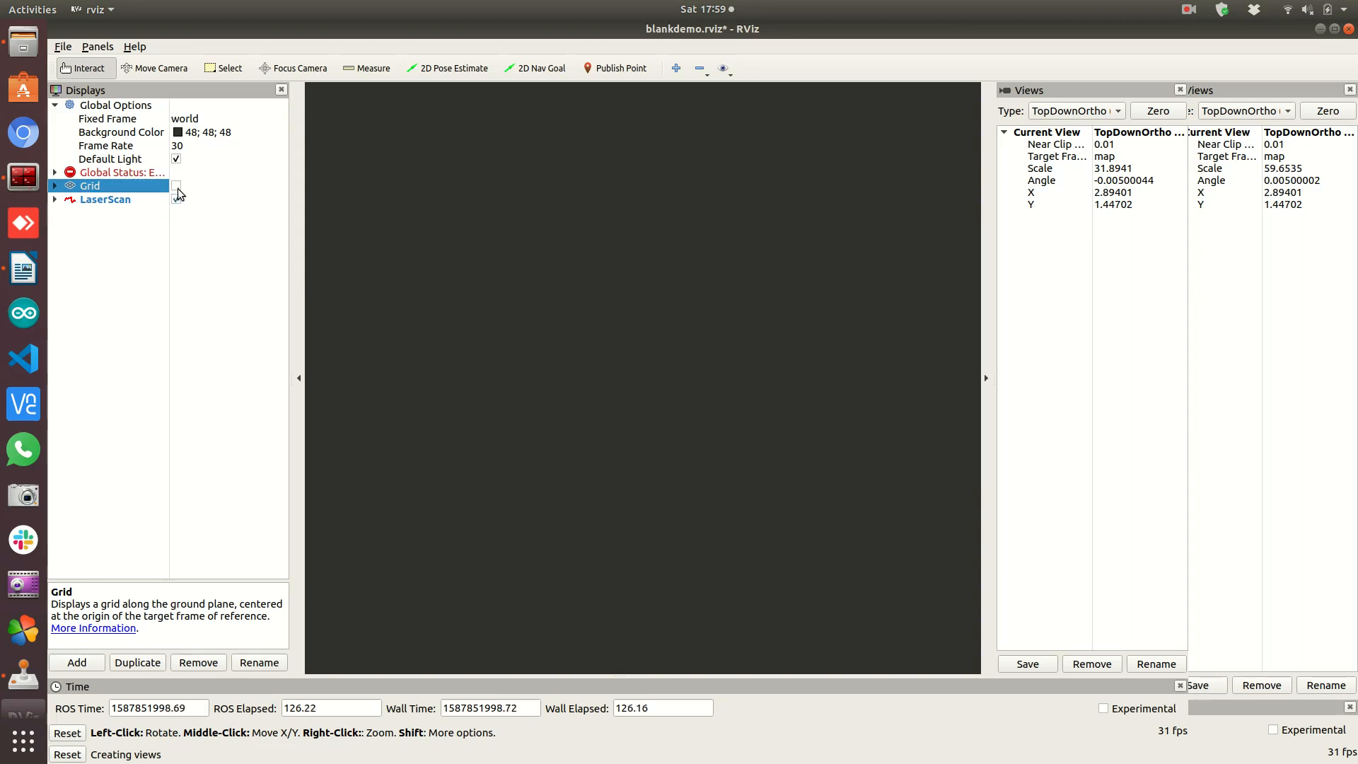
pyautogui.click(176, 187)
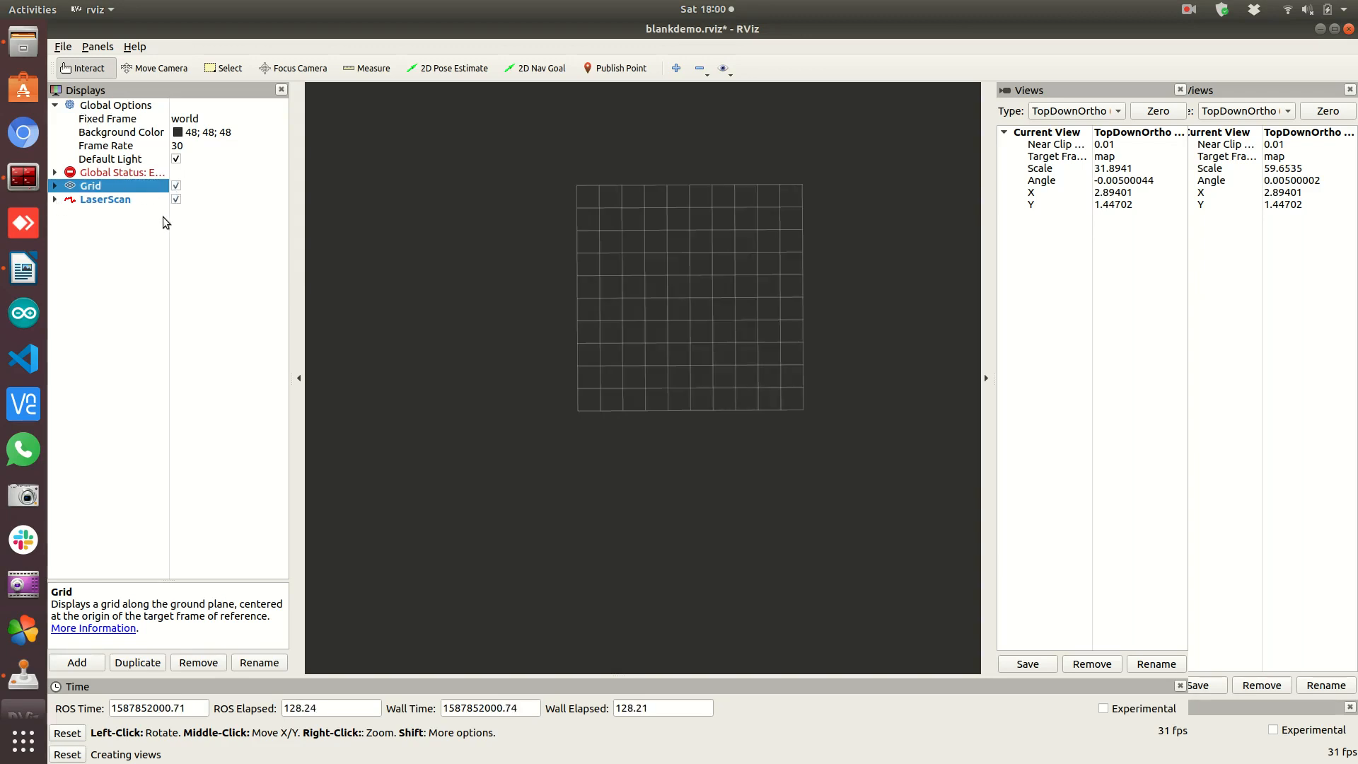
pyautogui.click(175, 200)
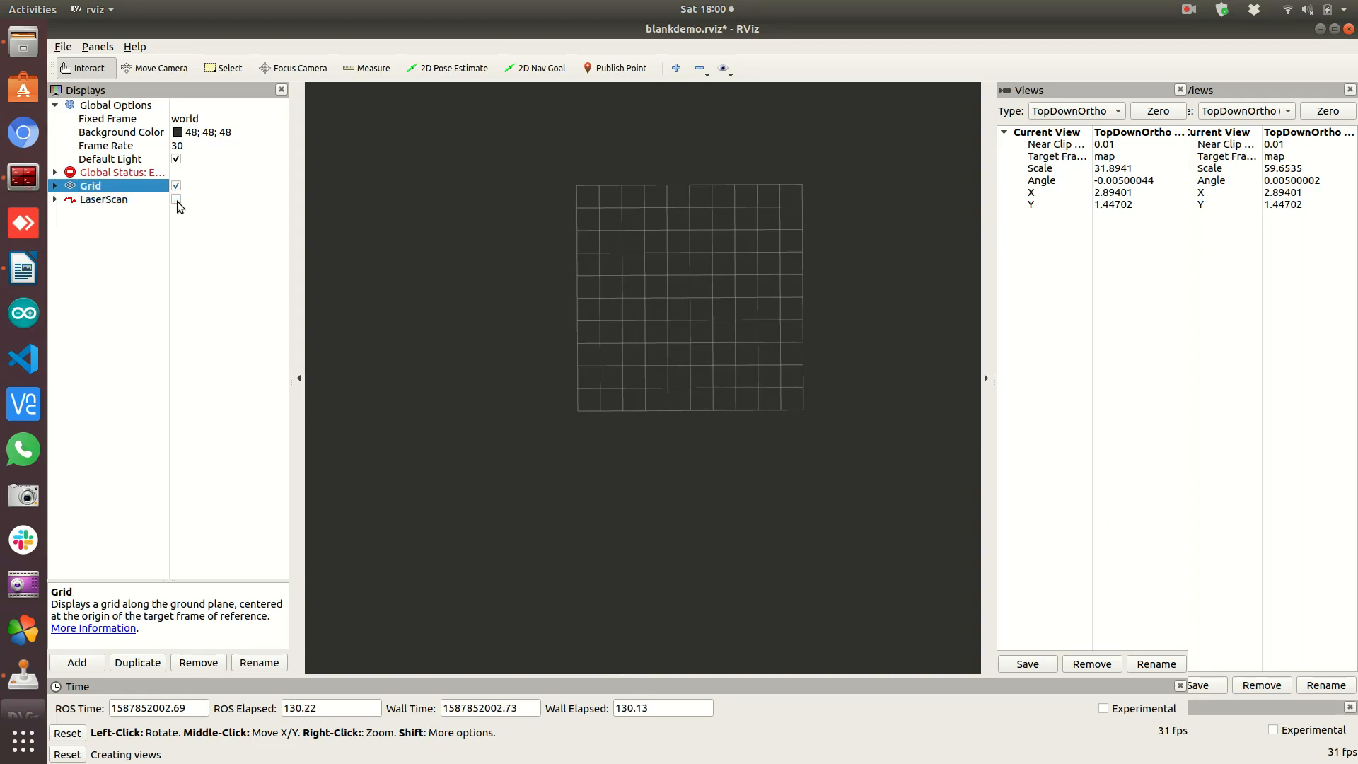
pyautogui.click(175, 200)
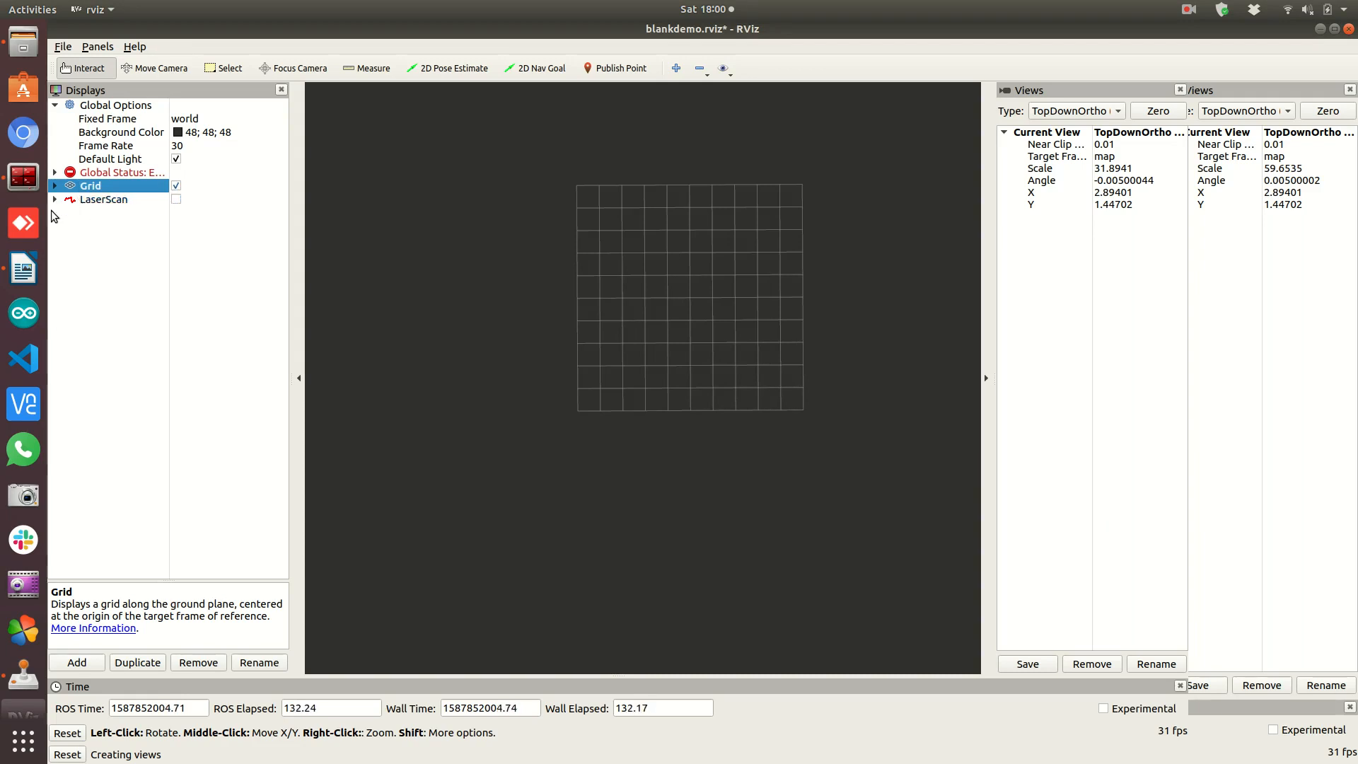
pyautogui.click(175, 198)
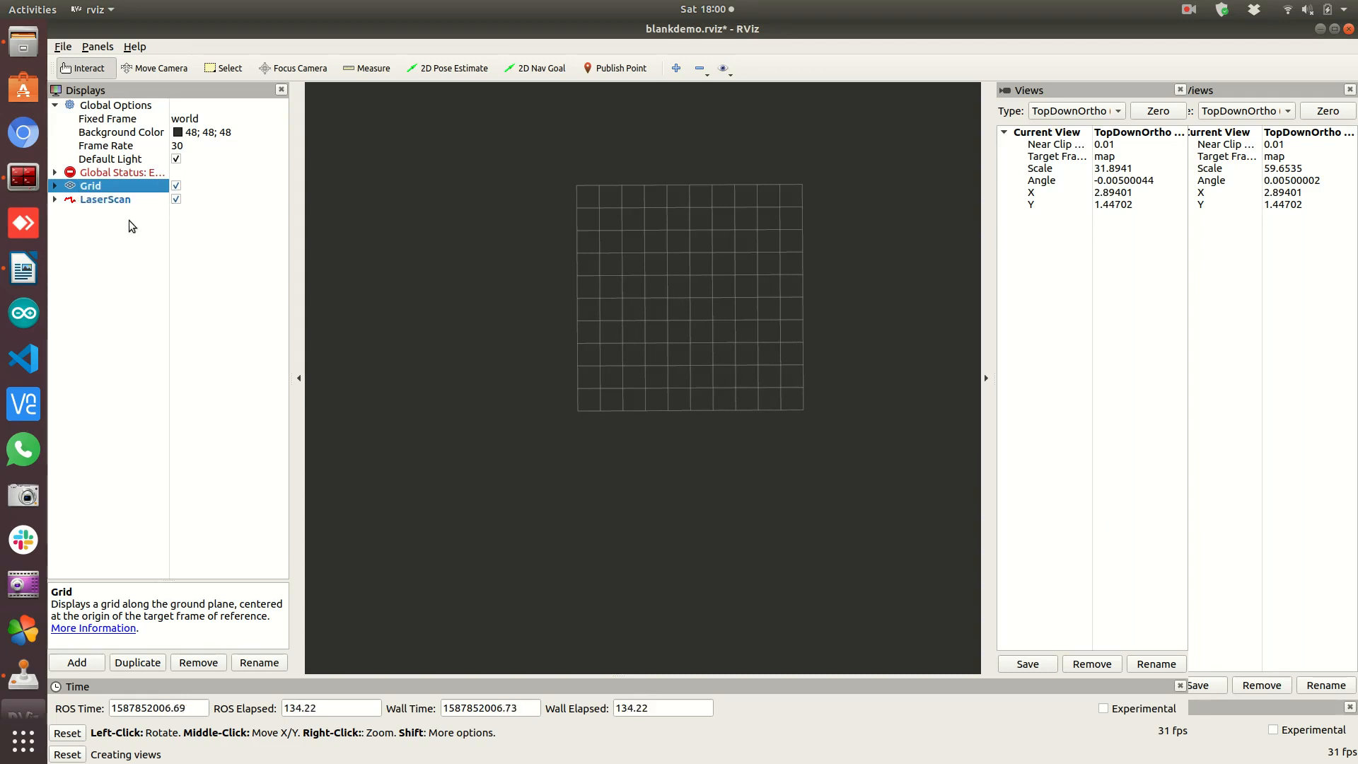
pyautogui.click(55, 200)
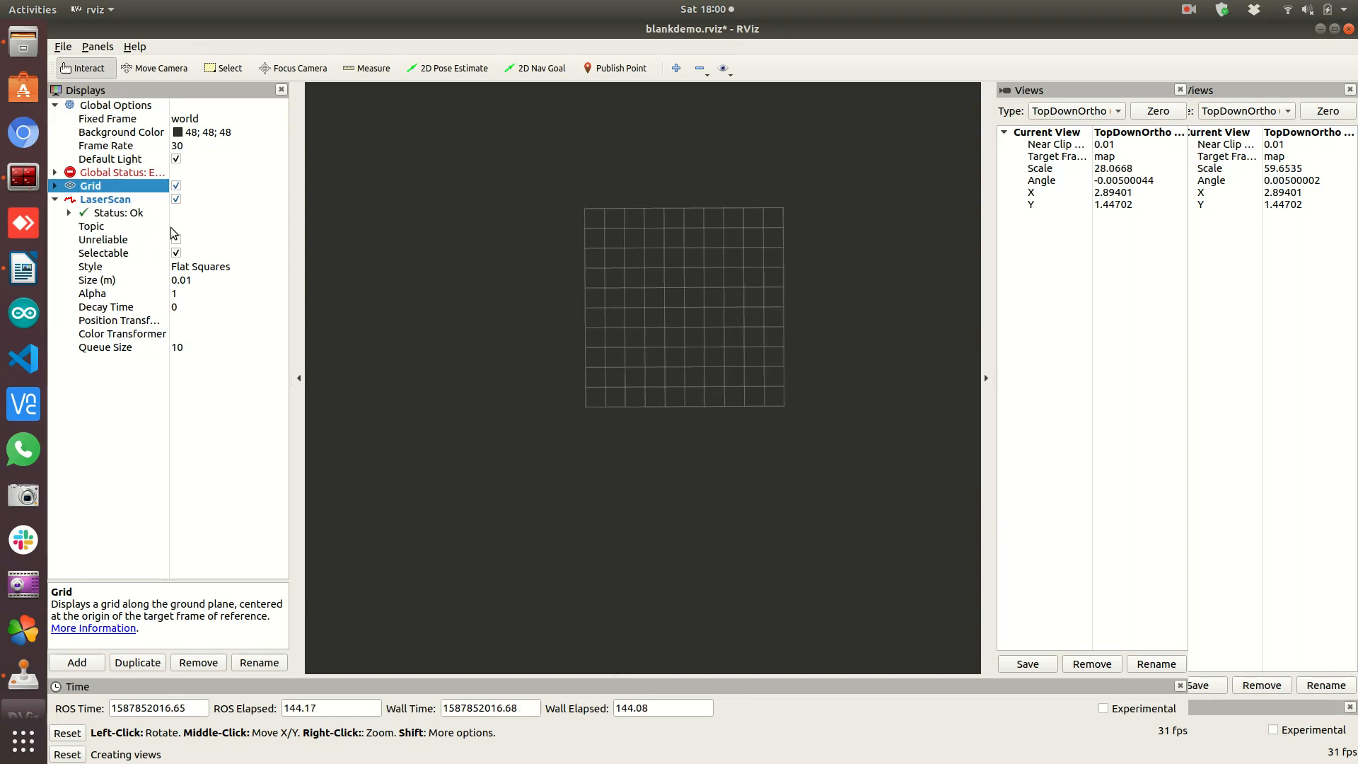
# Set the LaserScan Topic to /scan from the dropdown, which turns its status to Error
pyautogui.click(175, 239)
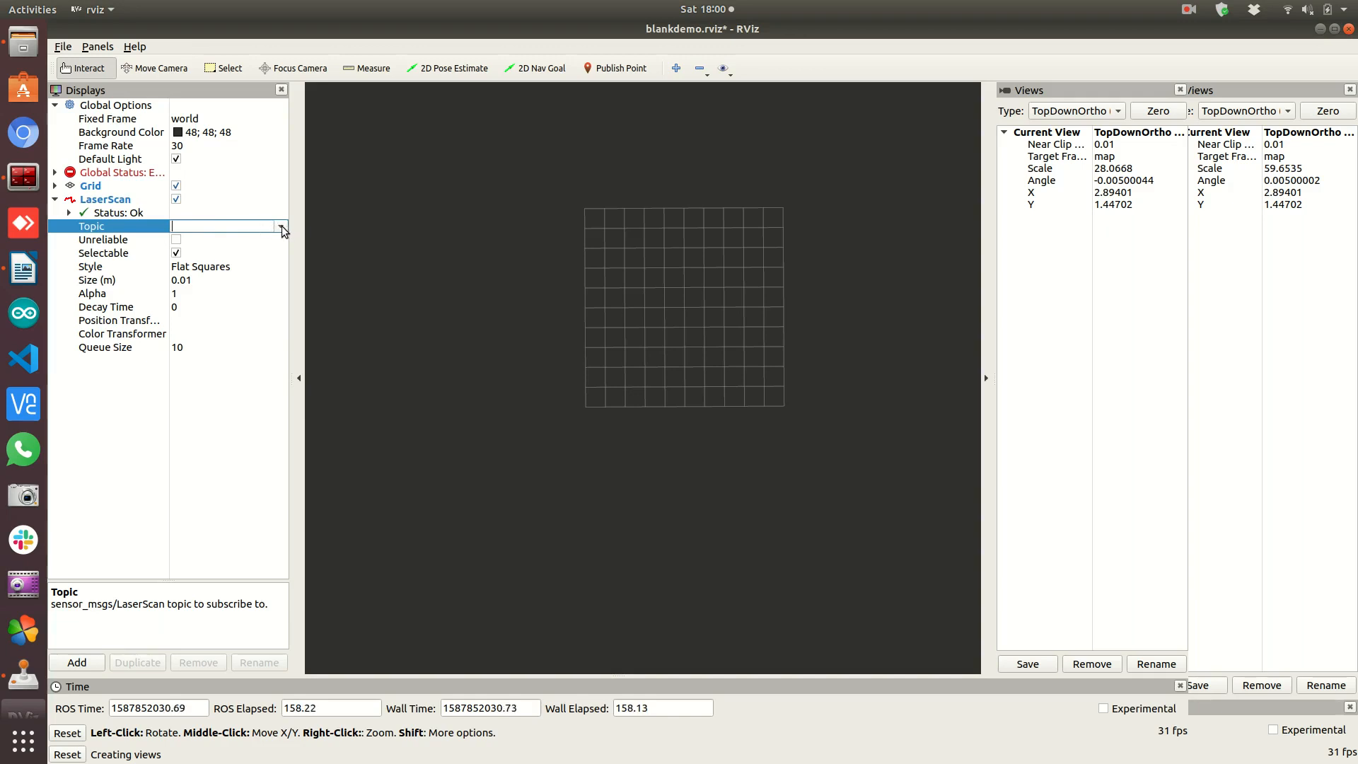
pyautogui.click(280, 225)
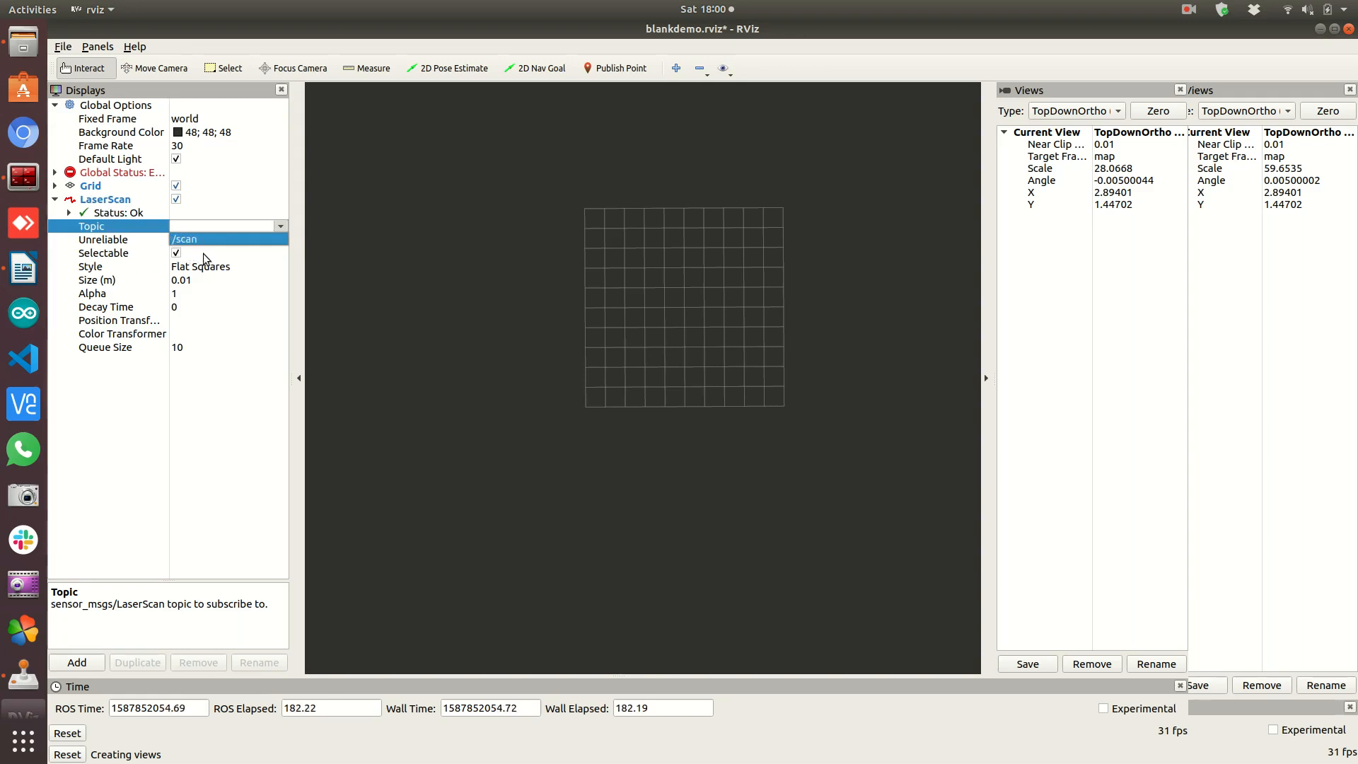
pyautogui.moveTo(241, 243)
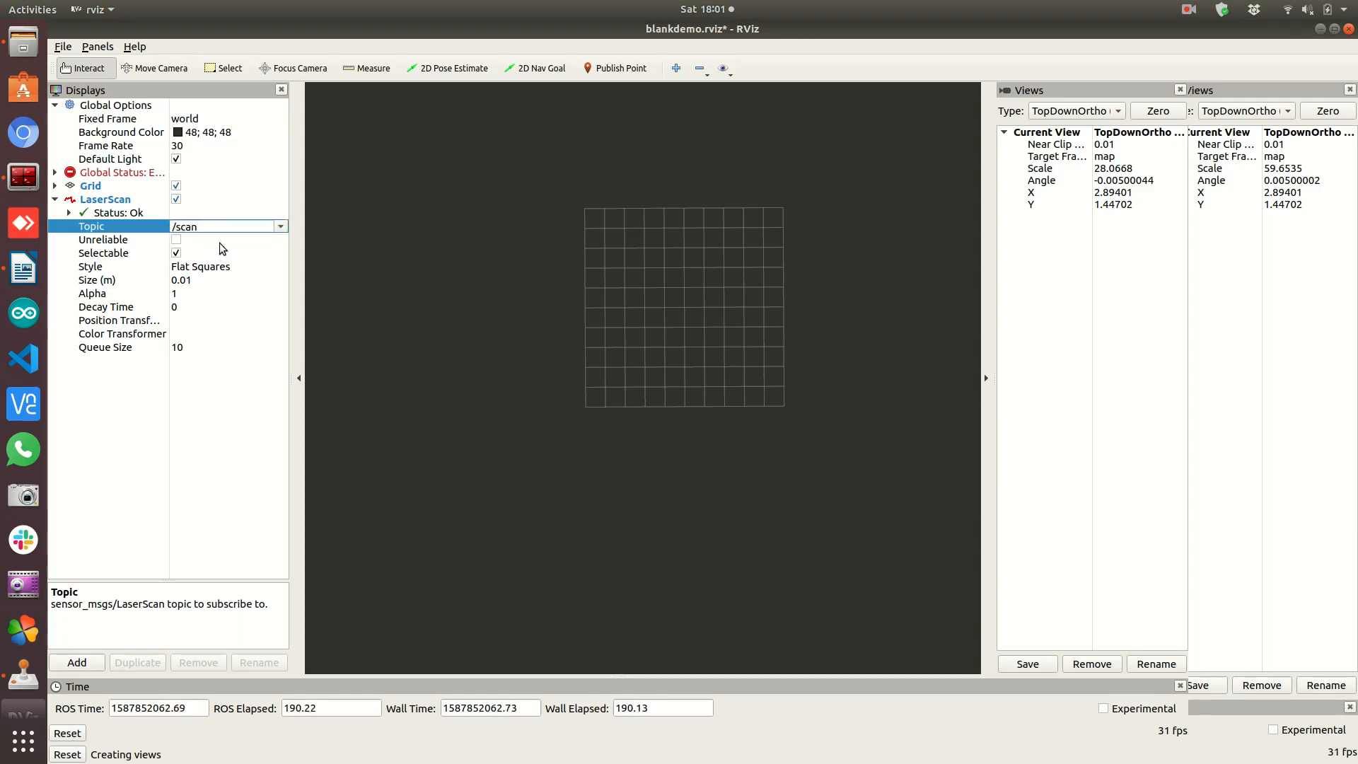
pyautogui.click(220, 226)
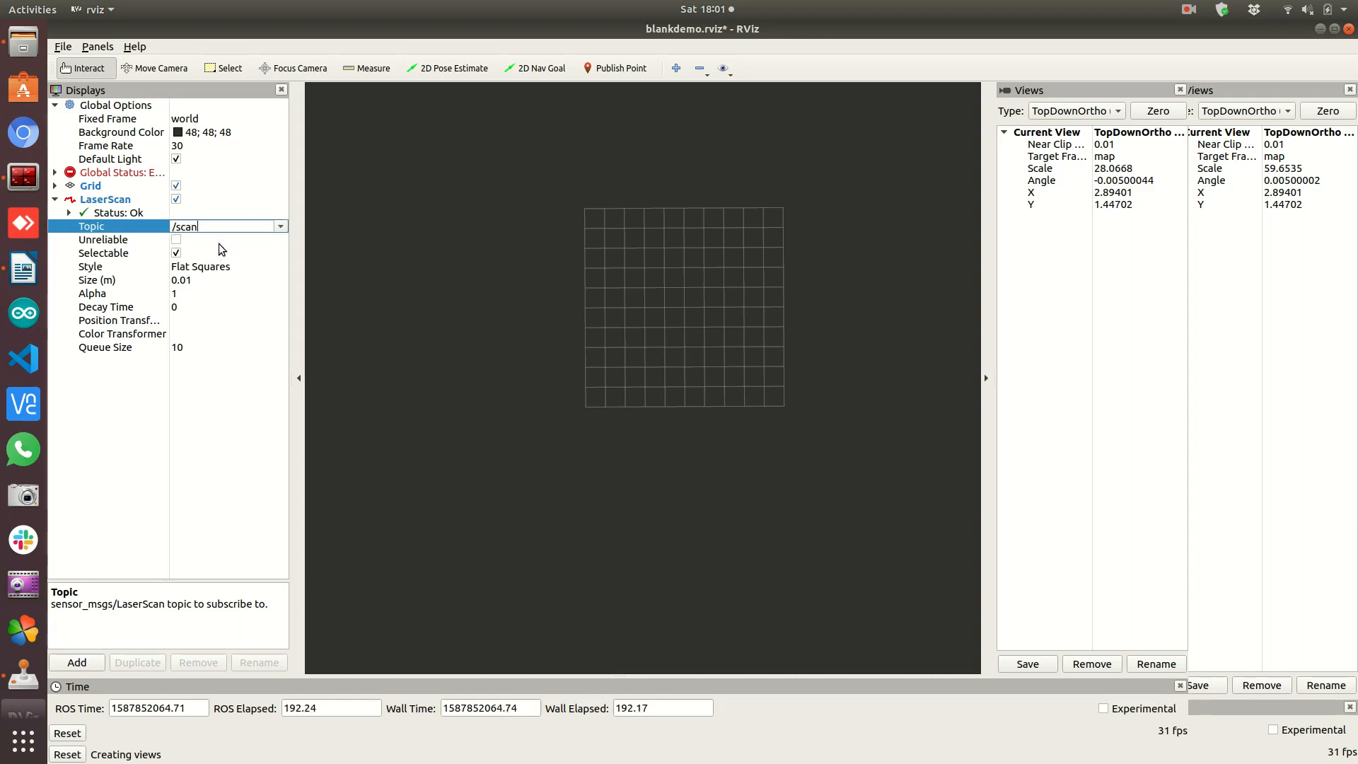
pyautogui.click(91, 266)
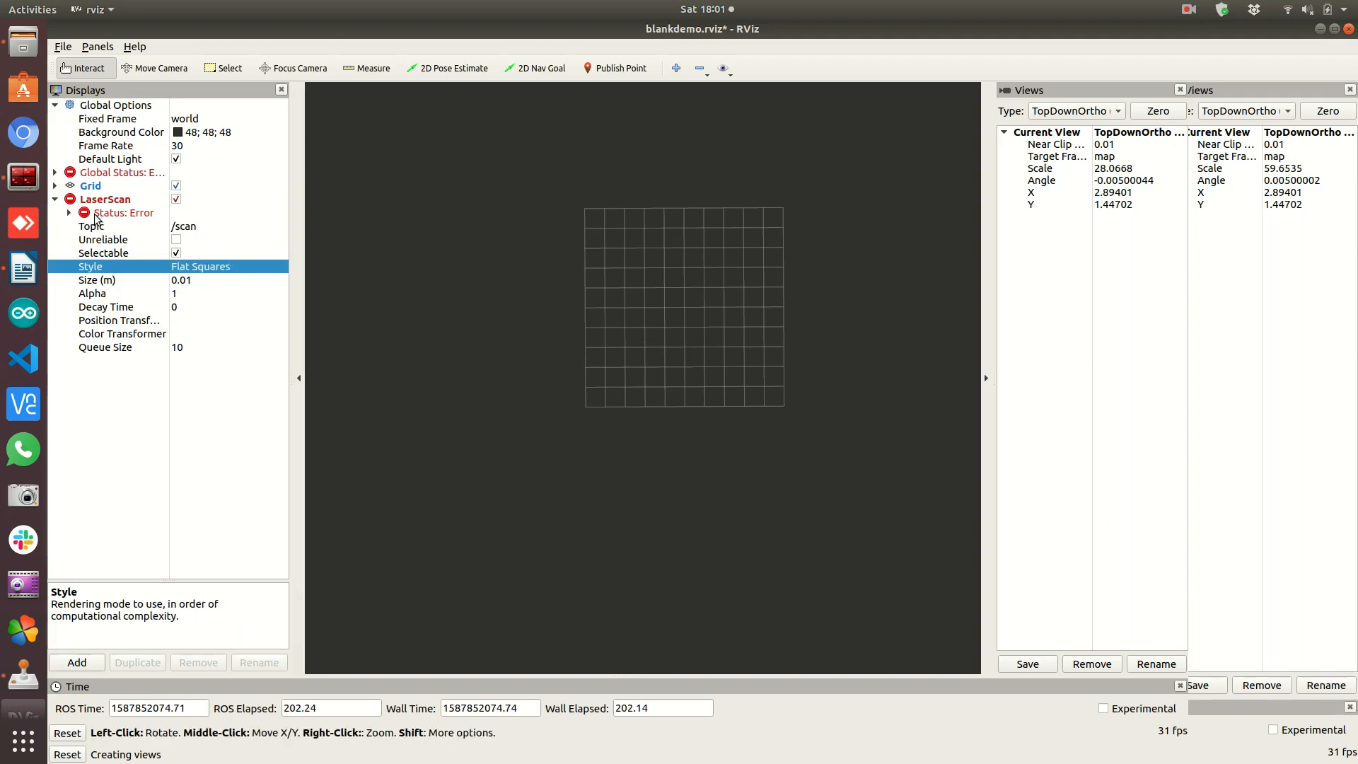
pyautogui.moveTo(108, 220)
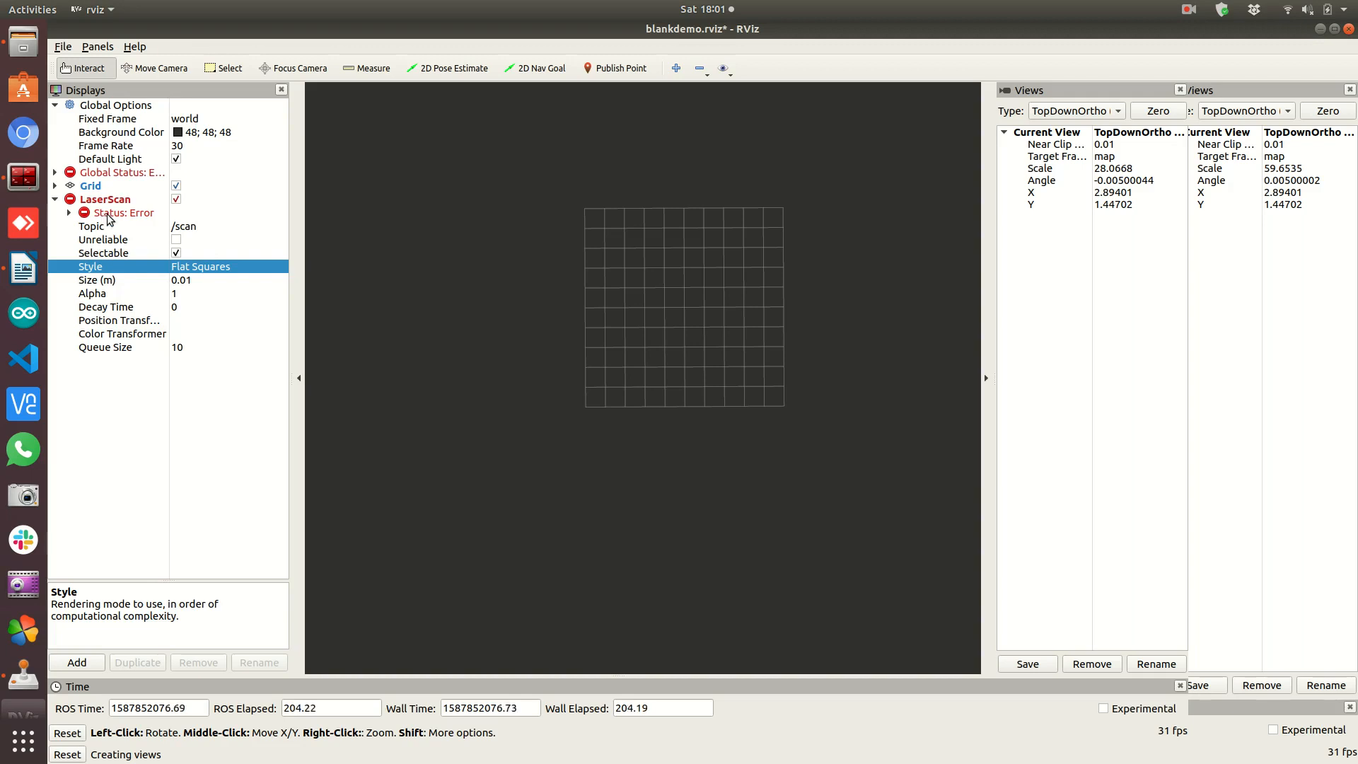
# Expand LaserScan's Error status and select Transform to read that Fixed Frame [world] does not exist
pyautogui.click(125, 212)
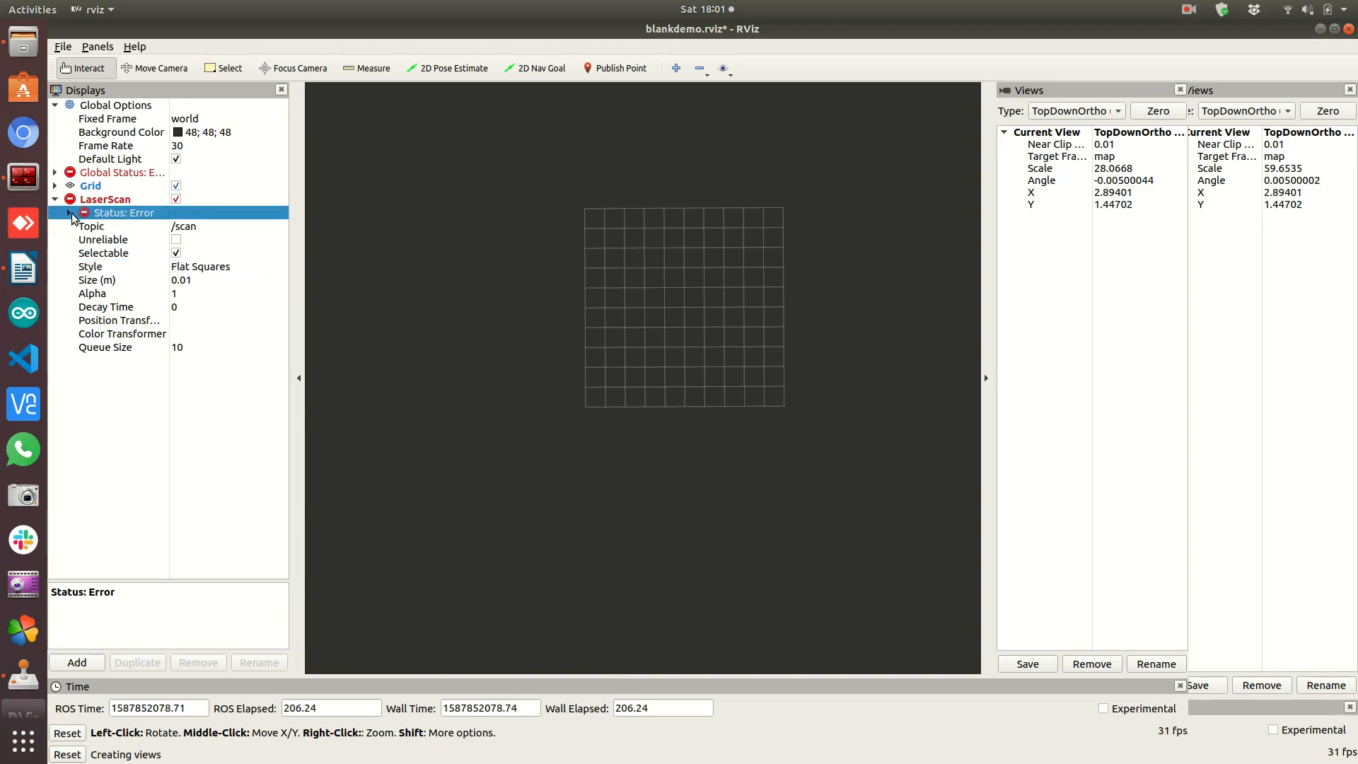
pyautogui.click(68, 212)
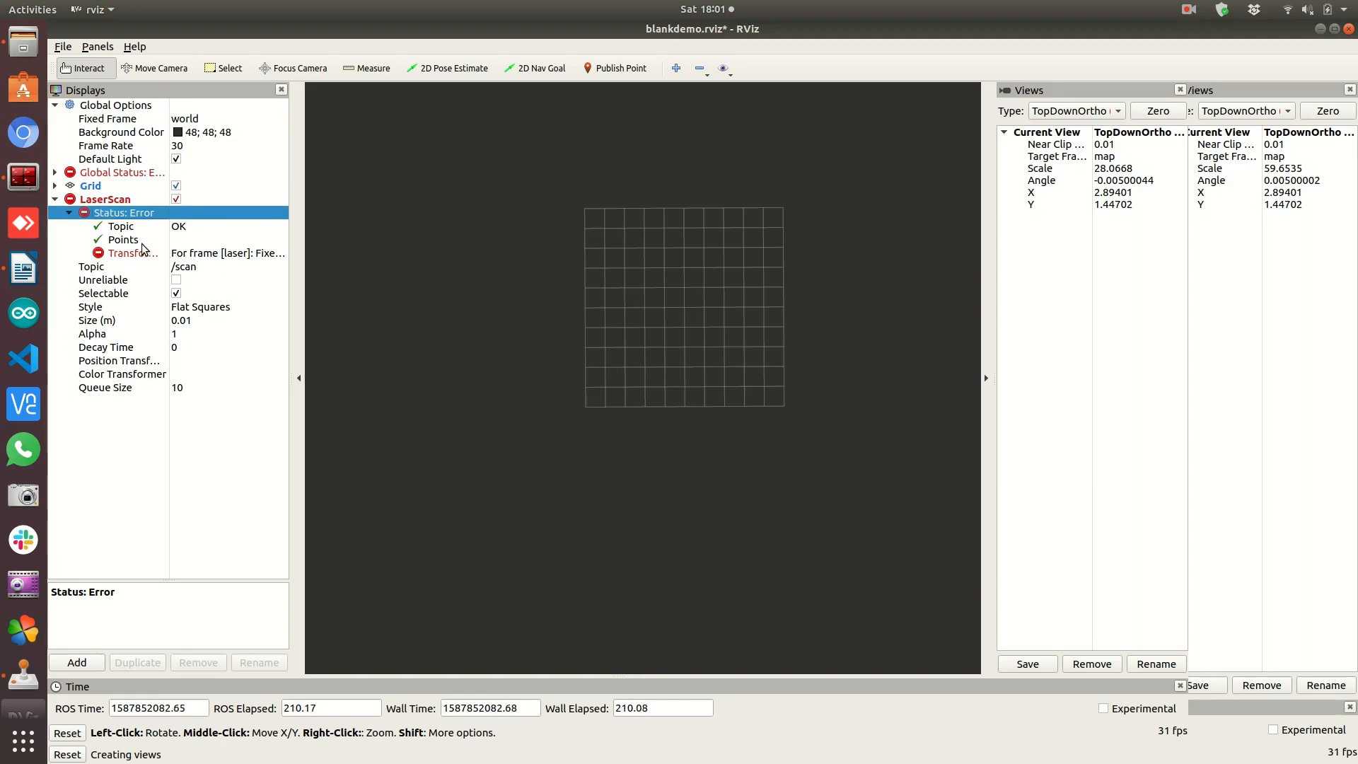
pyautogui.click(127, 252)
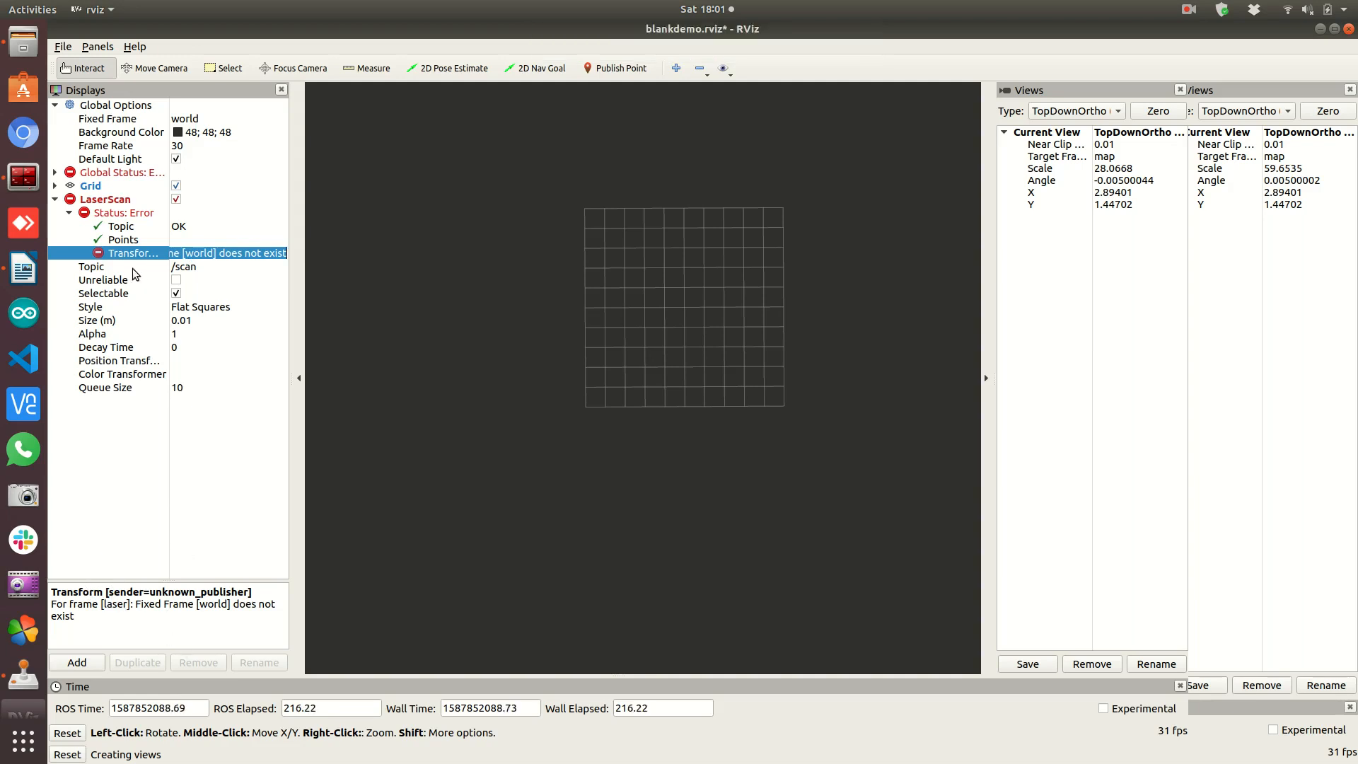
pyautogui.moveTo(85, 622)
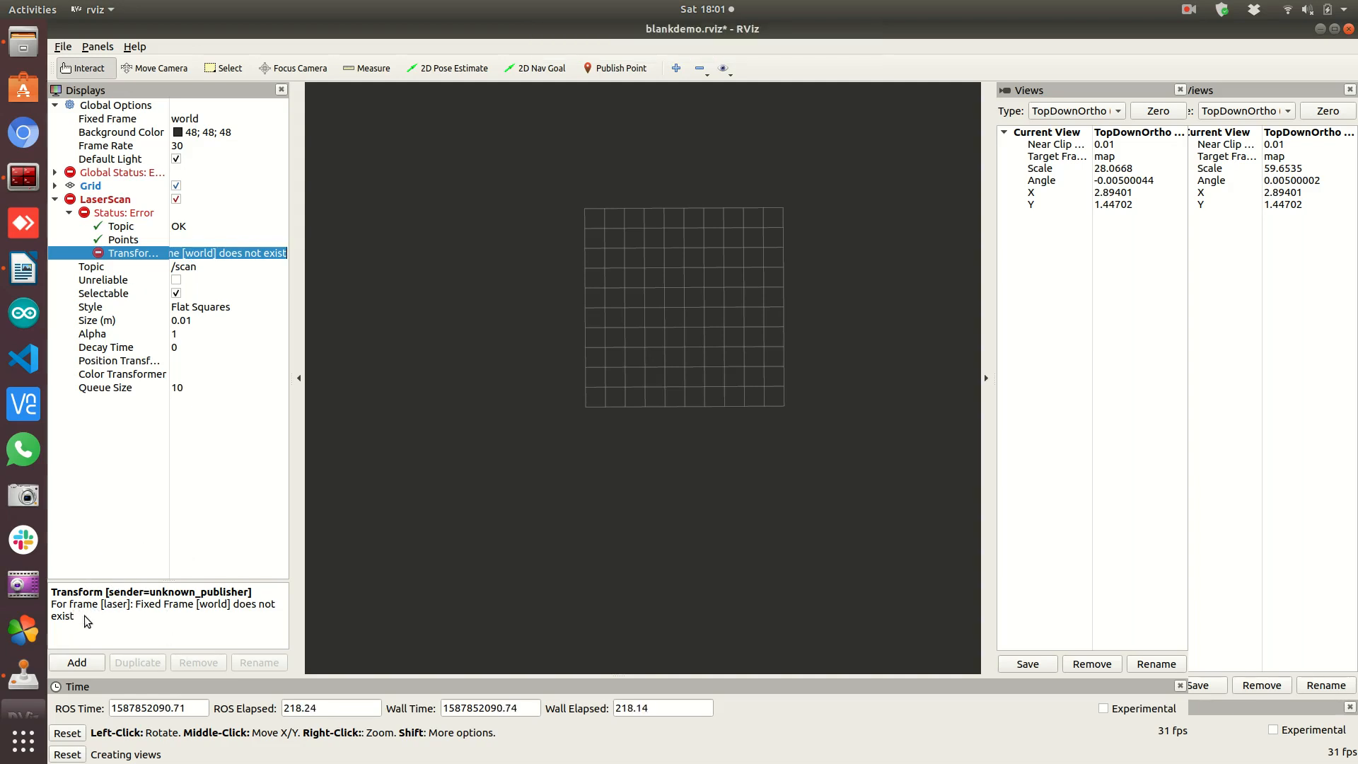
pyautogui.moveTo(124, 623)
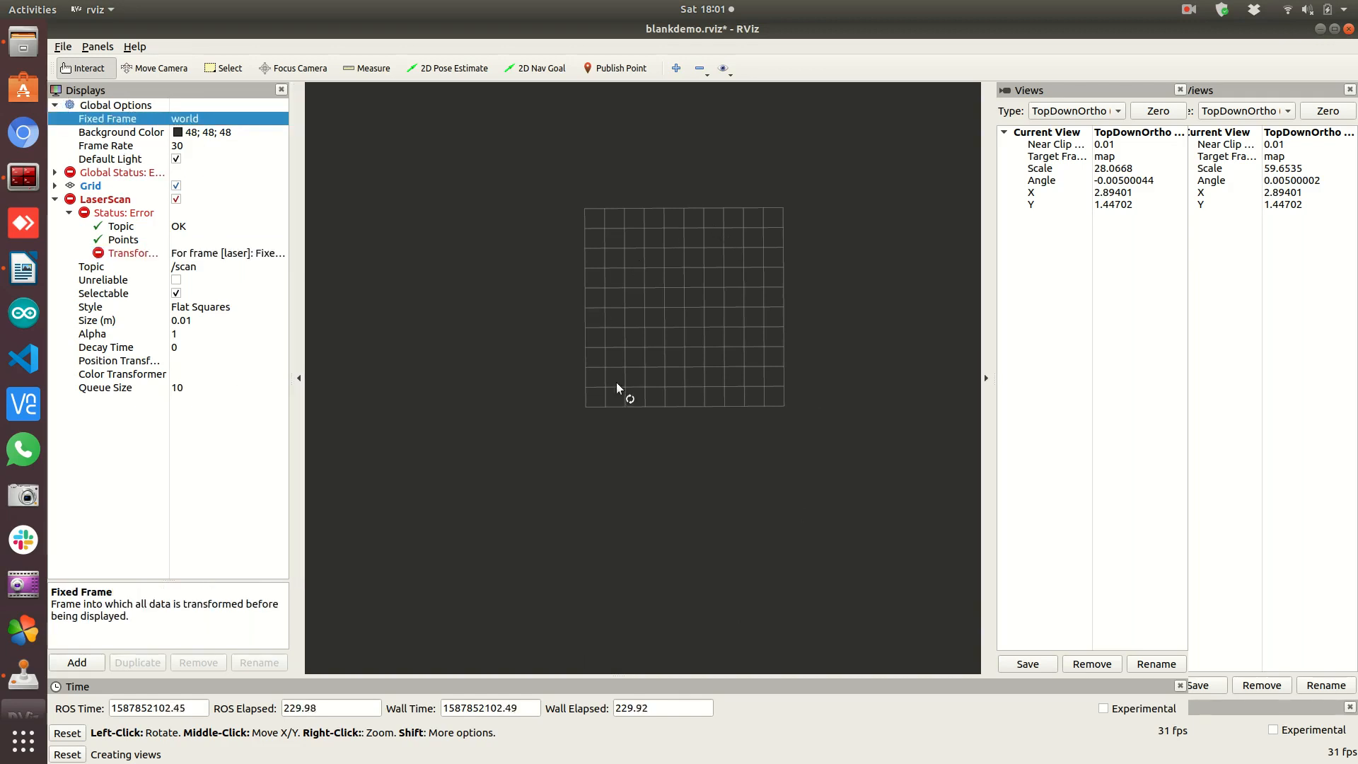
pyautogui.moveTo(583, 248)
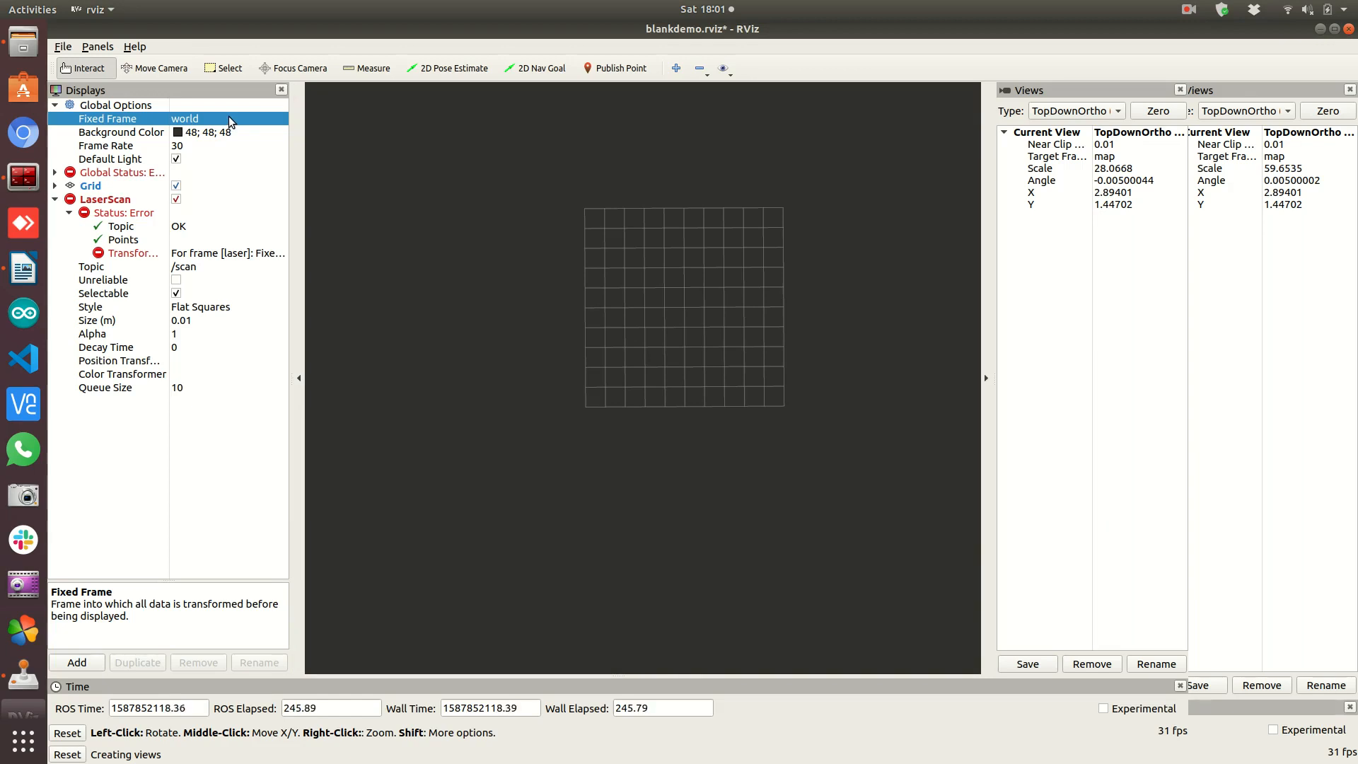
# Clear 'world' from Global Options Fixed Frame, leaving it empty, and switch to the Terminator window
pyautogui.click(219, 118)
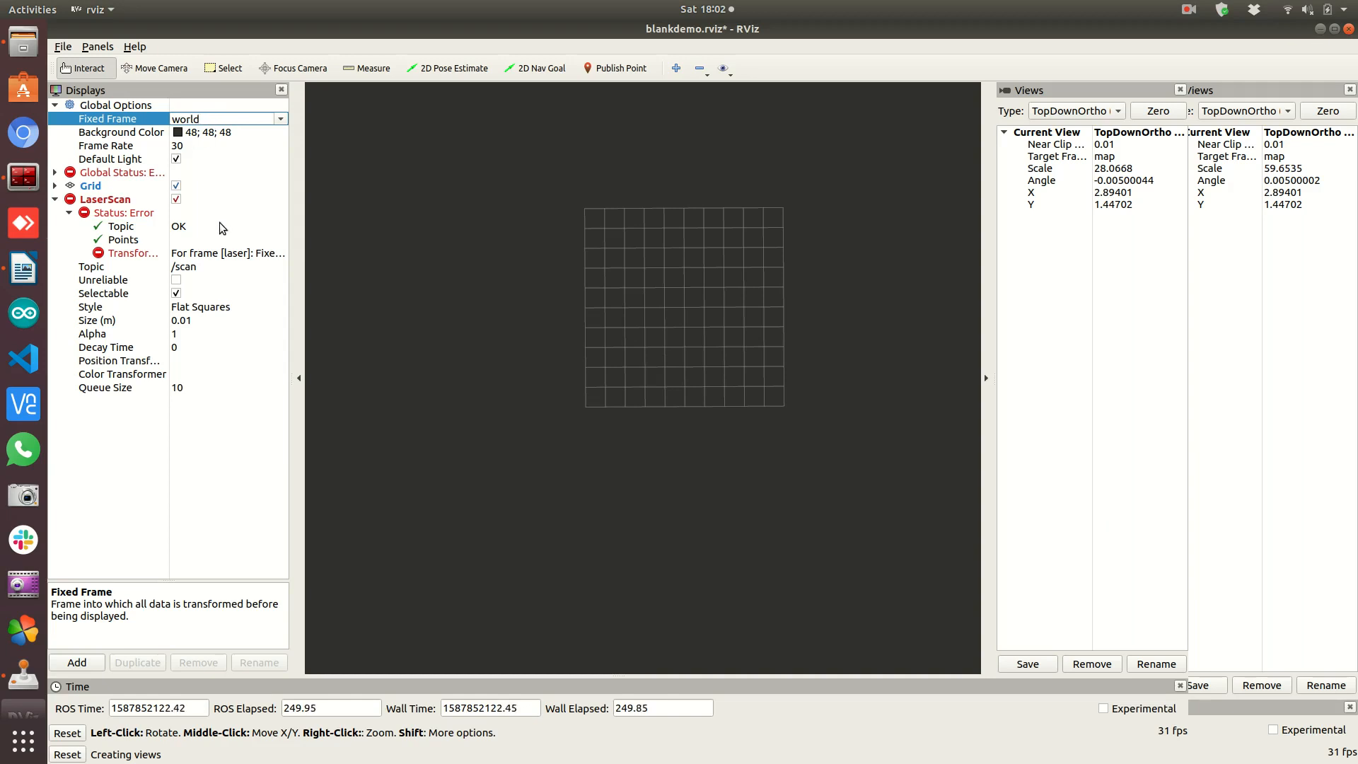
pyautogui.moveTo(314, 238)
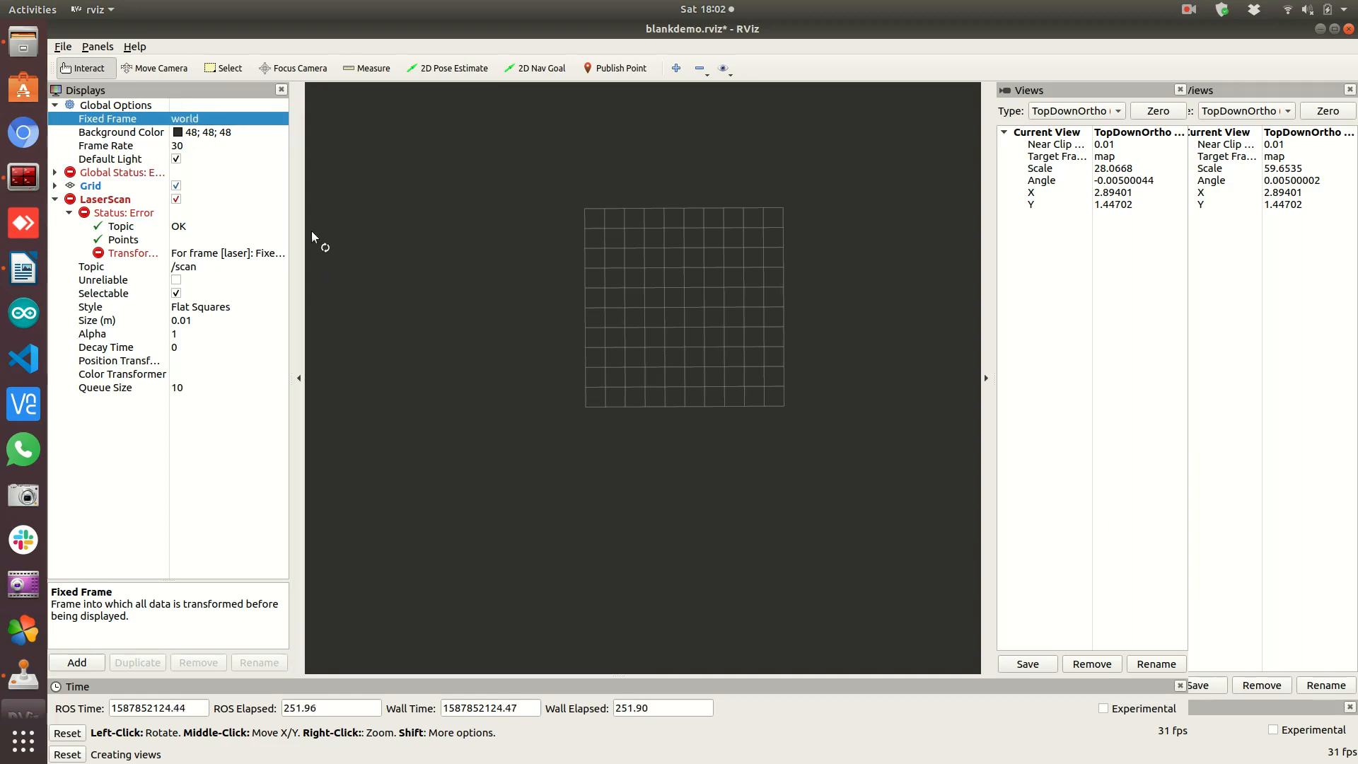
pyautogui.moveTo(269, 262)
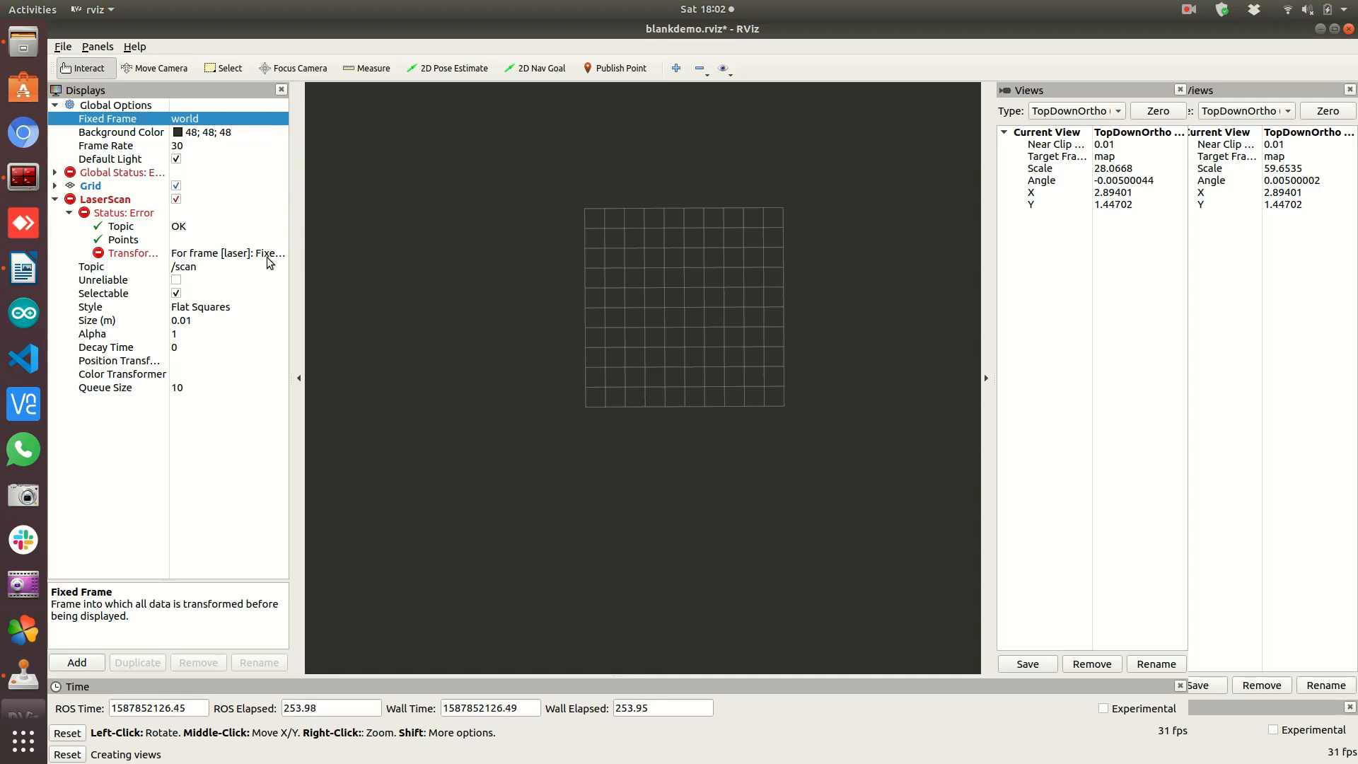
pyautogui.moveTo(691, 450)
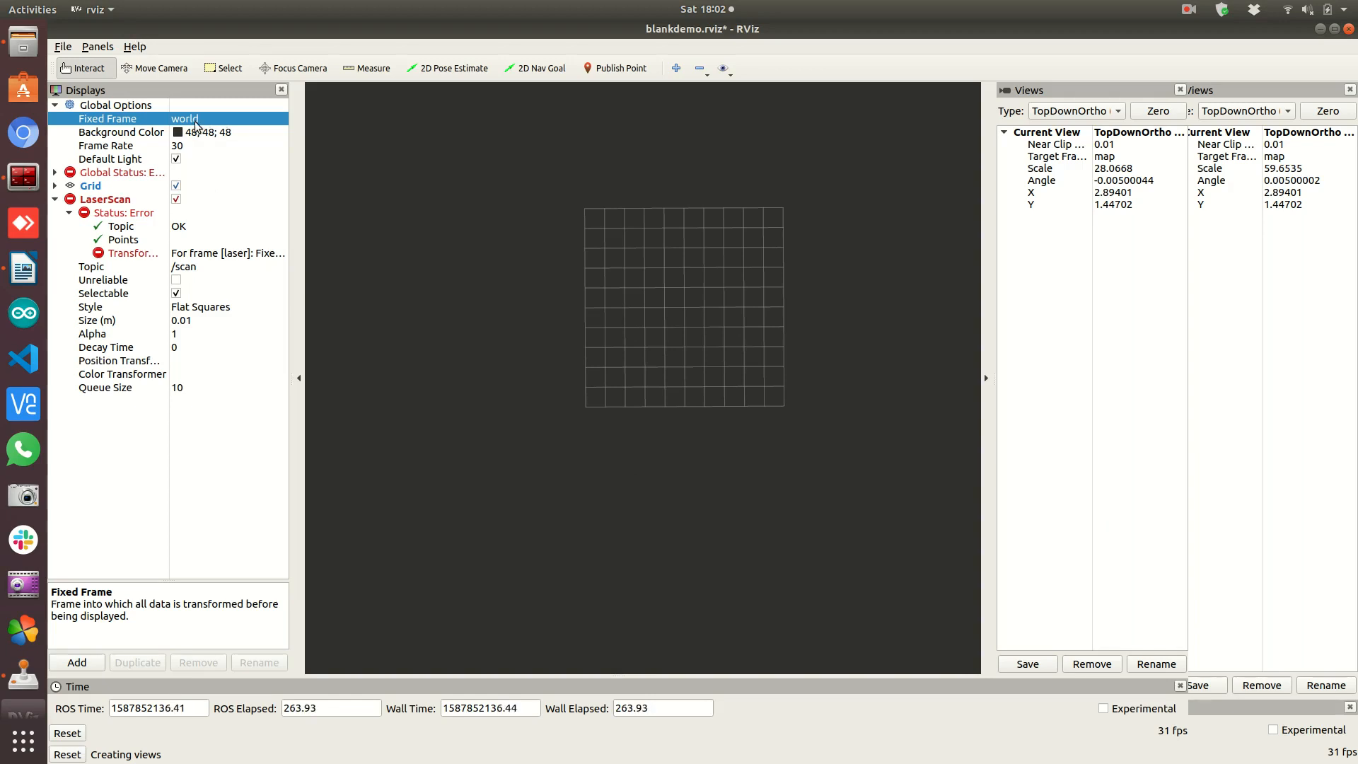
pyautogui.click(219, 119)
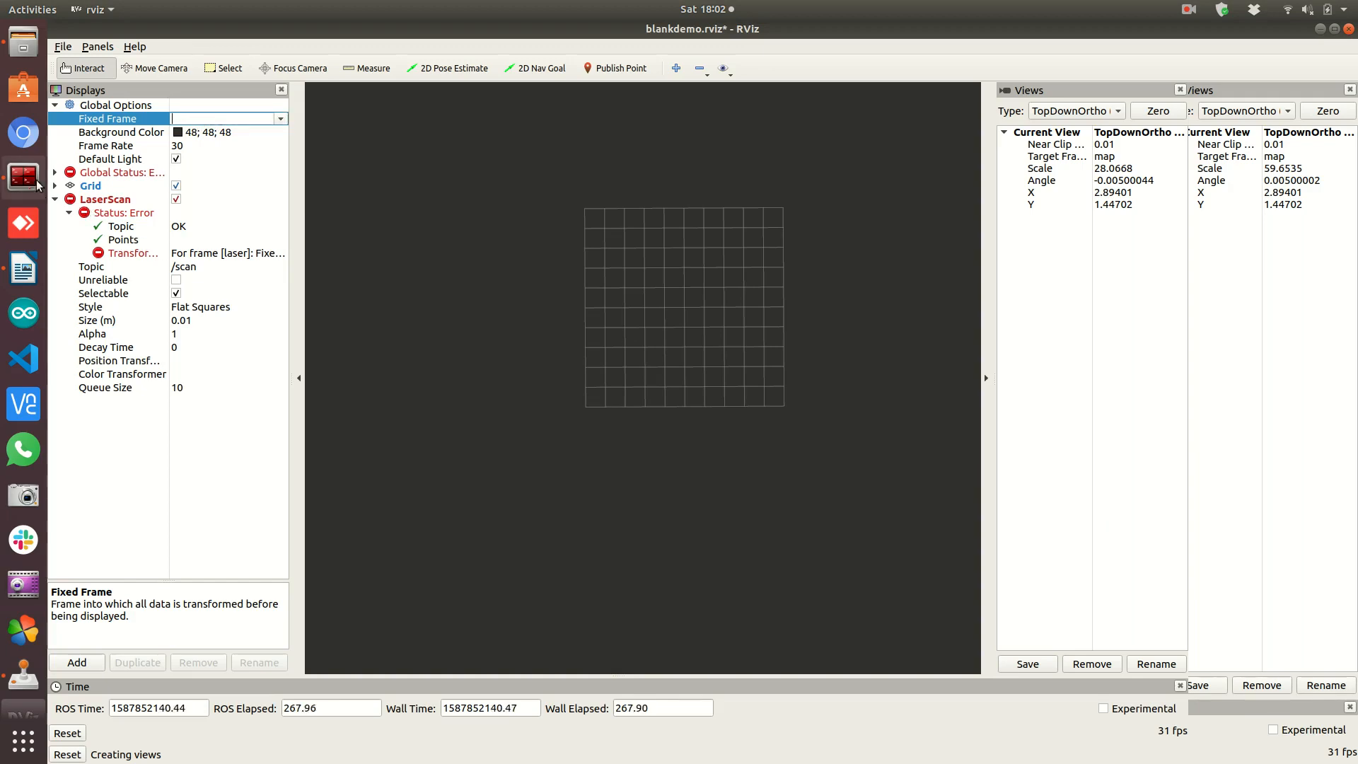
pyautogui.click(23, 180)
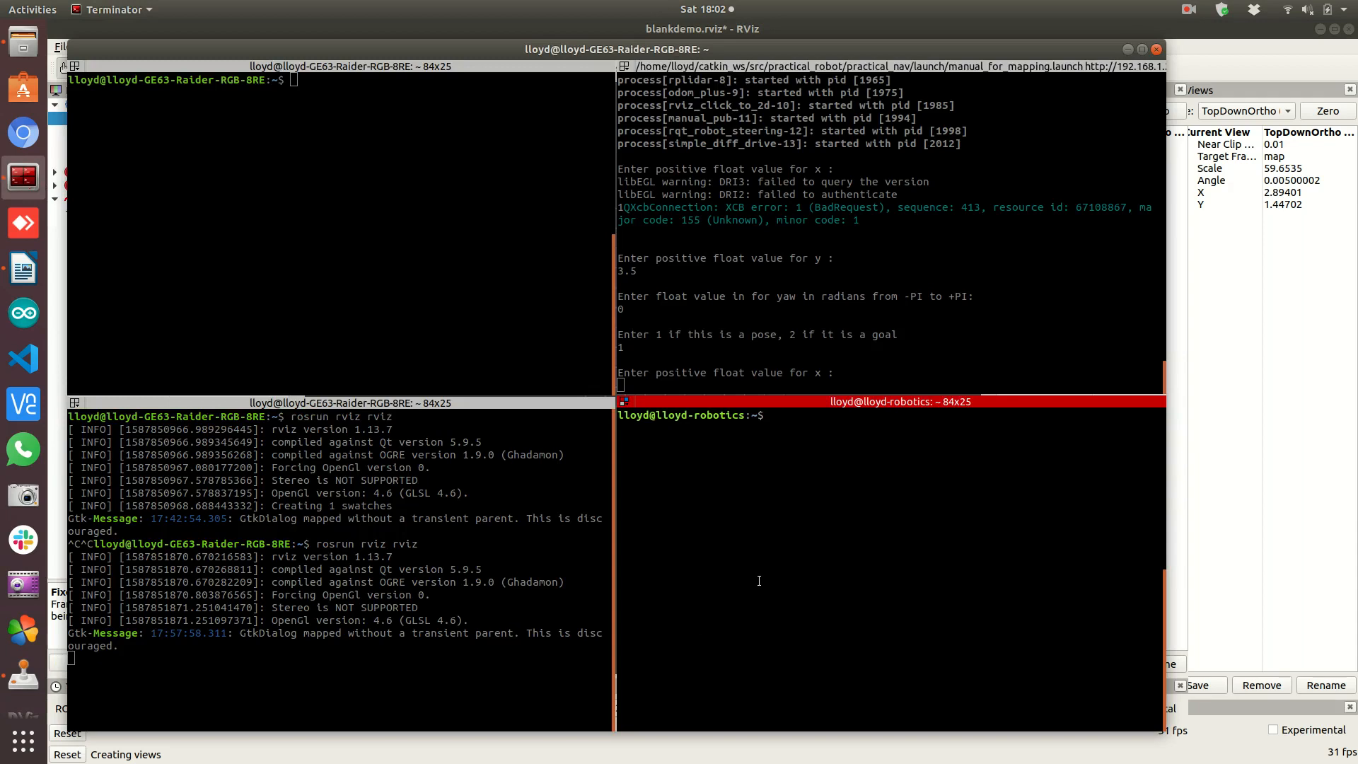
# Echo one /scan message with rostopic echo -n1 scan, showing its frame_id is laser
pyautogui.write('rost')
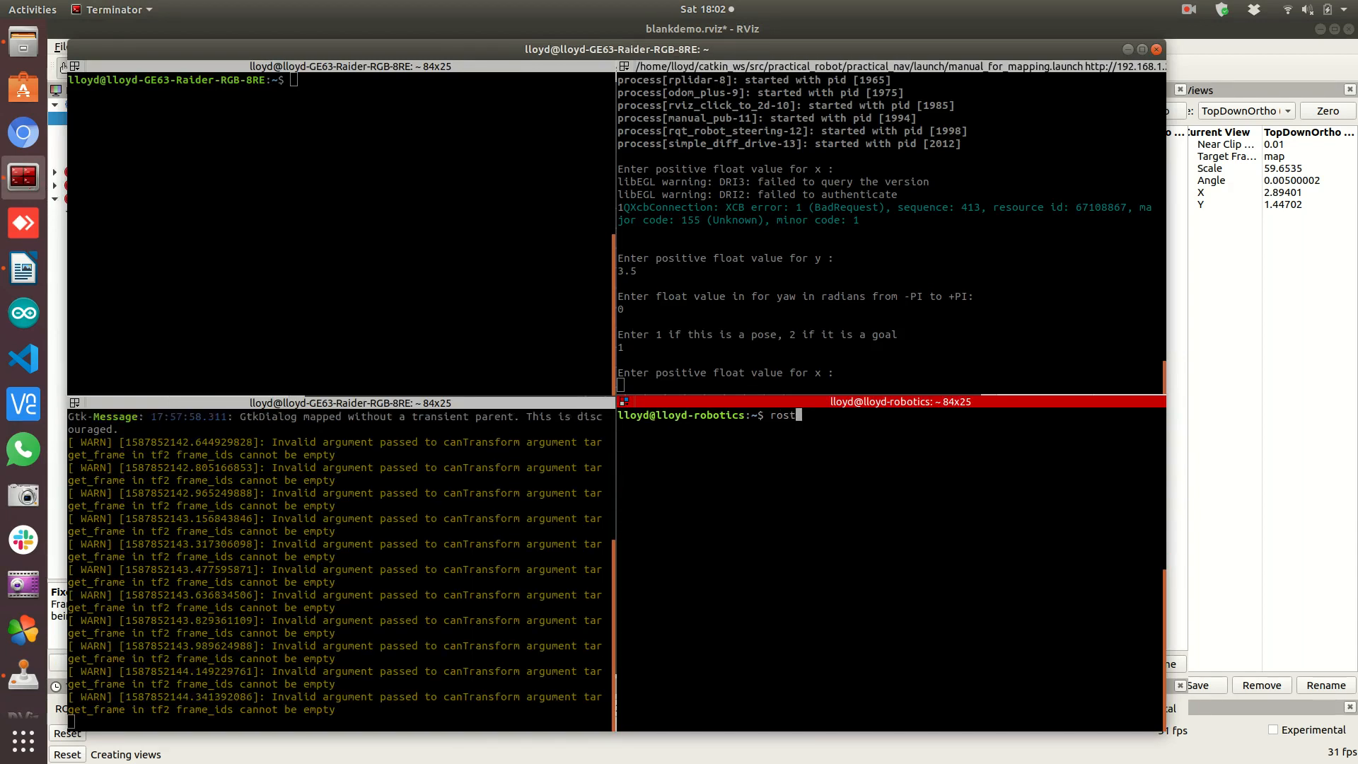
pyautogui.write('opi')
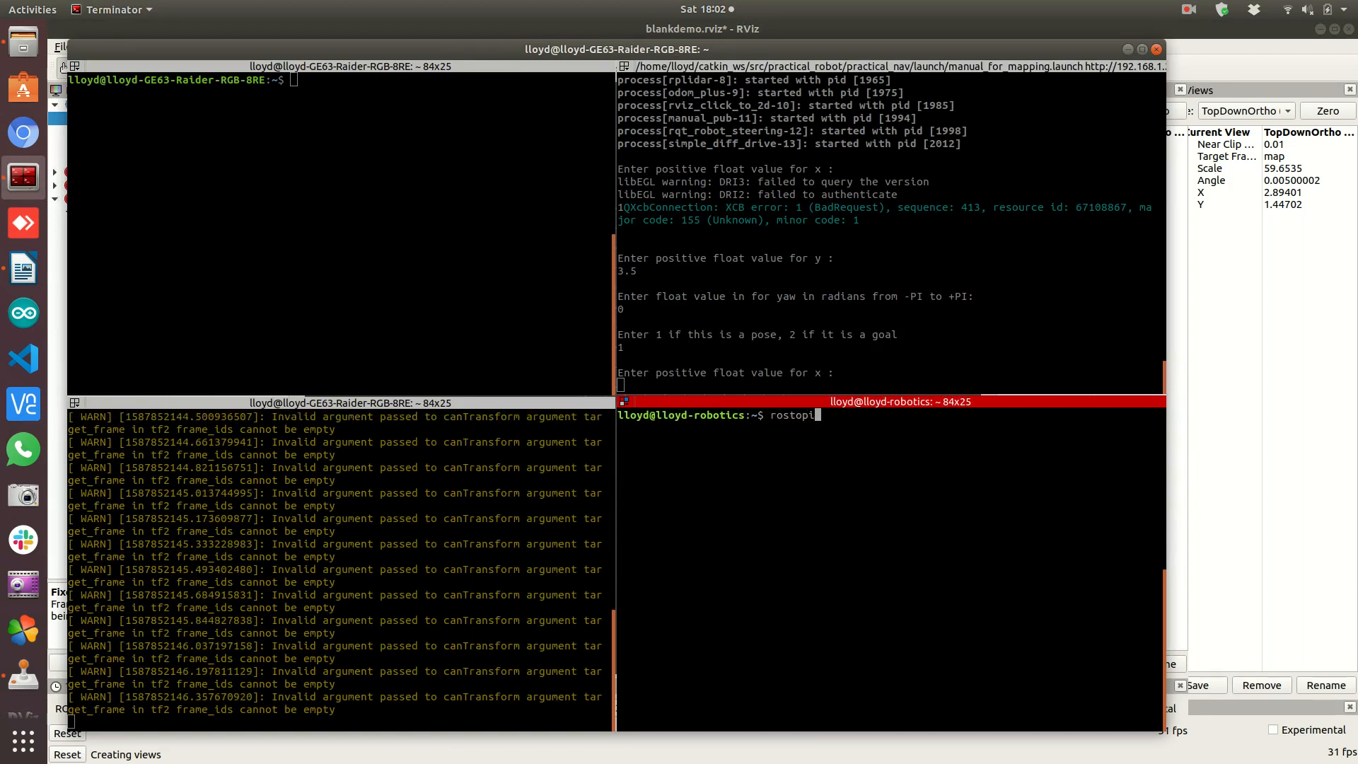
pyautogui.write('echo -n1 s')
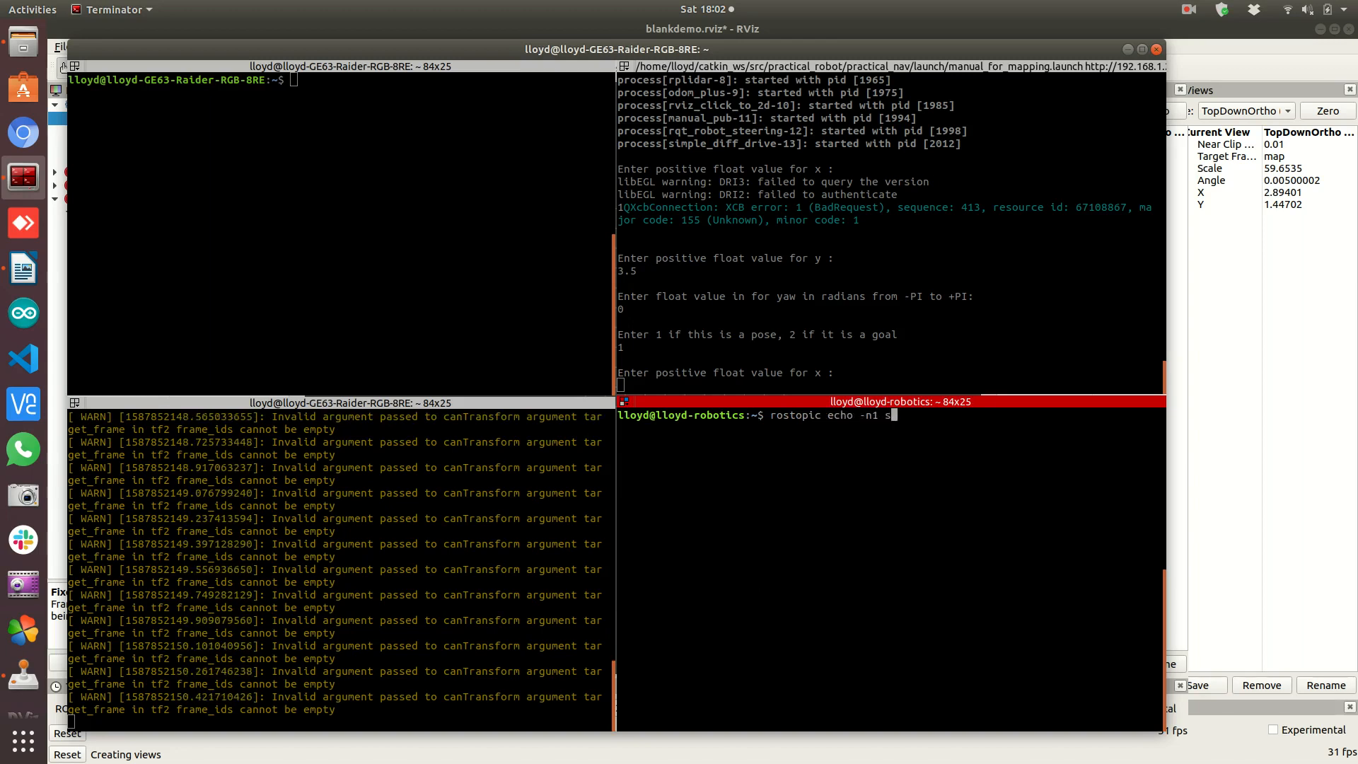
pyautogui.write('can')
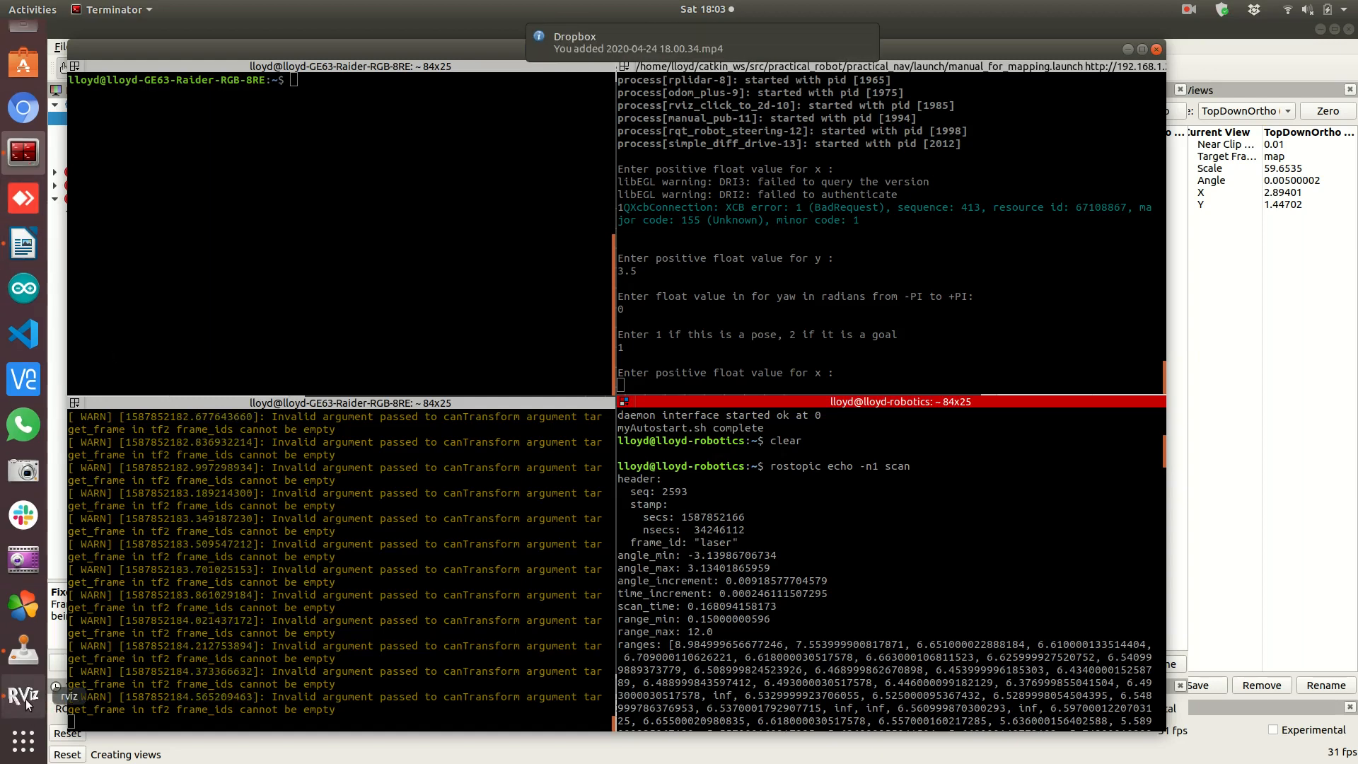
# Return to RViz, review the LaserScan transform error and start editing the empty Fixed Frame
pyautogui.click(23, 695)
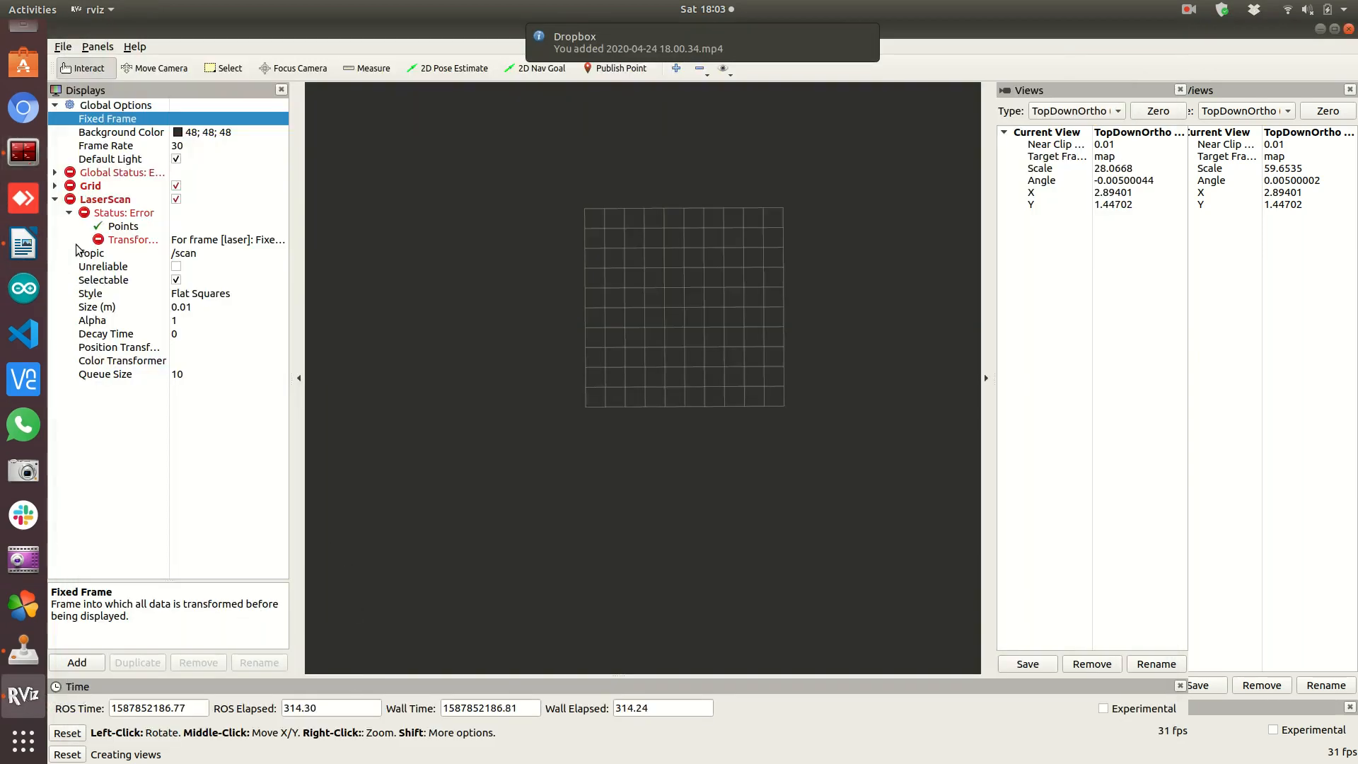
pyautogui.click(133, 239)
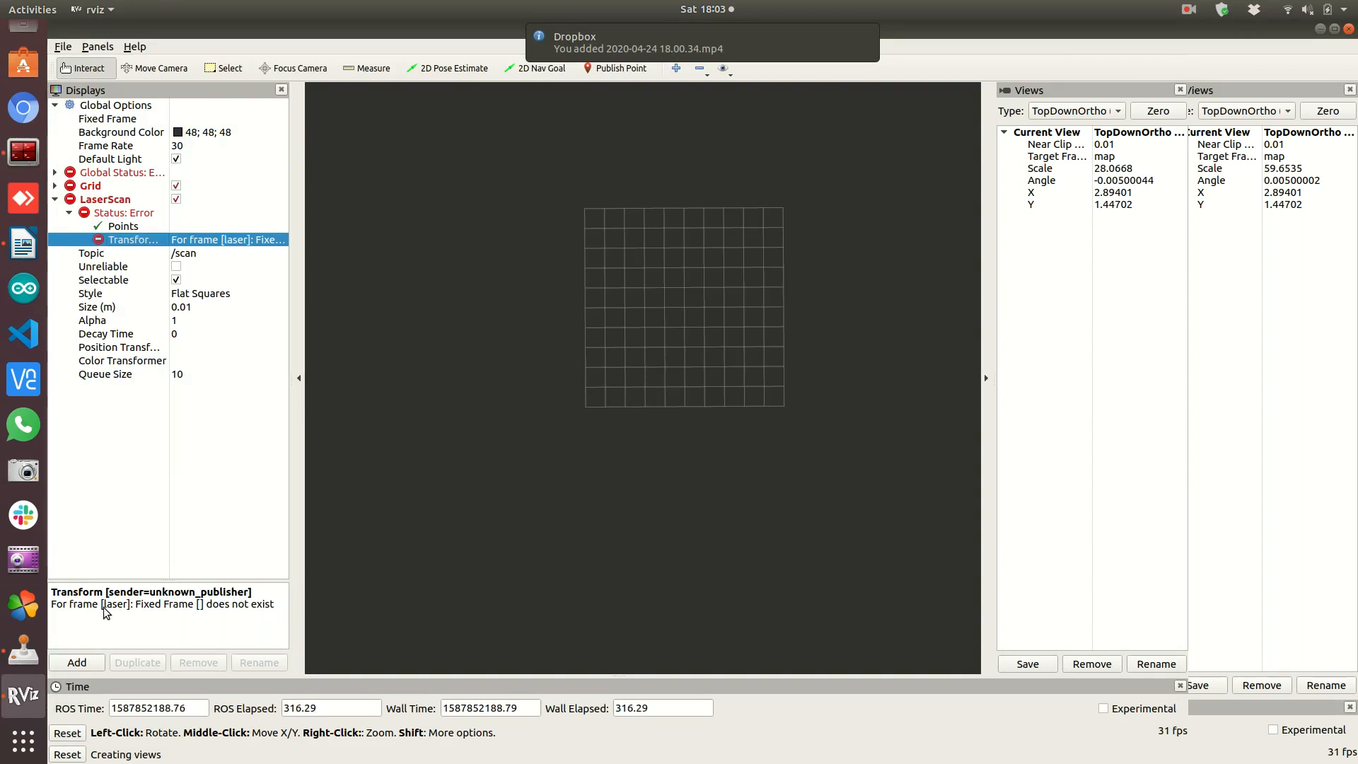
pyautogui.moveTo(164, 611)
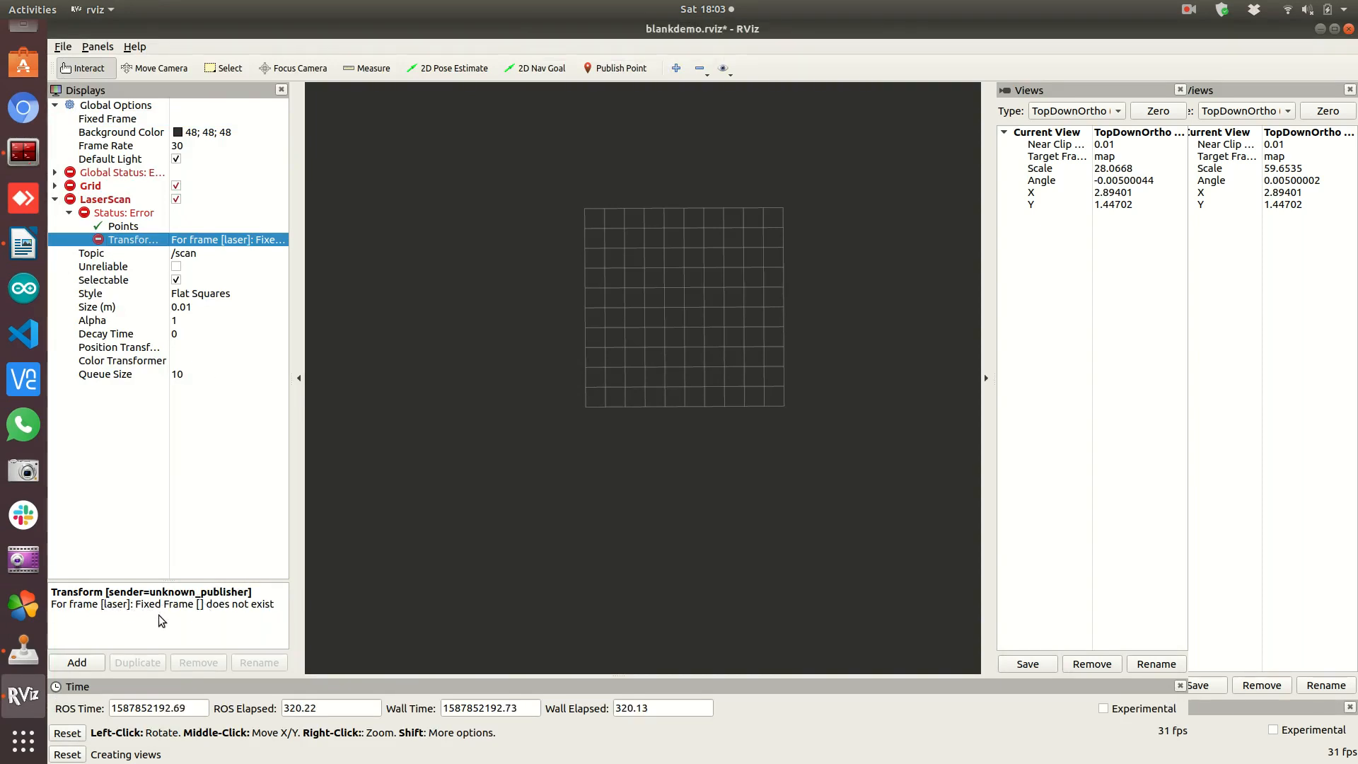
pyautogui.moveTo(206, 613)
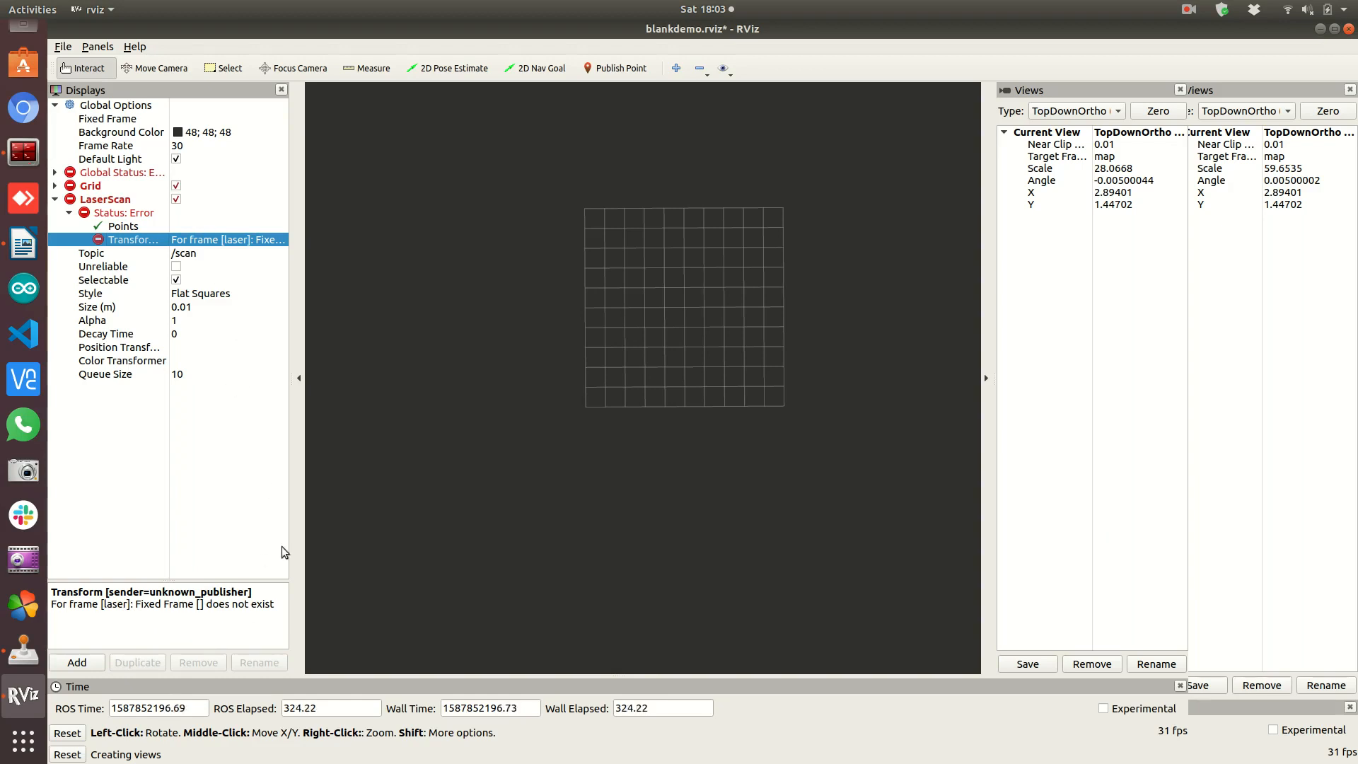
pyautogui.click(212, 119)
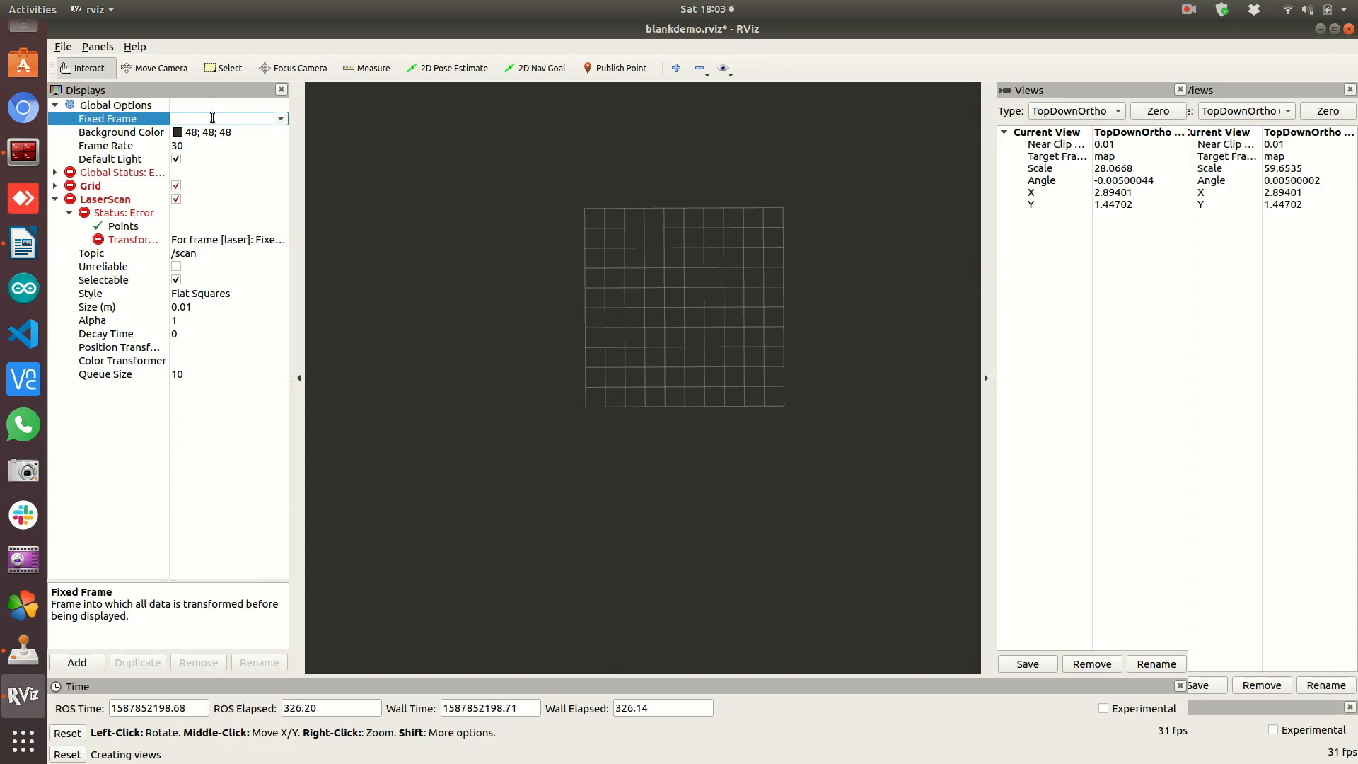
# Set Fixed Frame to laser so LaserScan reports OK and scan points appear
pyautogui.write('laser')
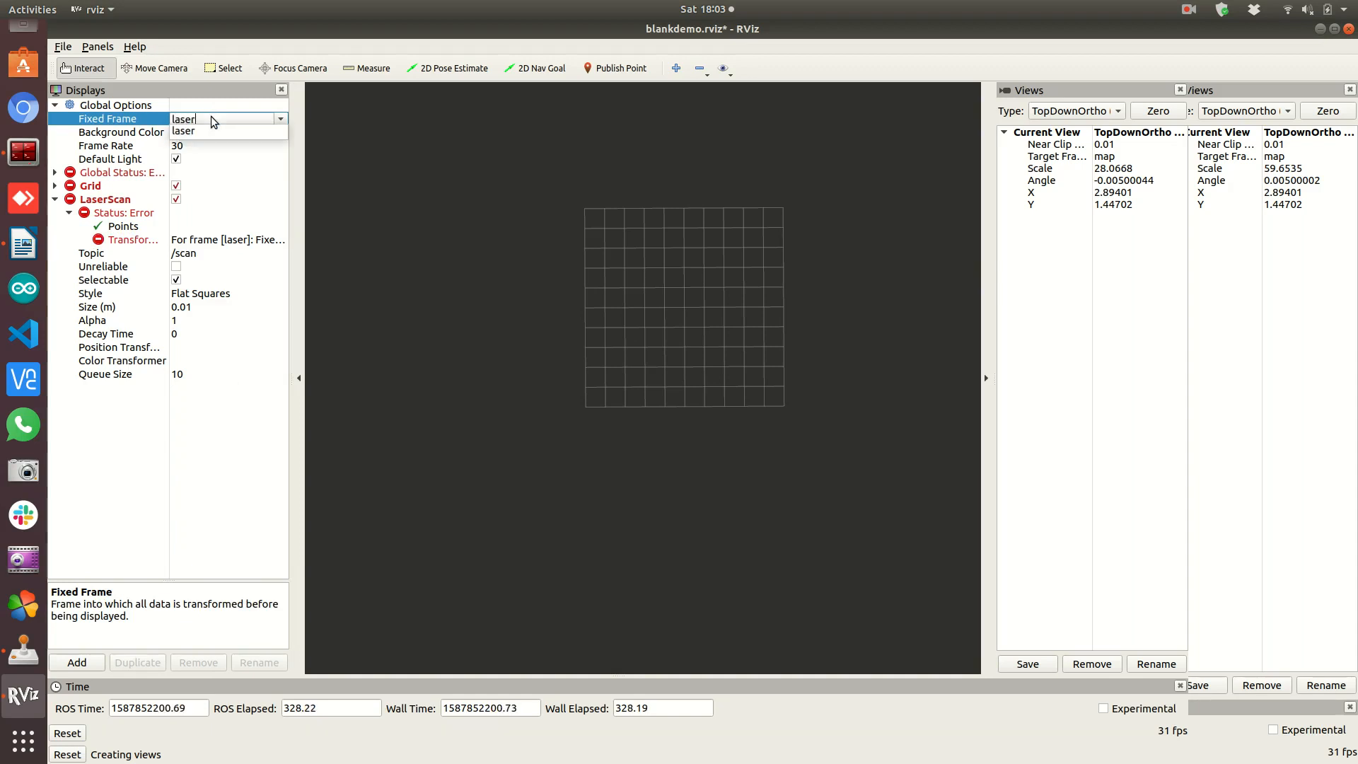
pyautogui.click(183, 132)
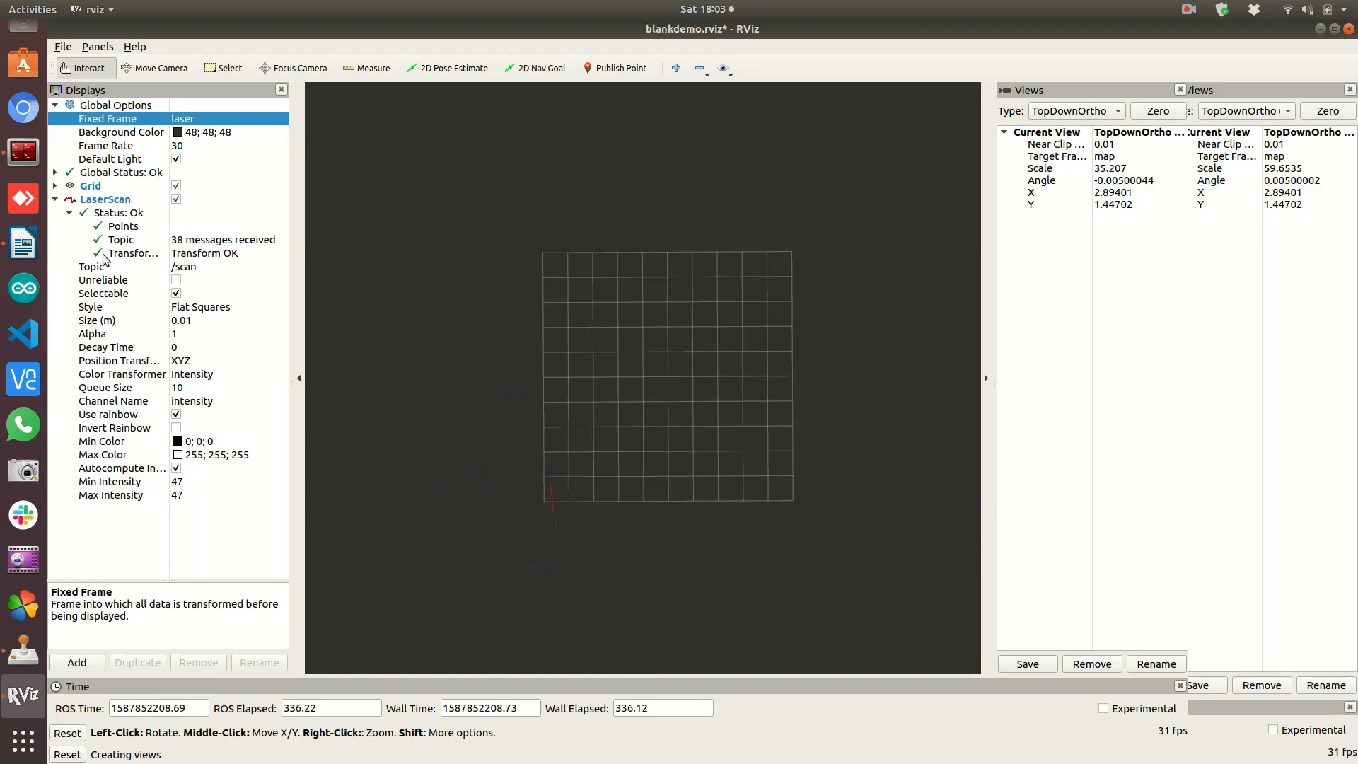
pyautogui.moveTo(193, 236)
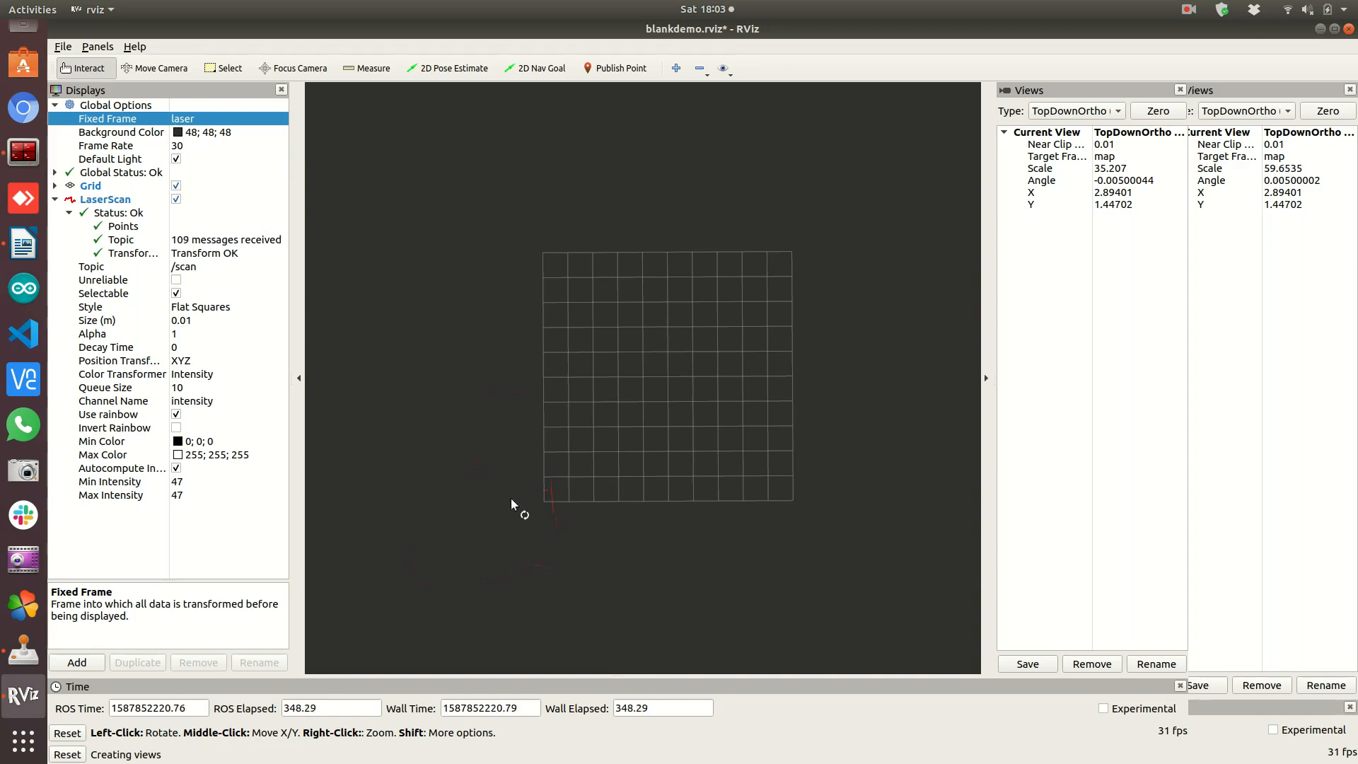
pyautogui.moveTo(557, 541)
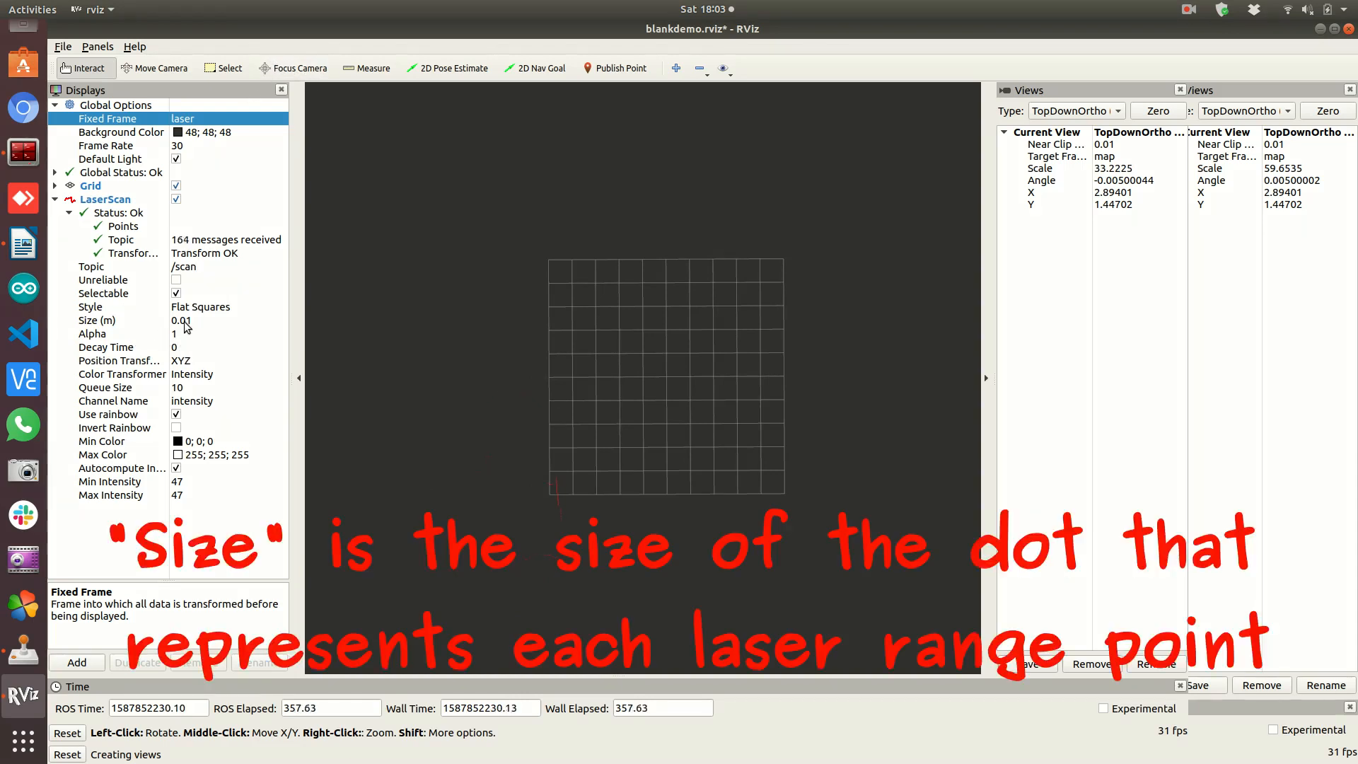
# Set LaserScan Size to 0.05 m so the room walls show as red outlines, then collapse the LaserScan entry
pyautogui.write('0.05')
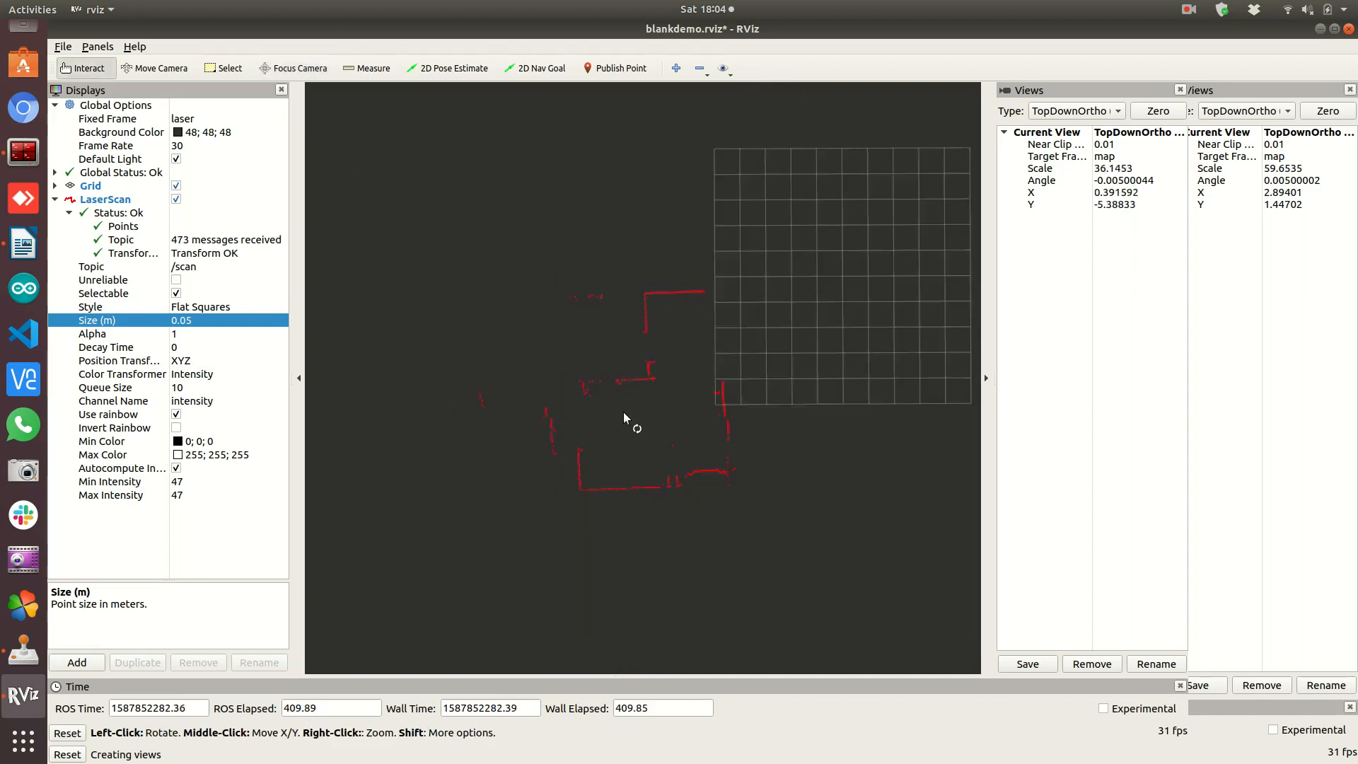
pyautogui.moveTo(624, 419); pyautogui.dragTo(815, 416)
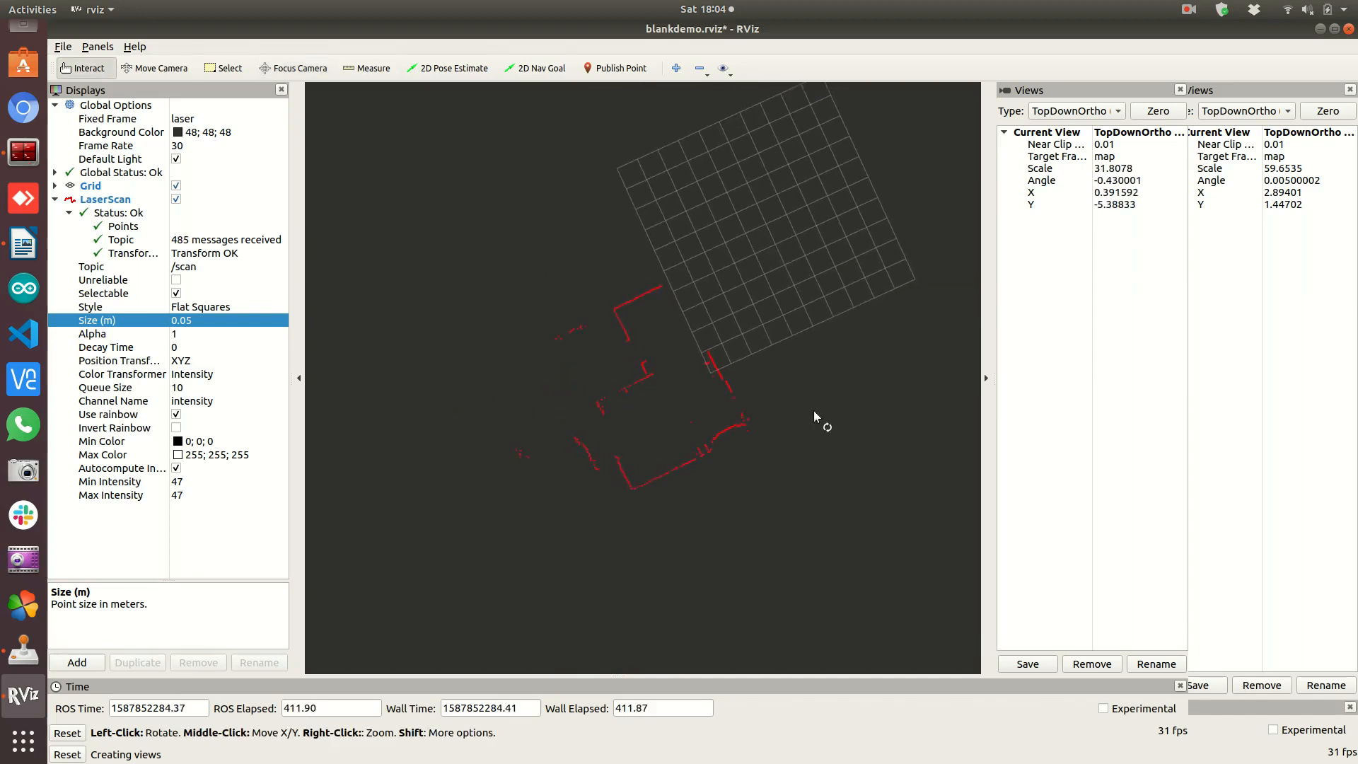
pyautogui.moveTo(925, 144)
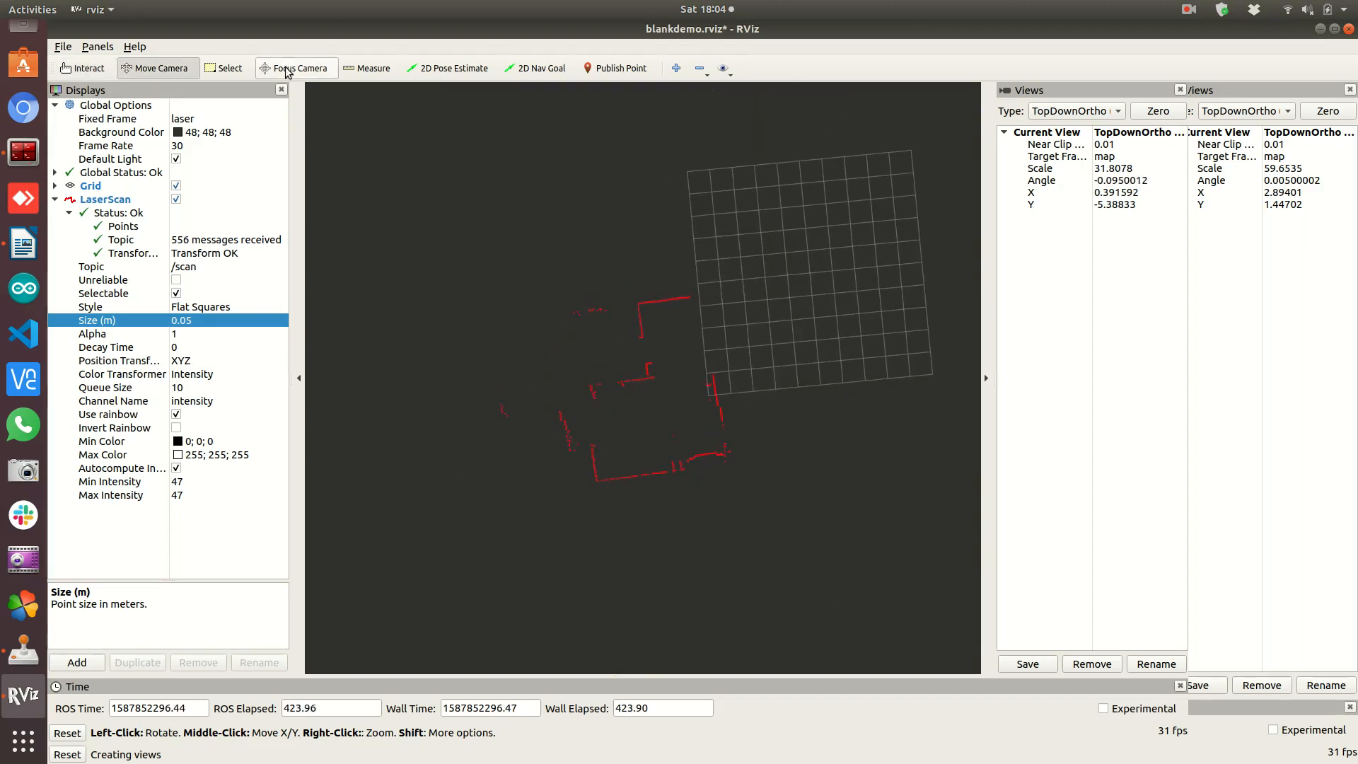
pyautogui.click(302, 68)
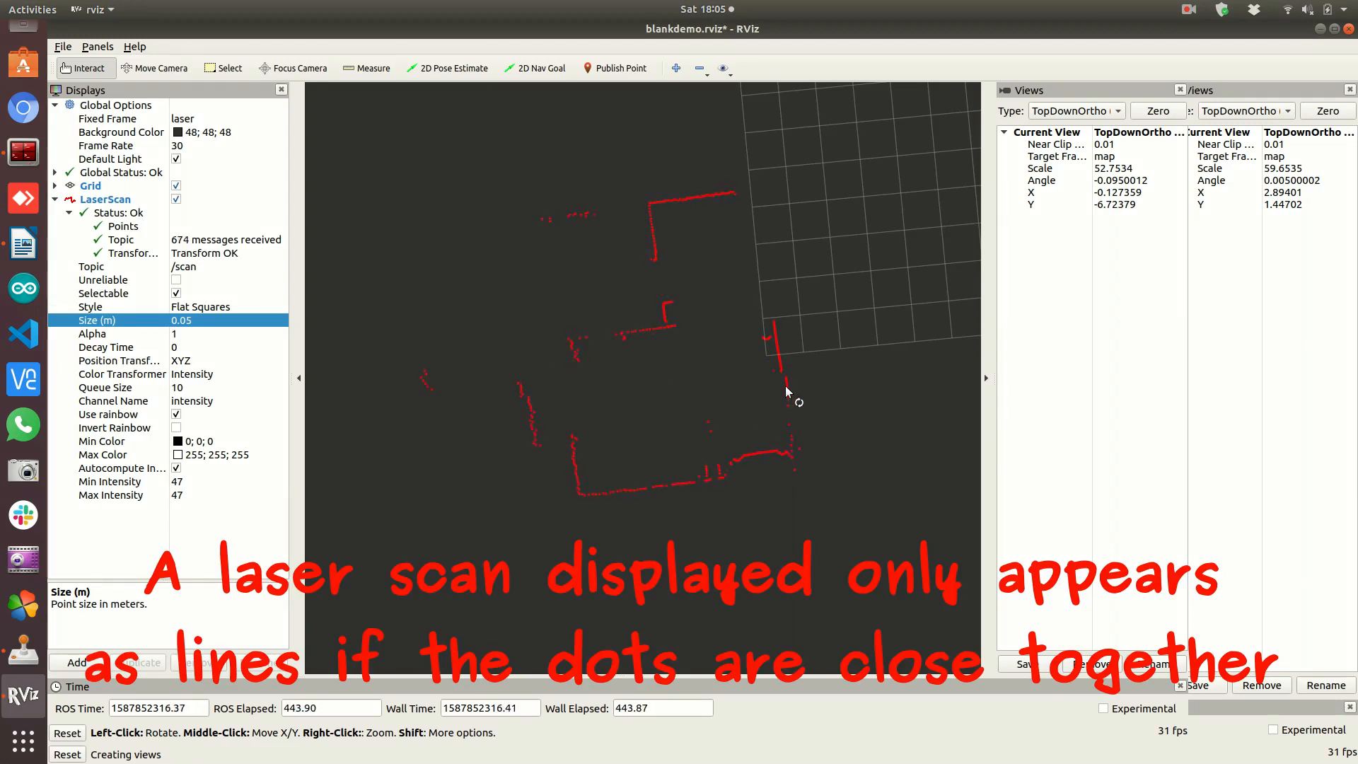
pyautogui.moveTo(731, 372)
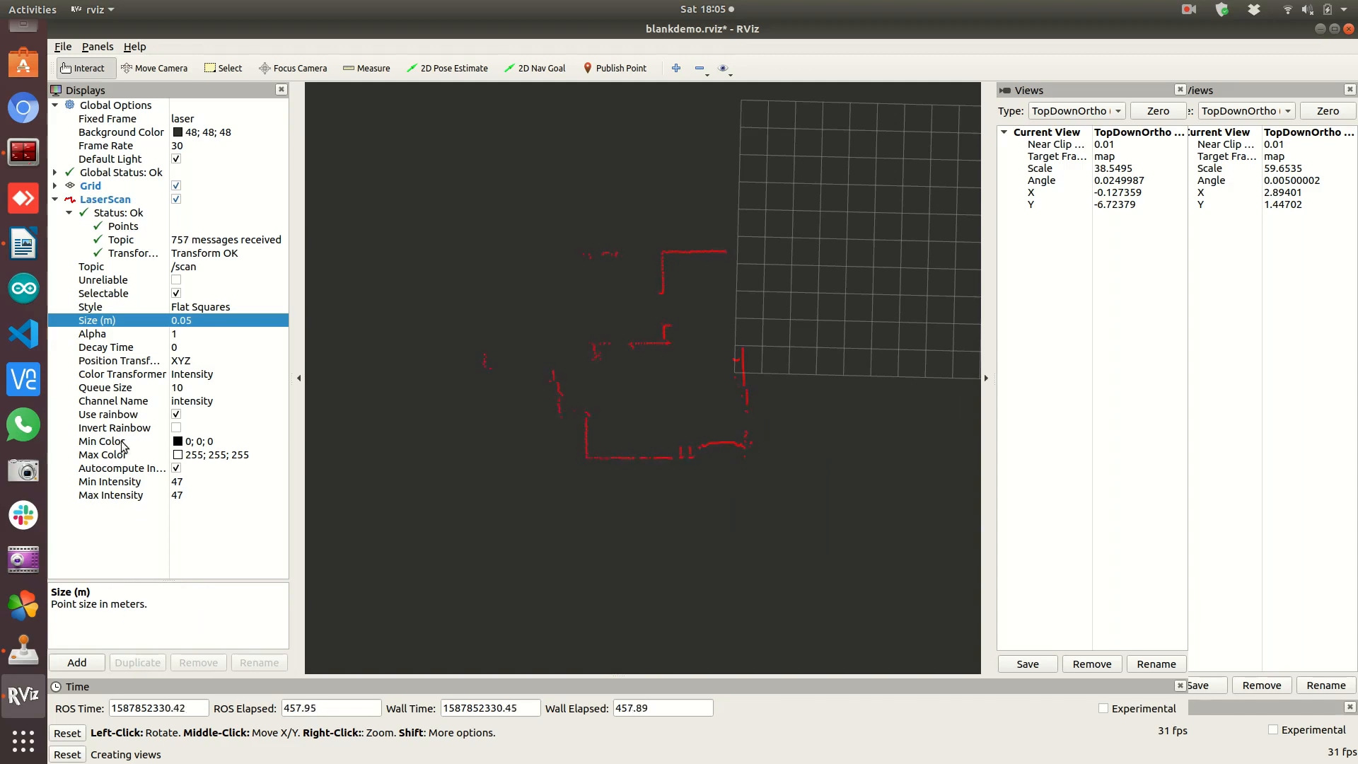
pyautogui.moveTo(126, 527)
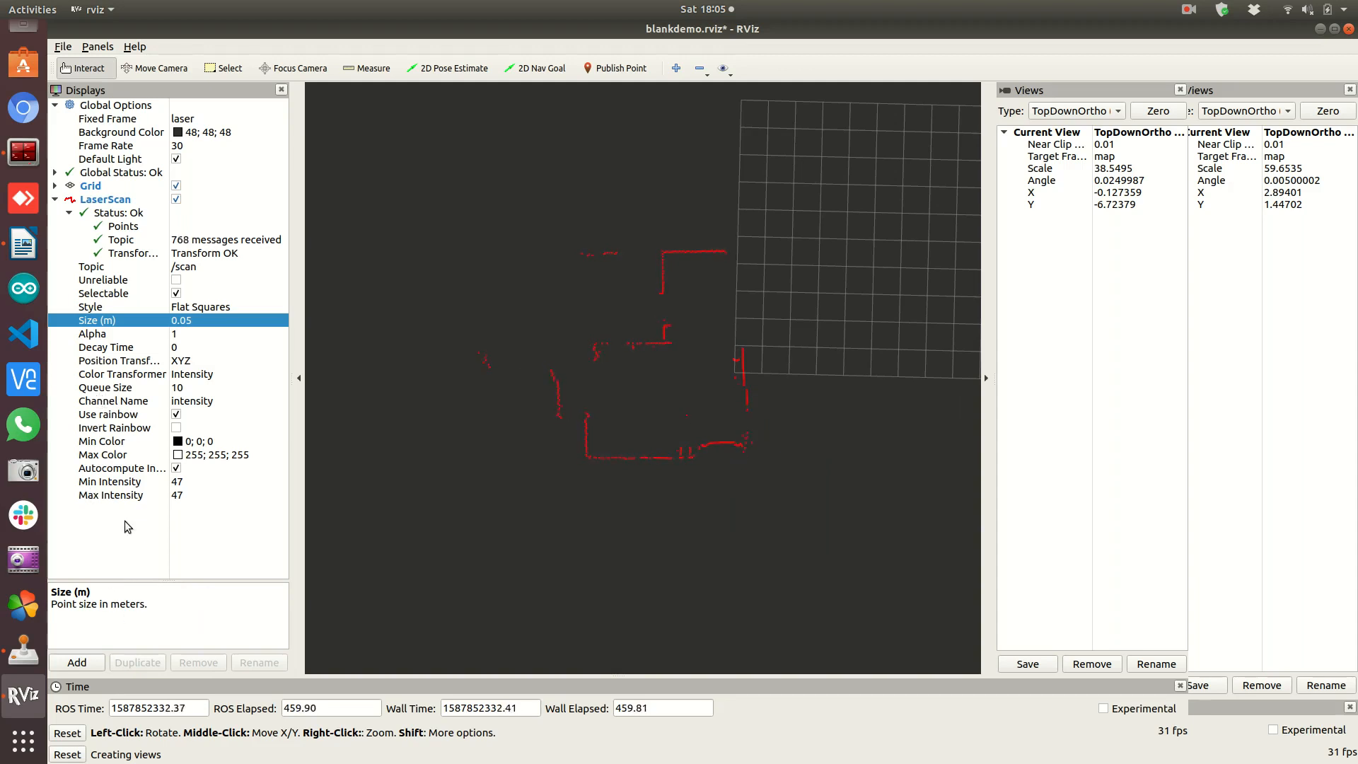
pyautogui.click(55, 198)
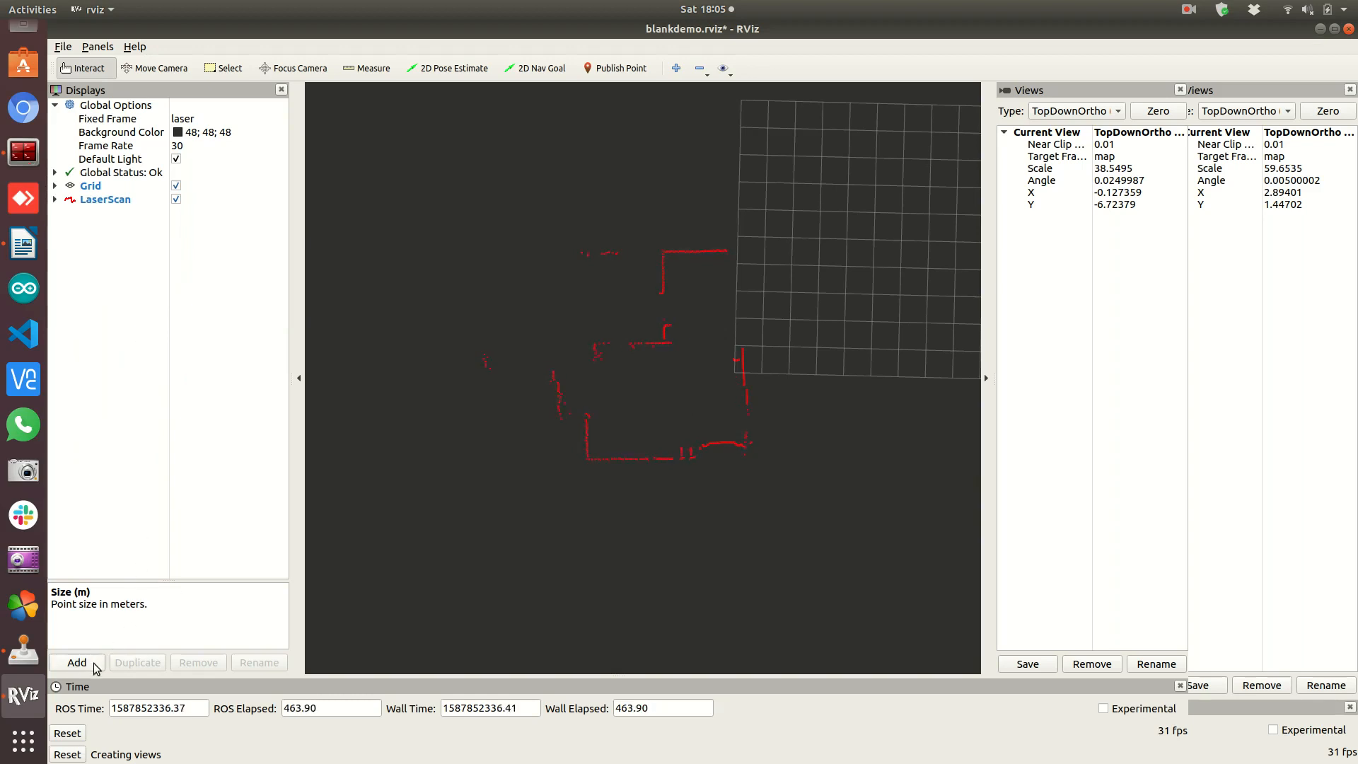
pyautogui.click(76, 662)
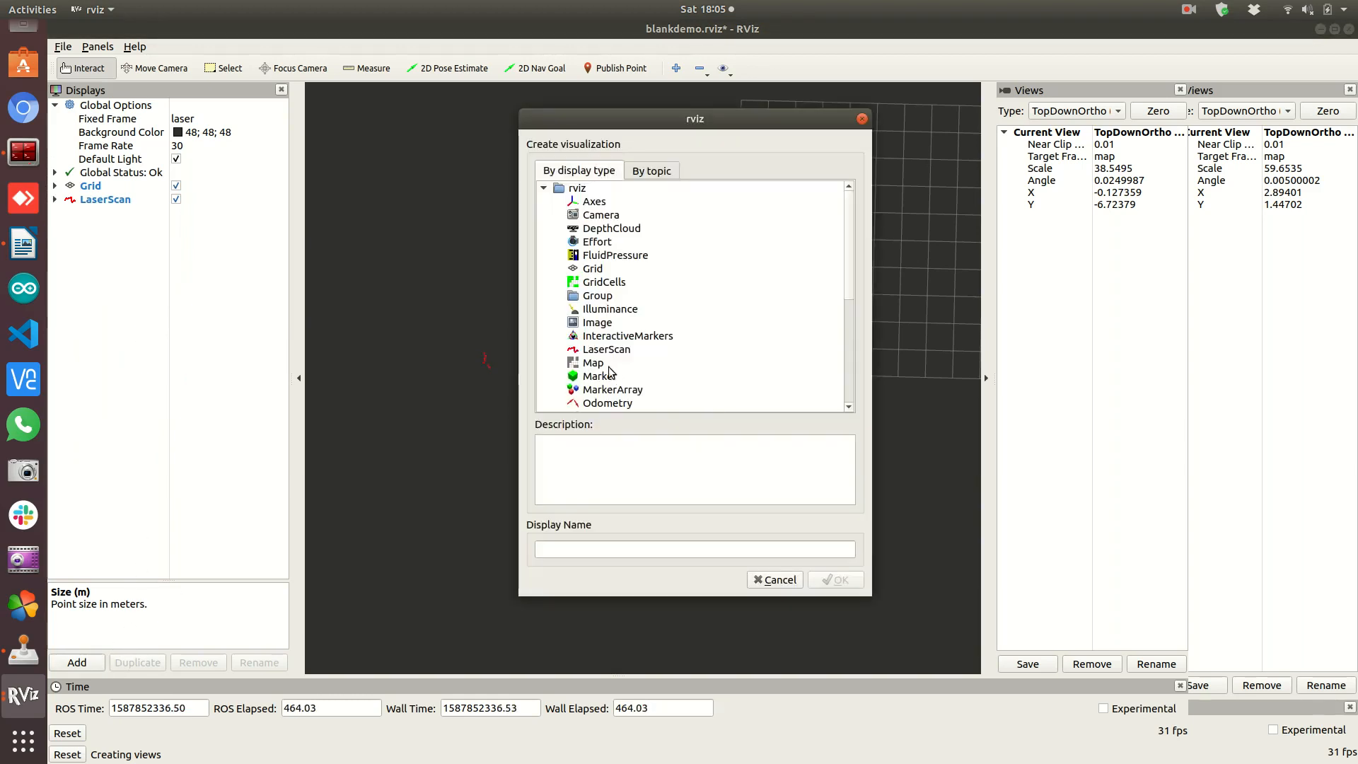
pyautogui.click(593, 362)
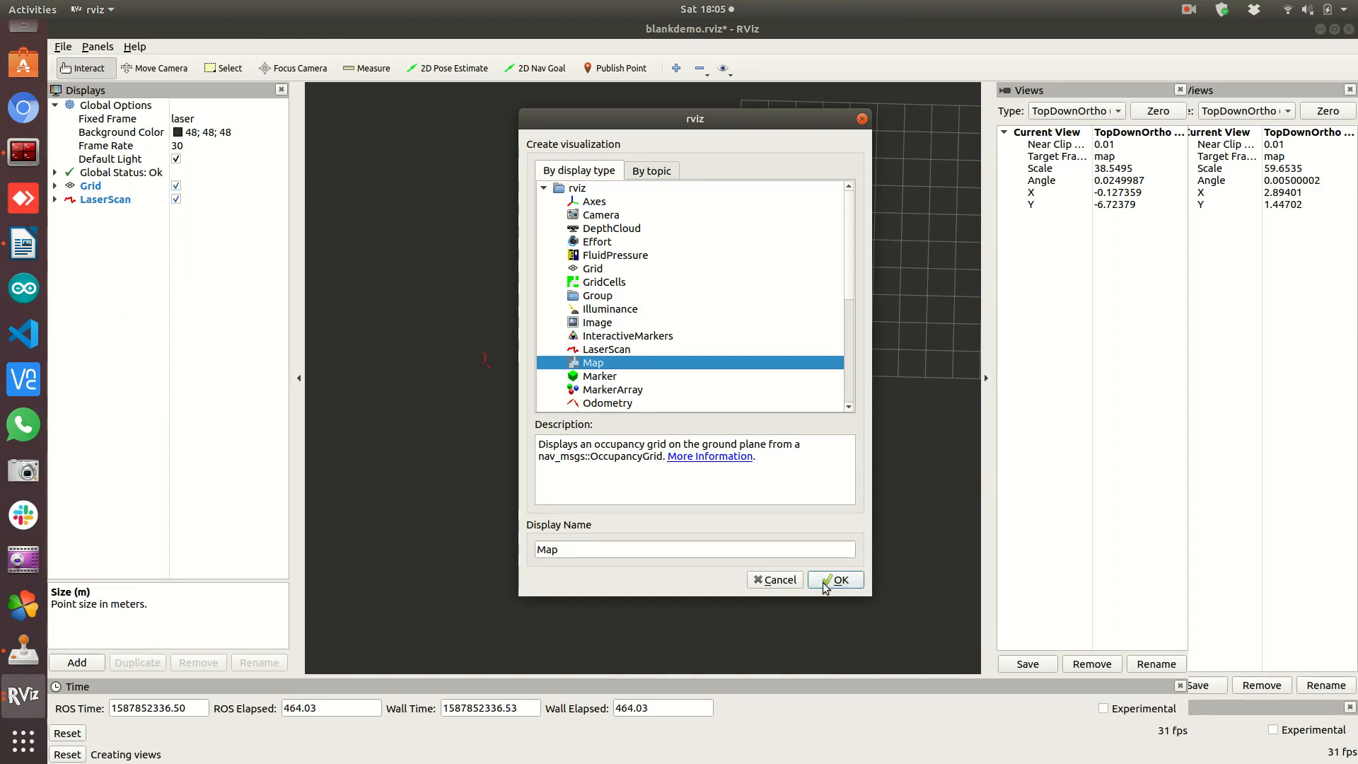
pyautogui.click(842, 580)
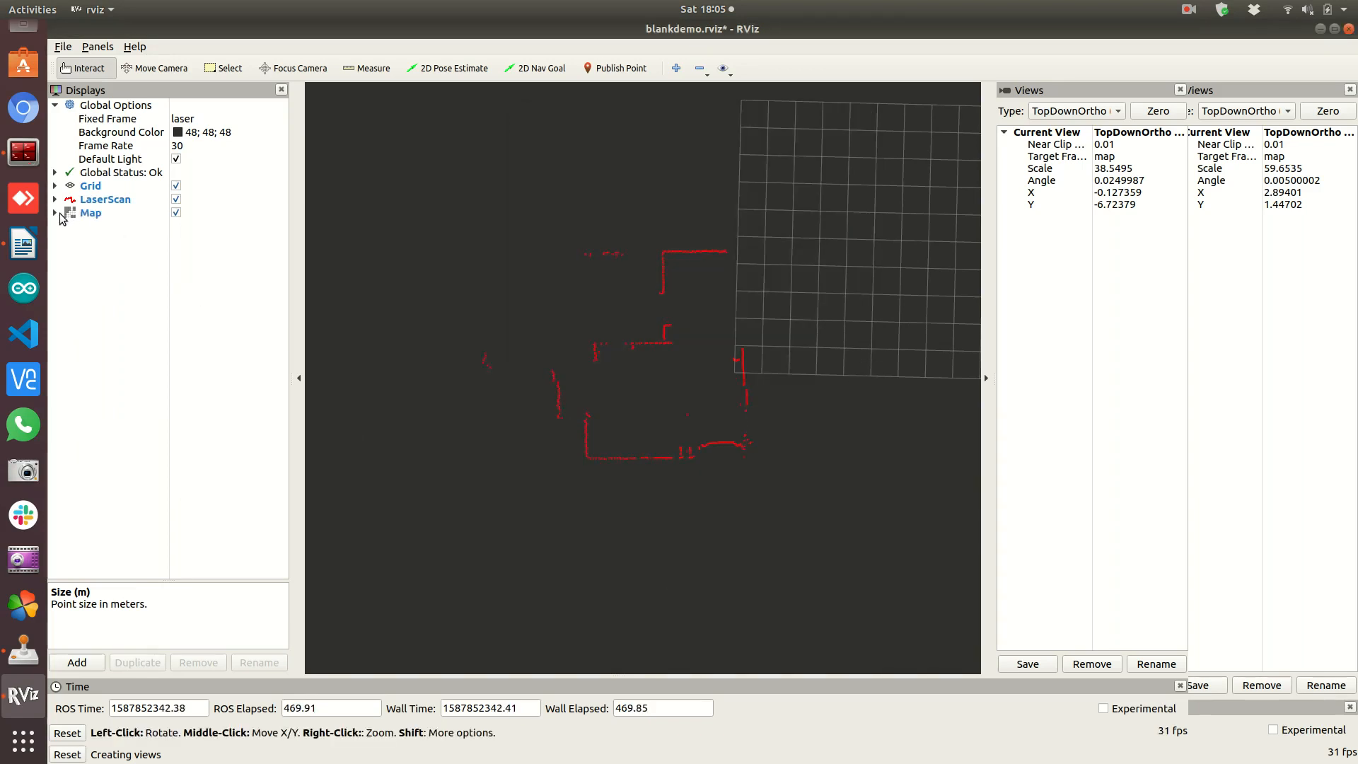
pyautogui.click(56, 213)
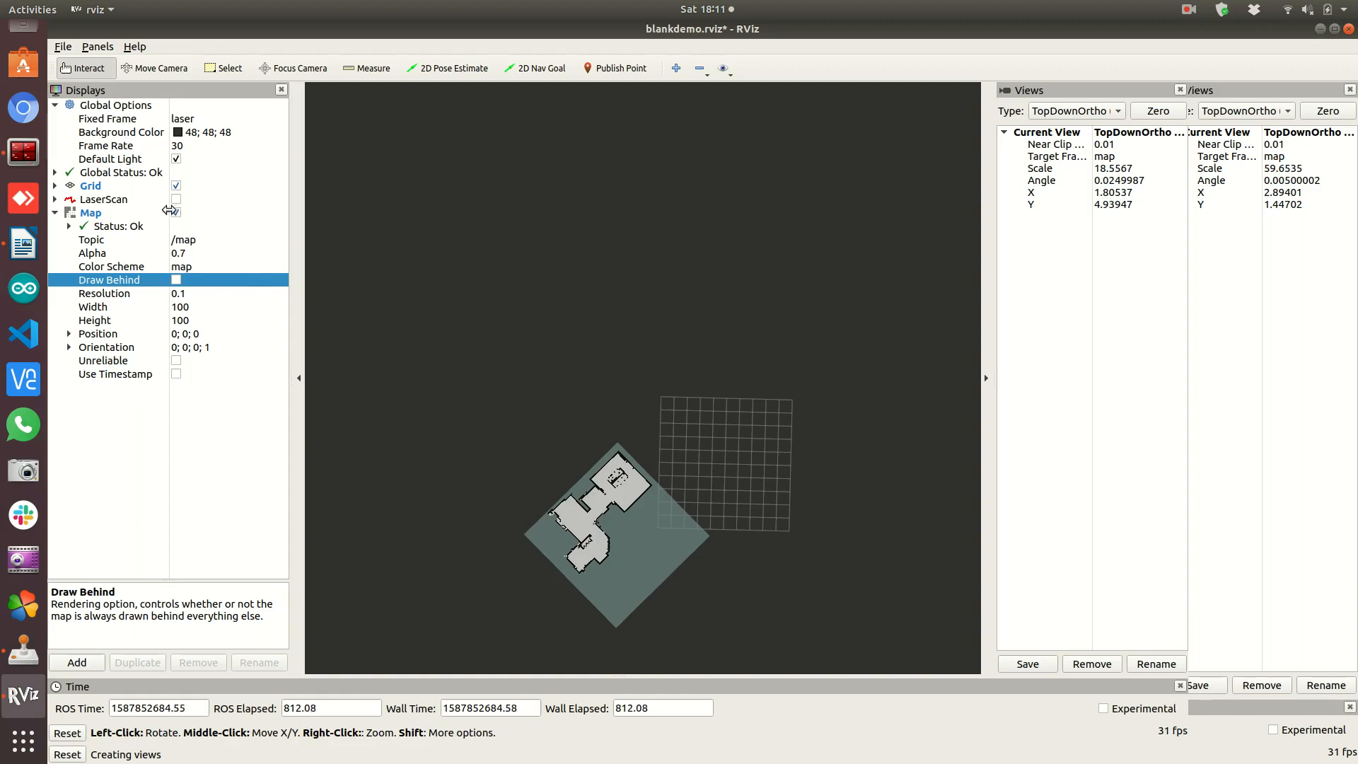
pyautogui.click(176, 198)
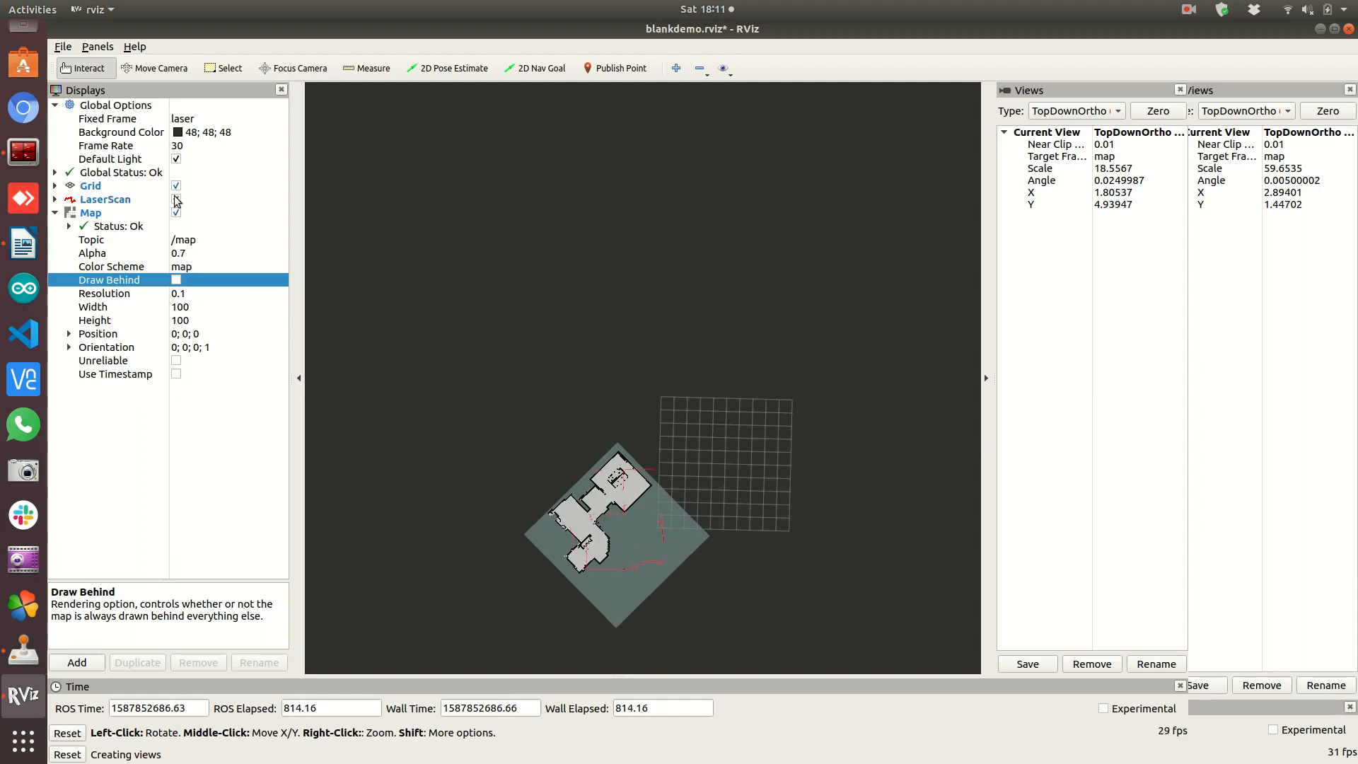
pyautogui.click(105, 198)
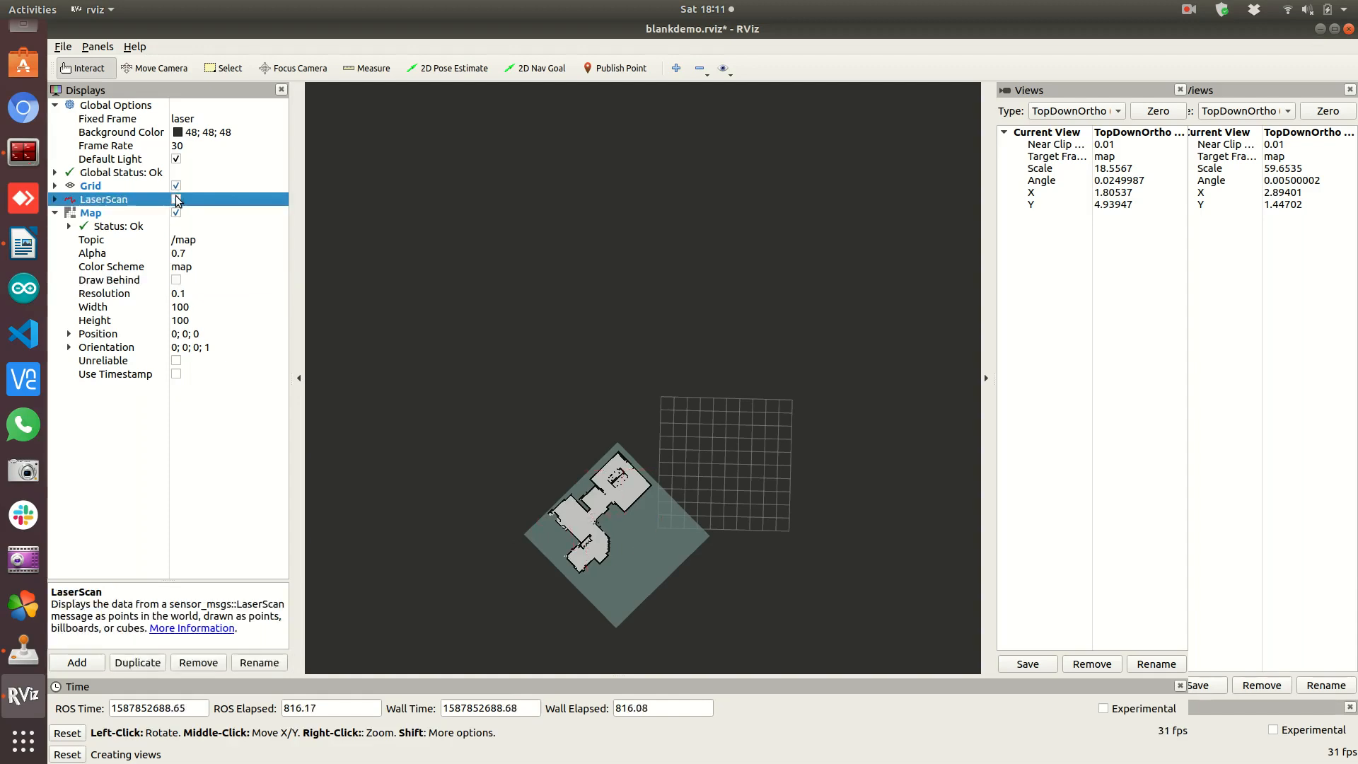
pyautogui.click(175, 198)
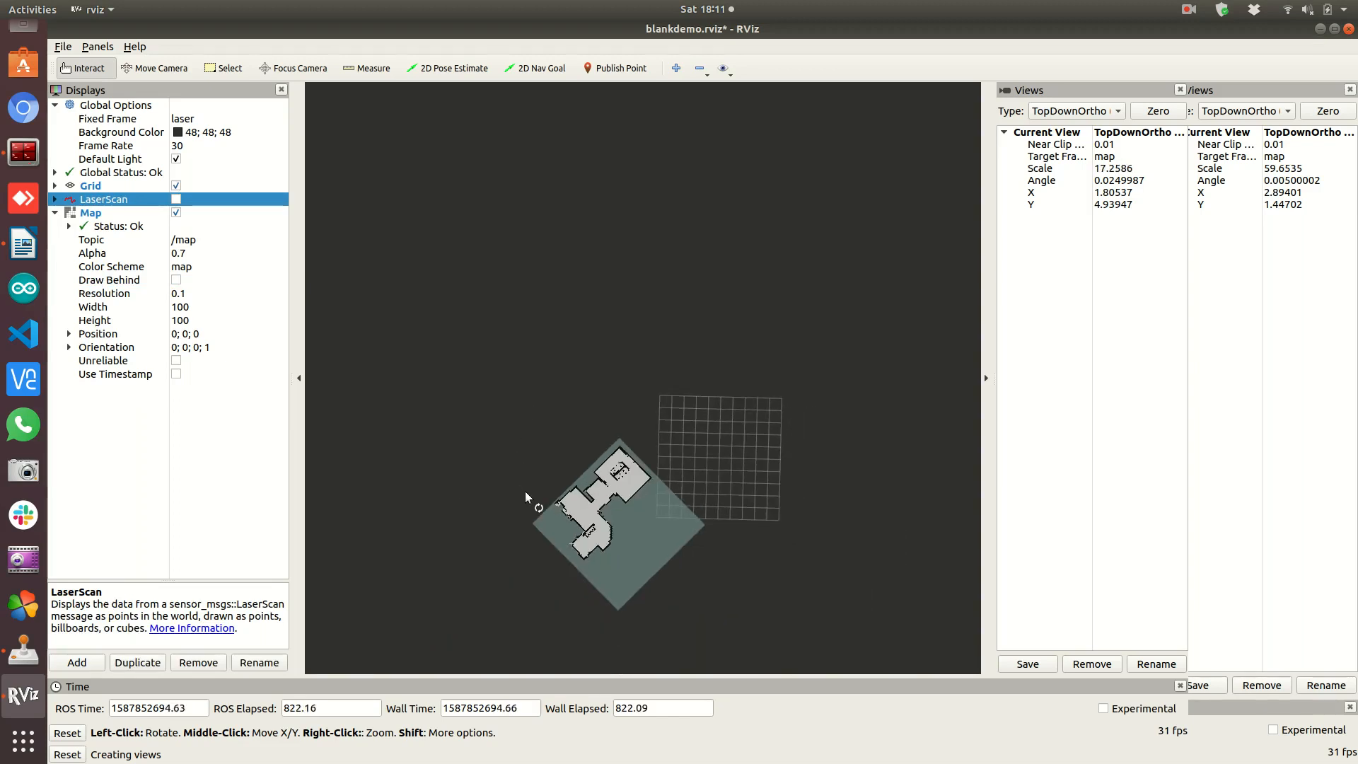
pyautogui.click(277, 119)
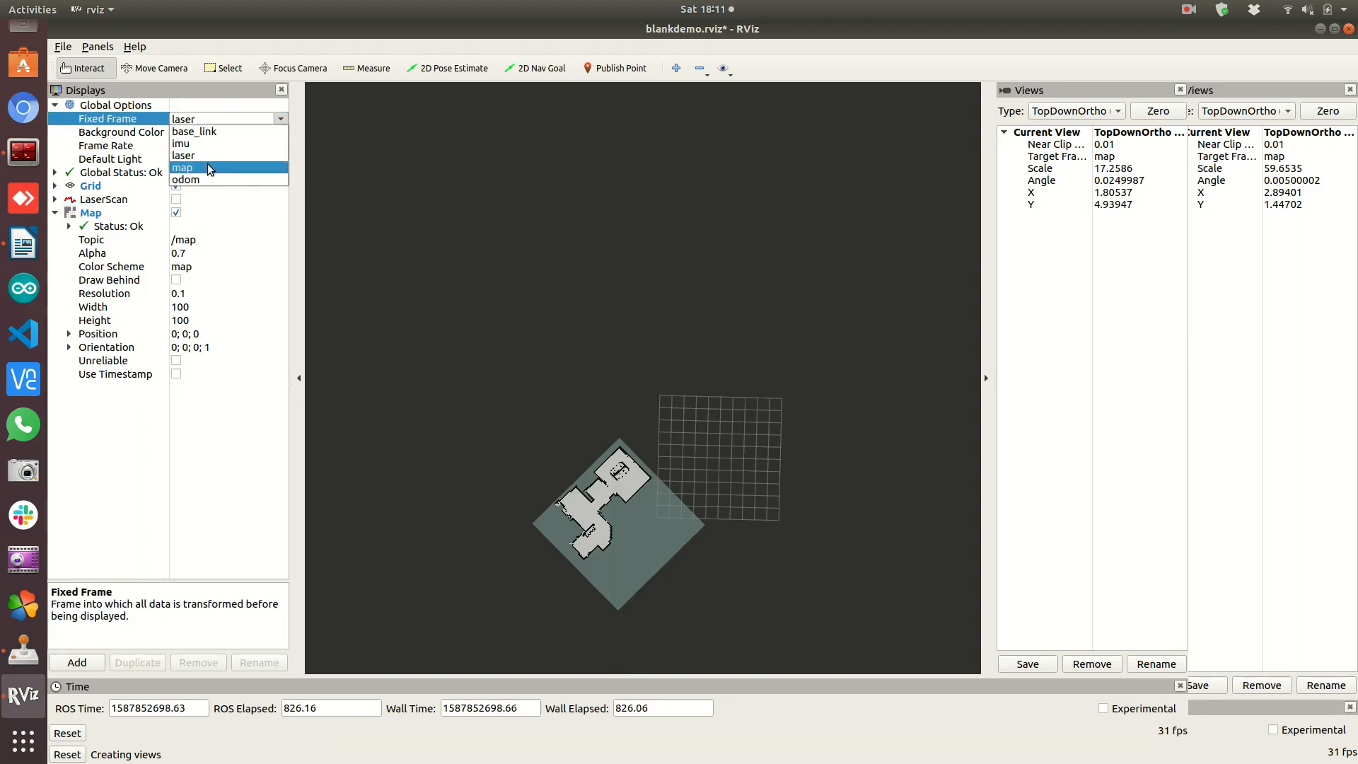
# Set Fixed Frame to map so the occupancy map aligns with the grid, and begin adding another display
pyautogui.click(182, 167)
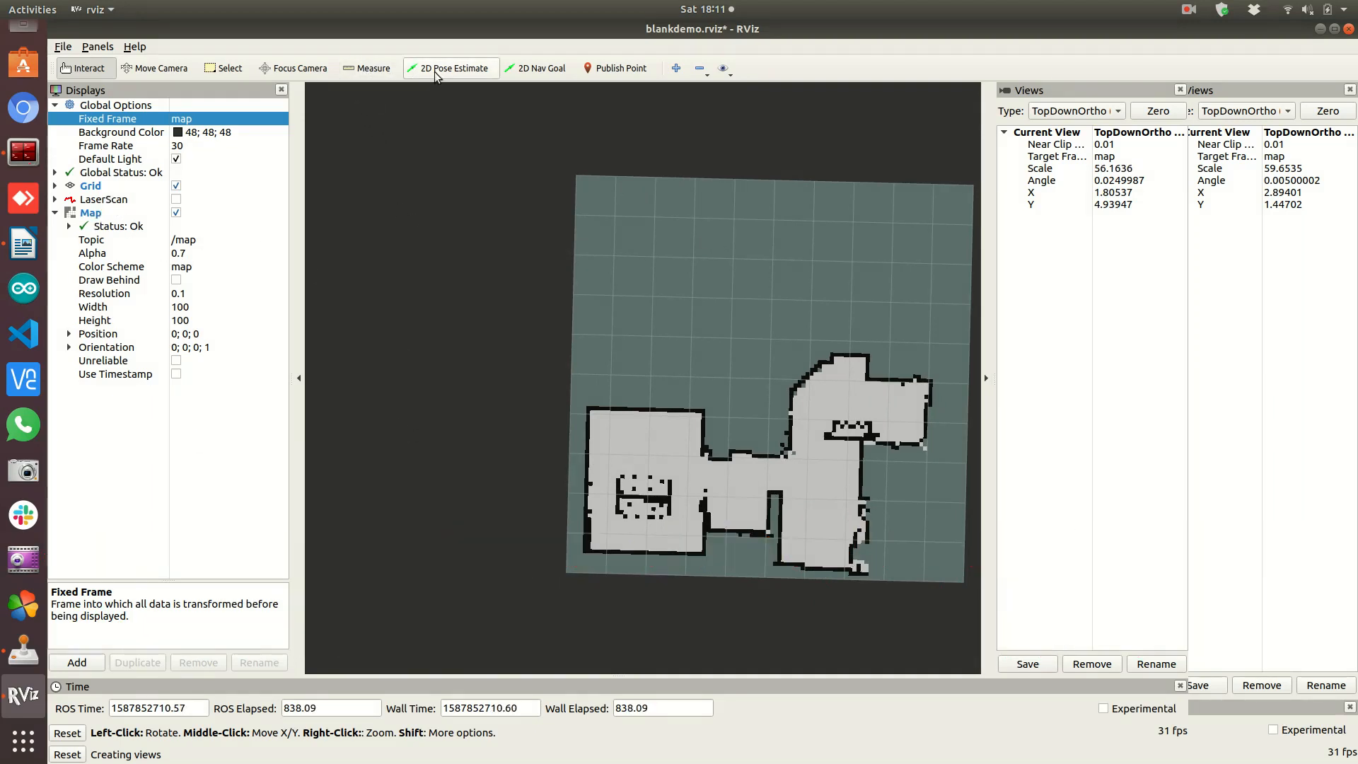
pyautogui.click(77, 663)
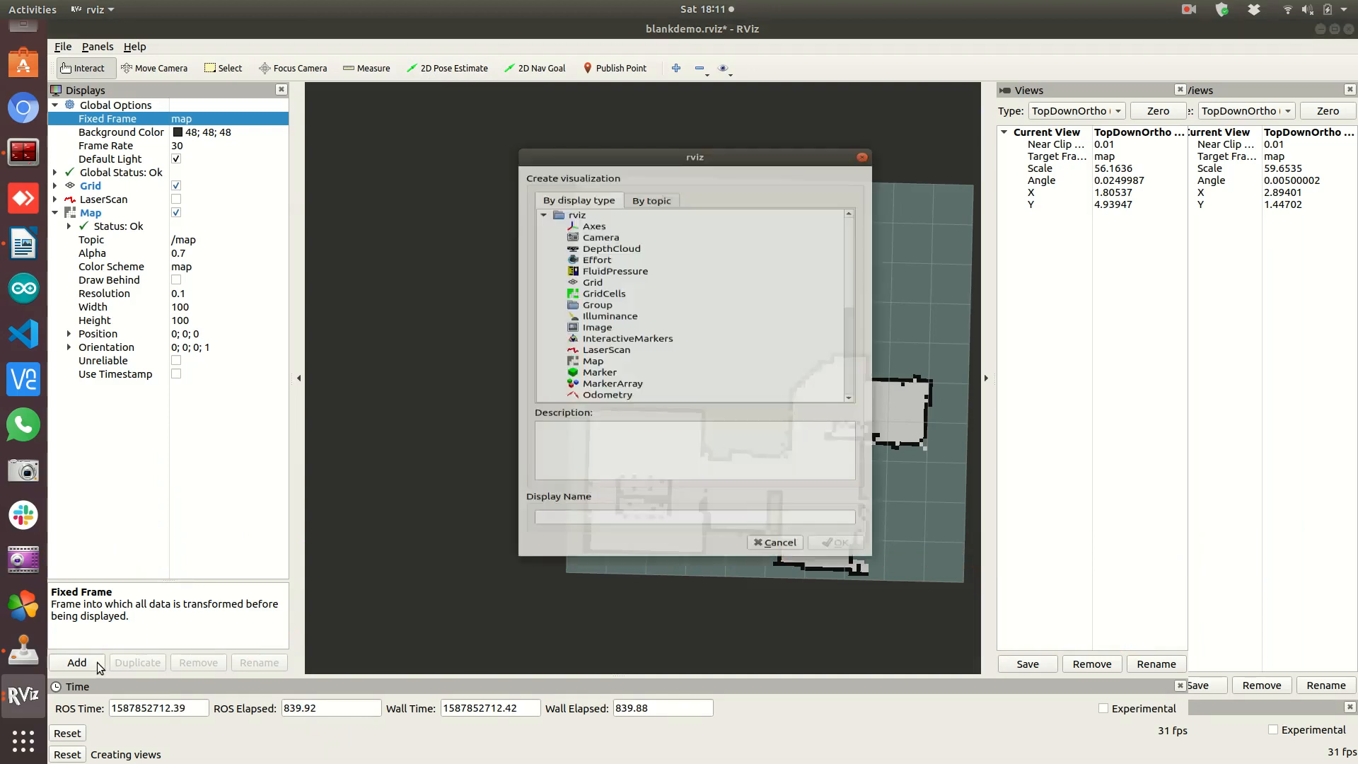
# Add an Odometry display and subscribe it to /encoder/odom_quat
pyautogui.click(608, 282)
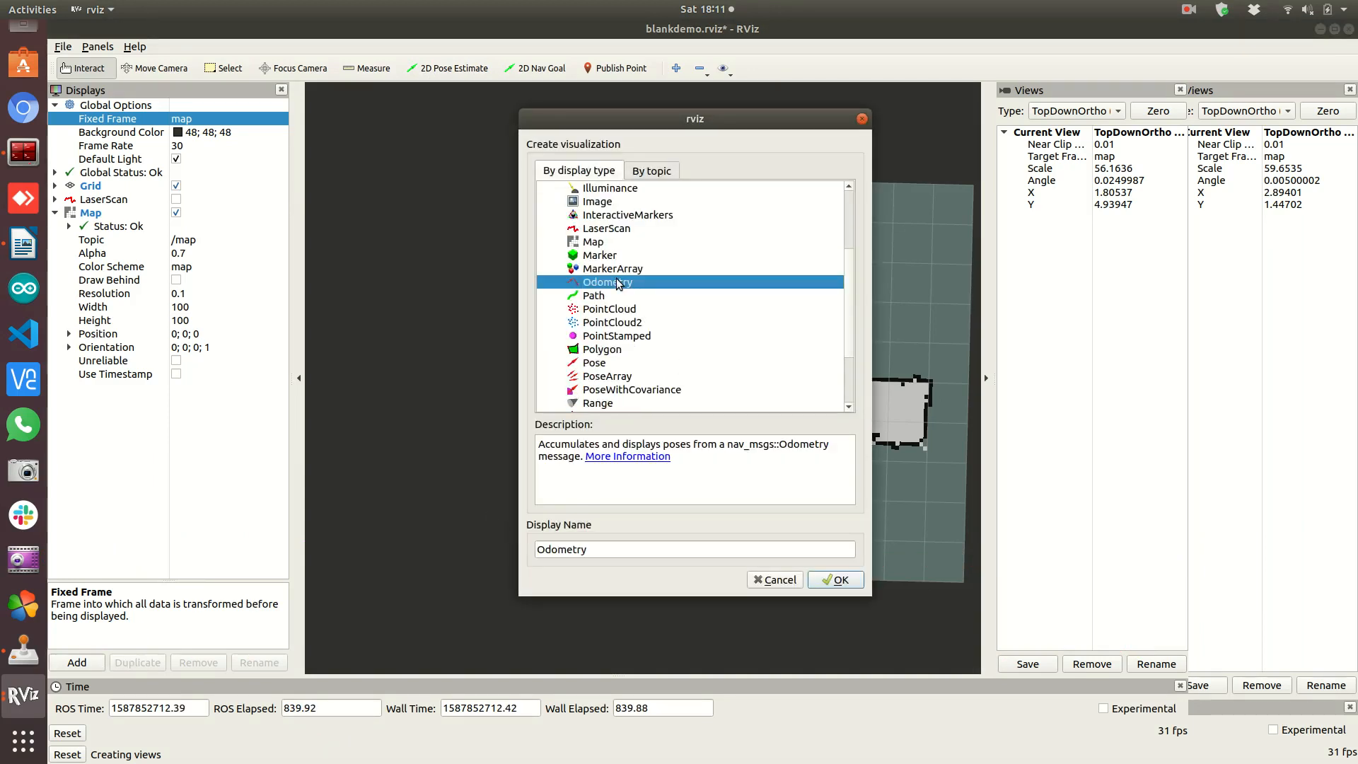
pyautogui.moveTo(663, 373)
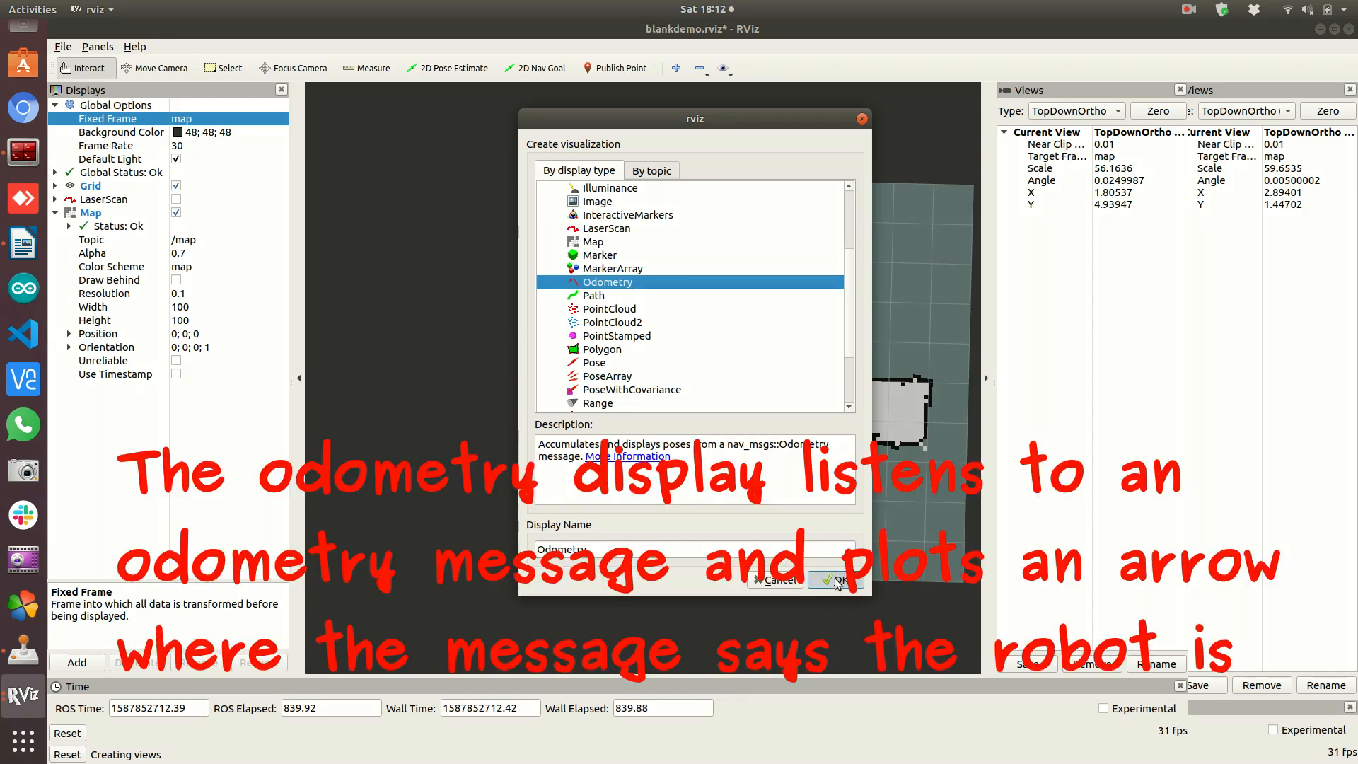
pyautogui.click(838, 580)
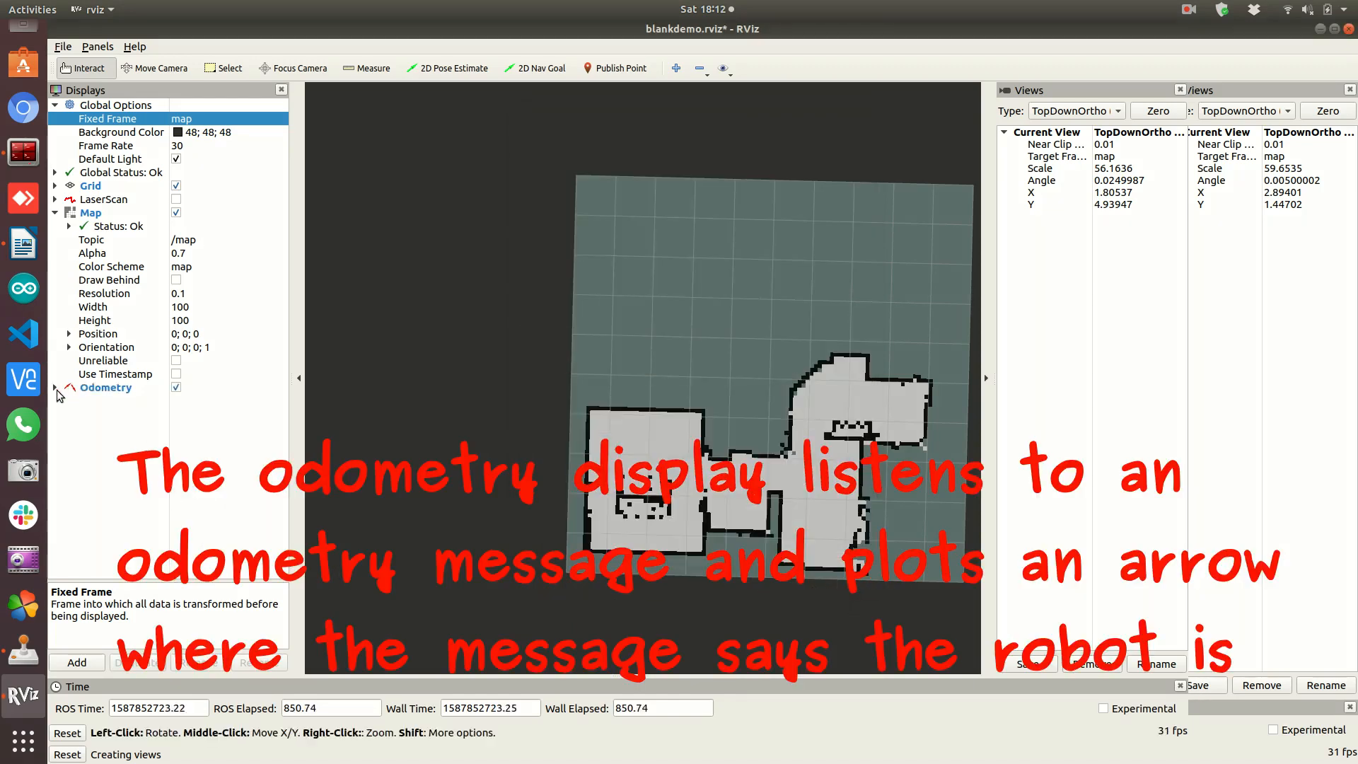
pyautogui.click(57, 387)
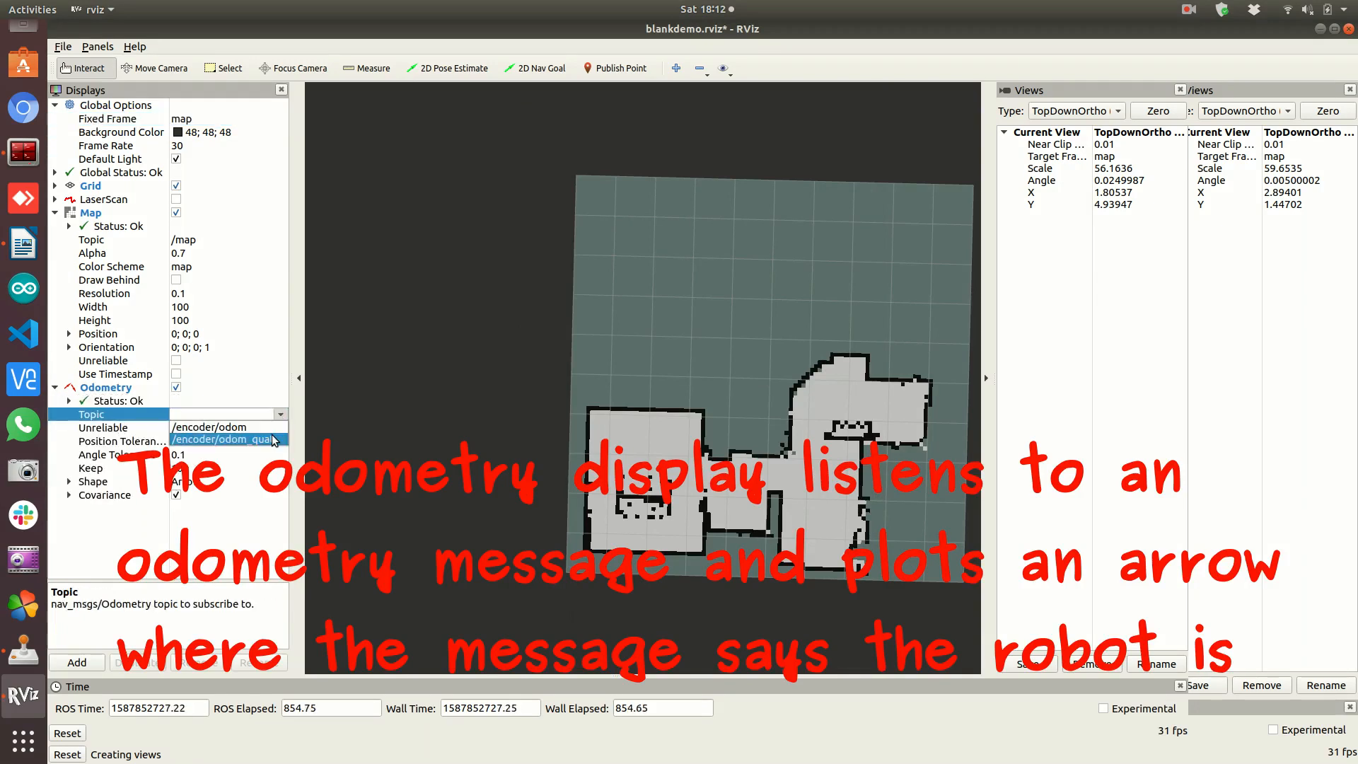
pyautogui.click(222, 438)
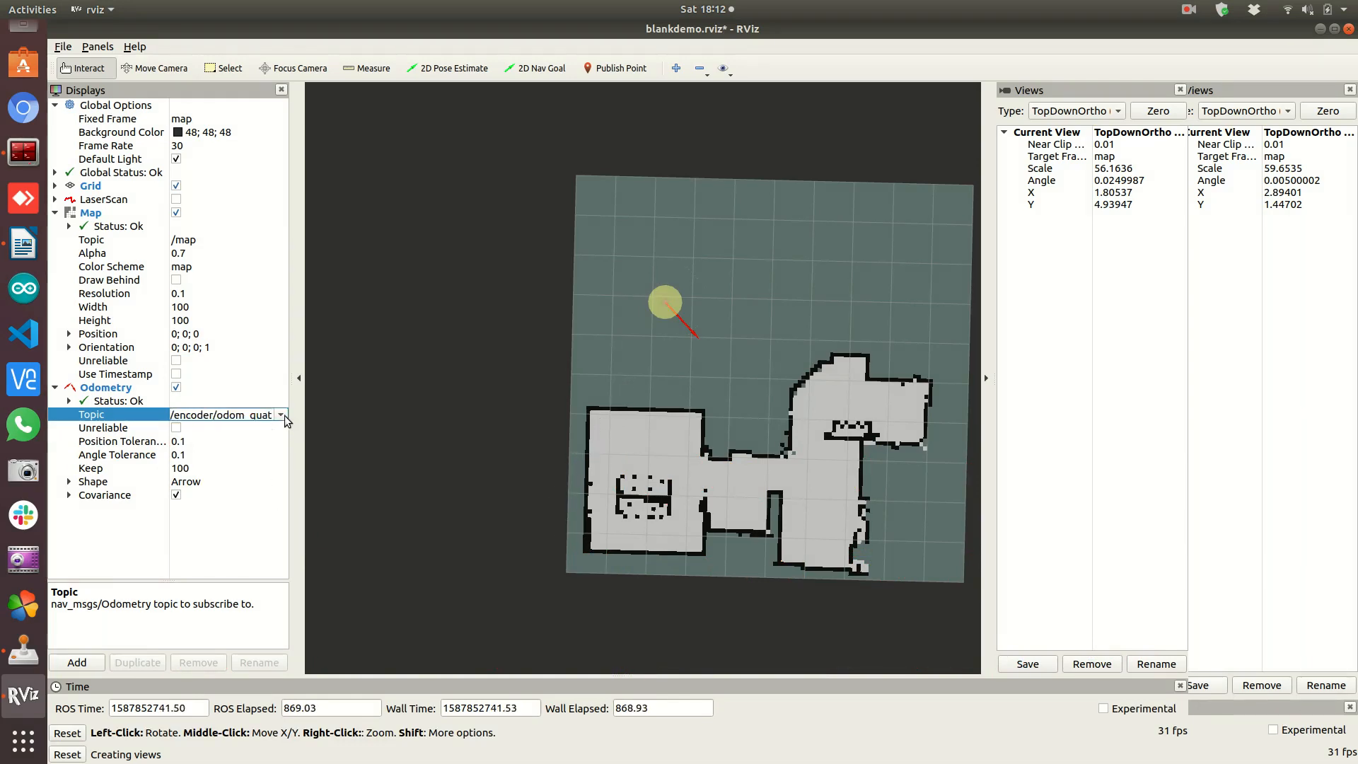
# Try the /encoder/odom topic, then switch the Odometry display back to /encoder/odom_quat
pyautogui.click(280, 415)
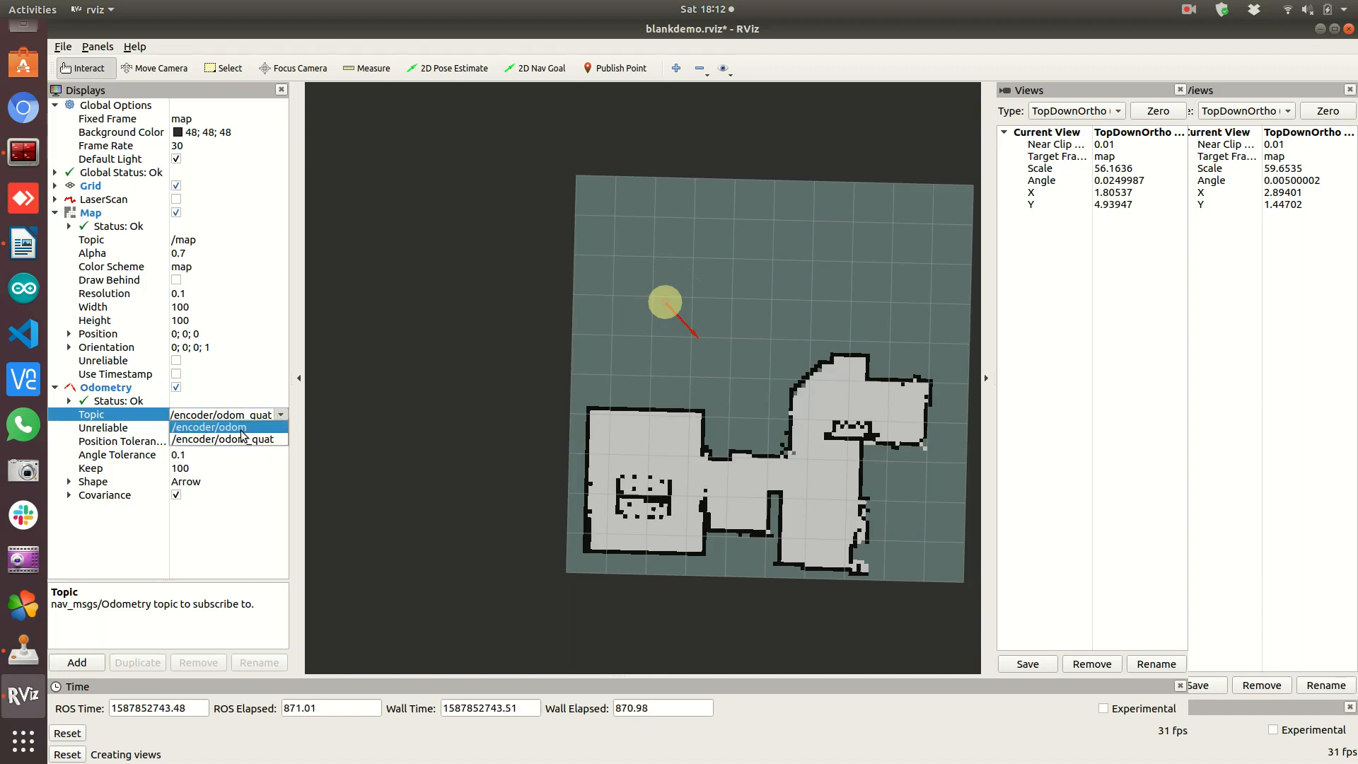
pyautogui.click(208, 428)
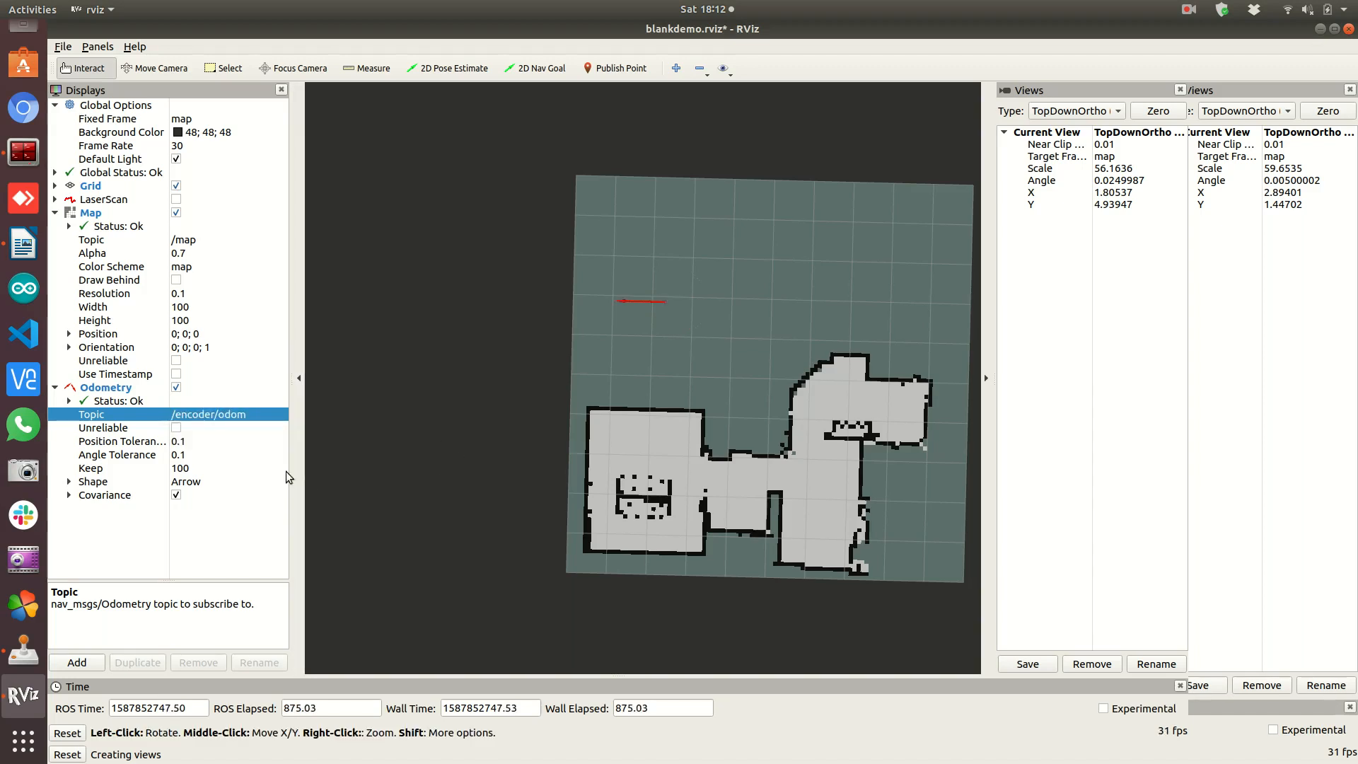
pyautogui.moveTo(436, 467)
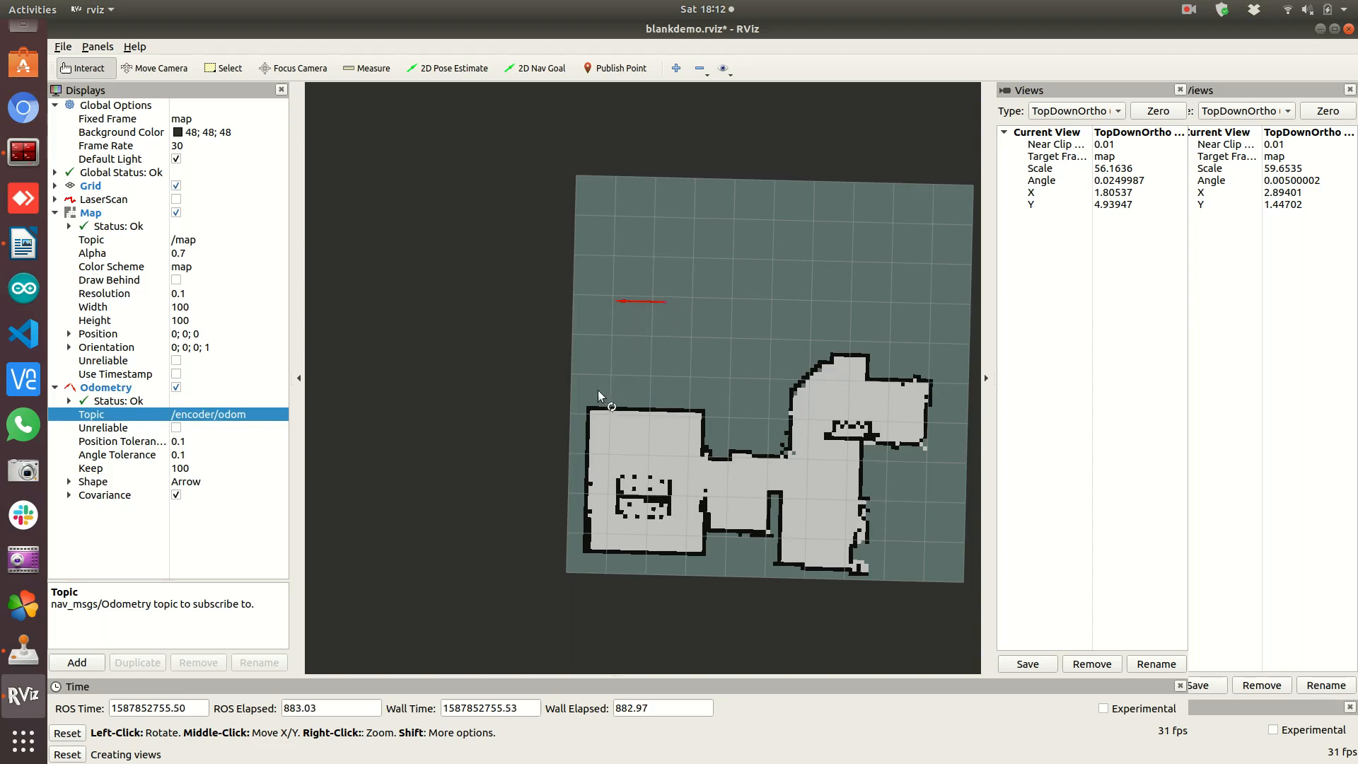
pyautogui.click(212, 415)
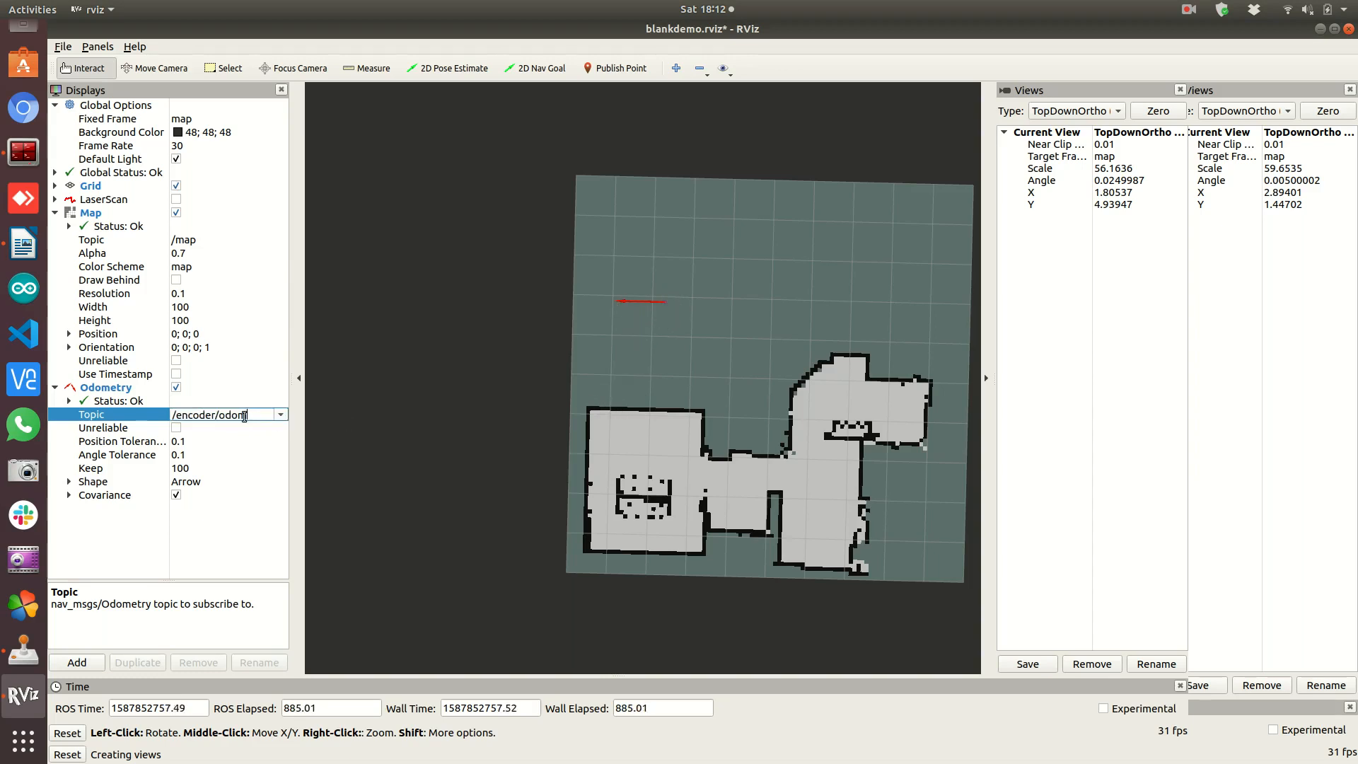
pyautogui.click(280, 414)
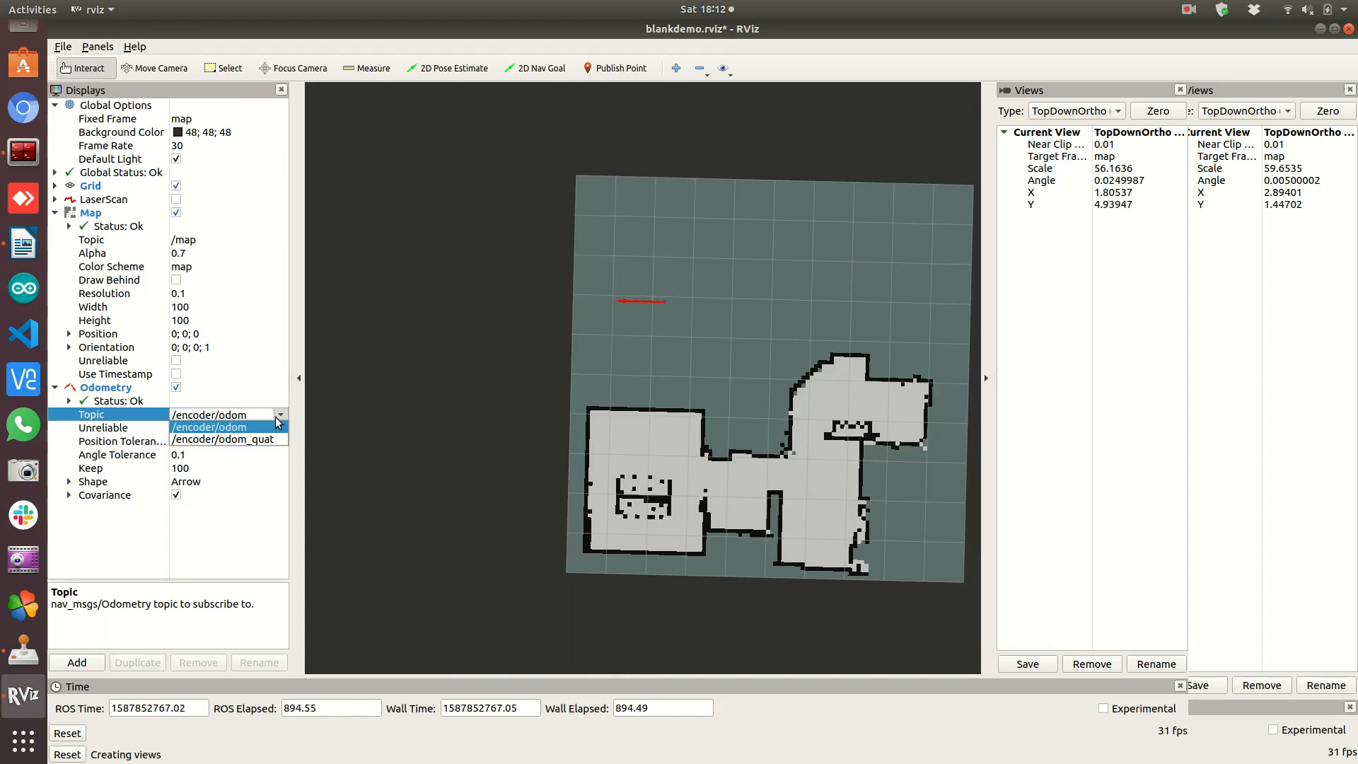
pyautogui.click(225, 438)
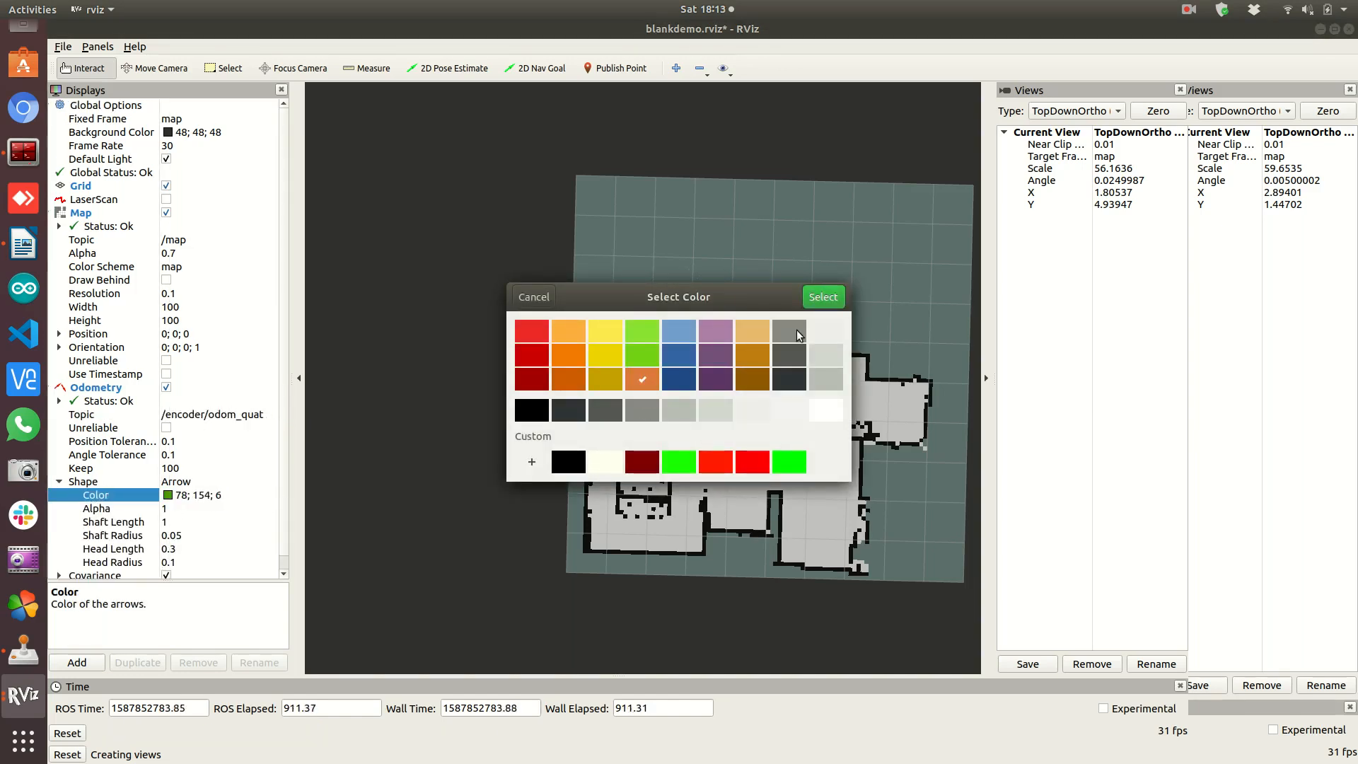
# Make the odometry arrow green with a shaft length of 0.75
pyautogui.click(823, 298)
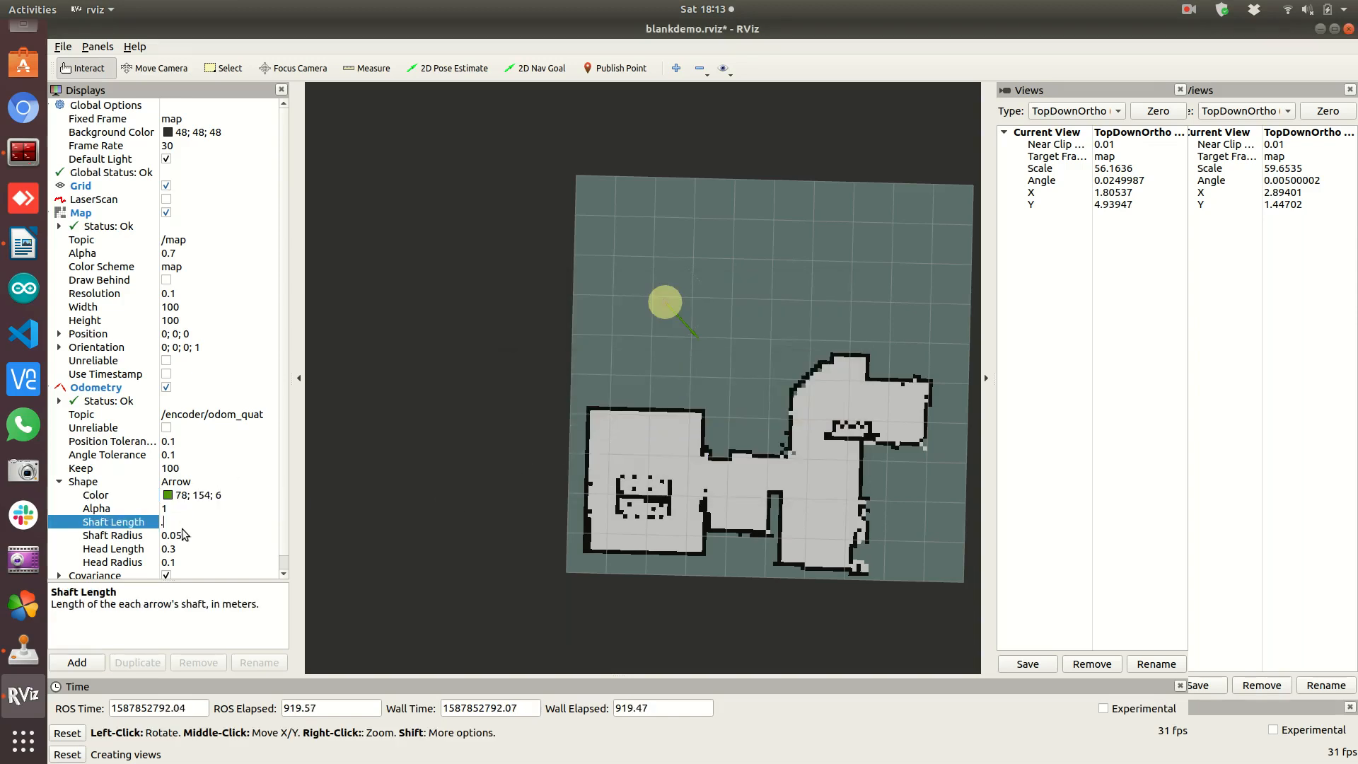
pyautogui.write('0.75')
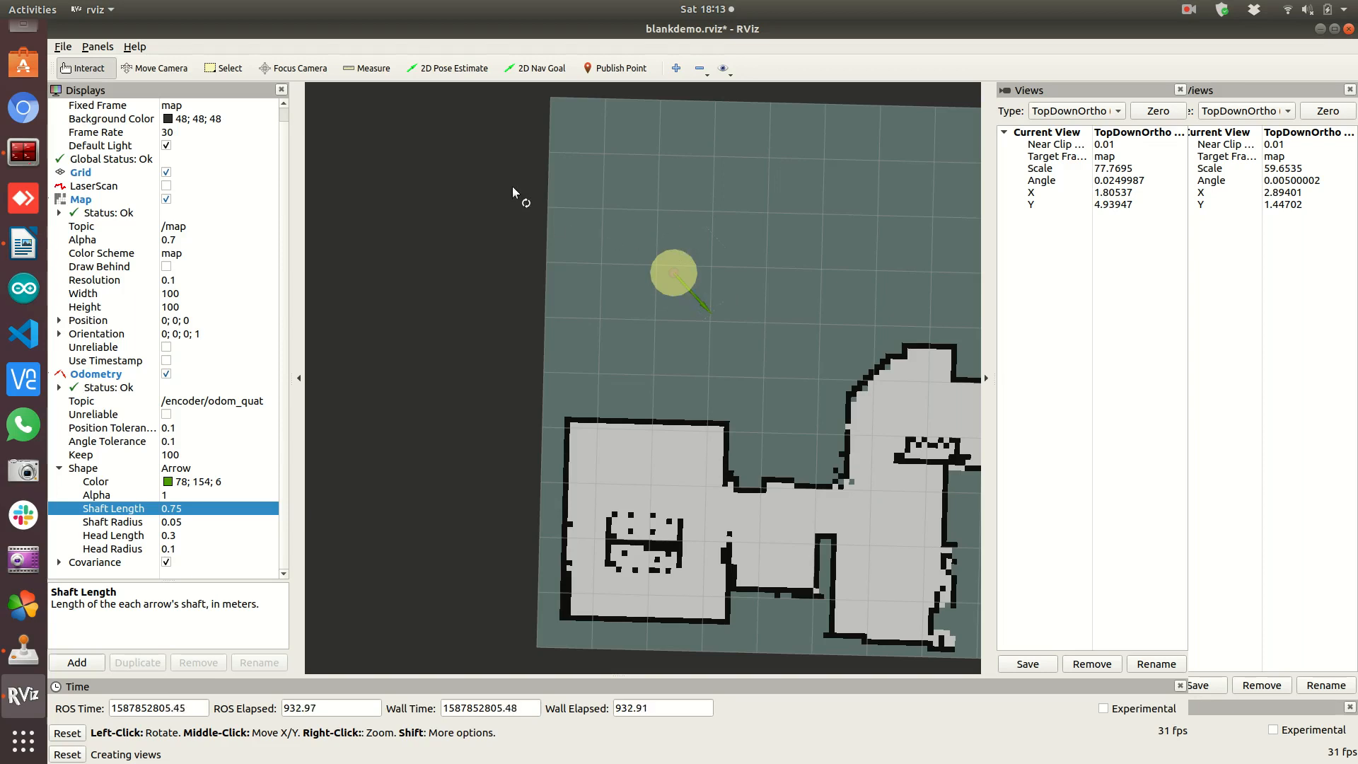
pyautogui.moveTo(523, 68)
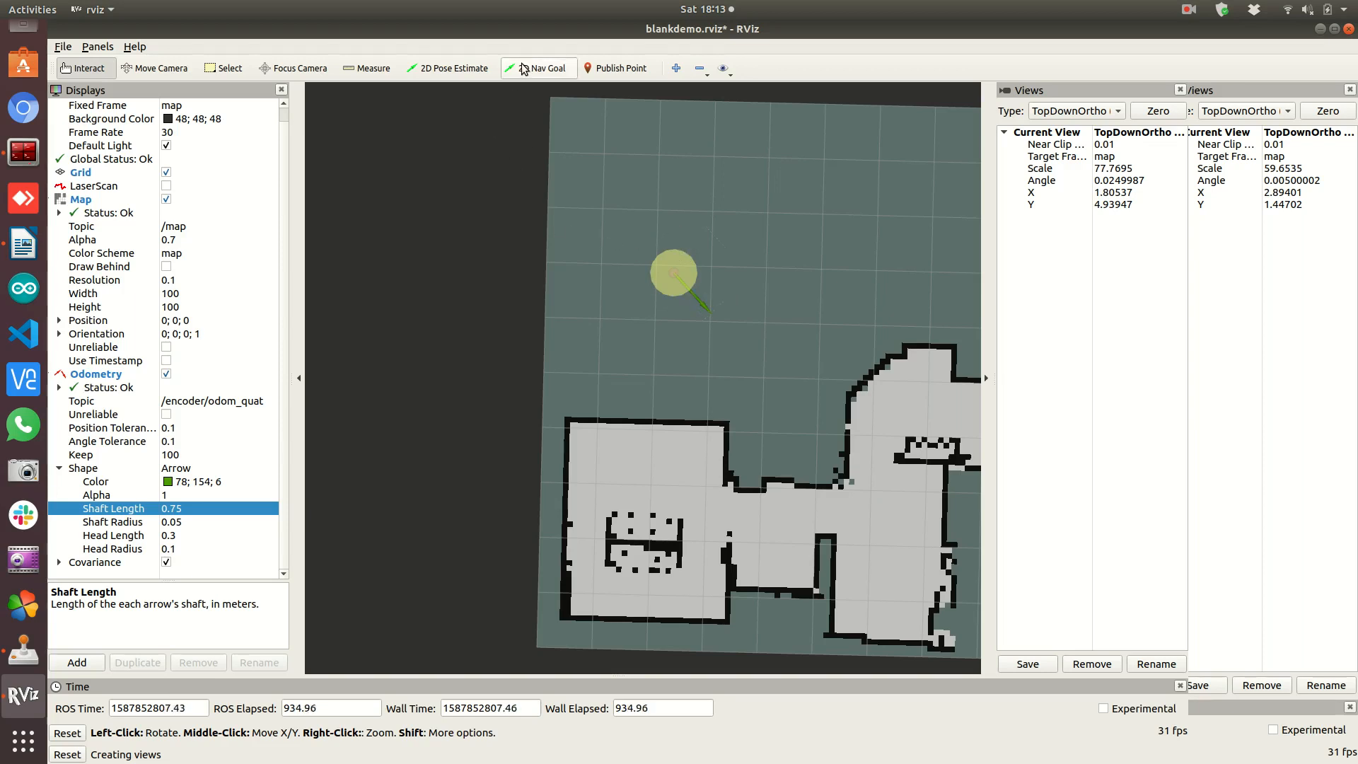
# Set a 2D pose estimate near the map's left edge, facing right
pyautogui.click(449, 68)
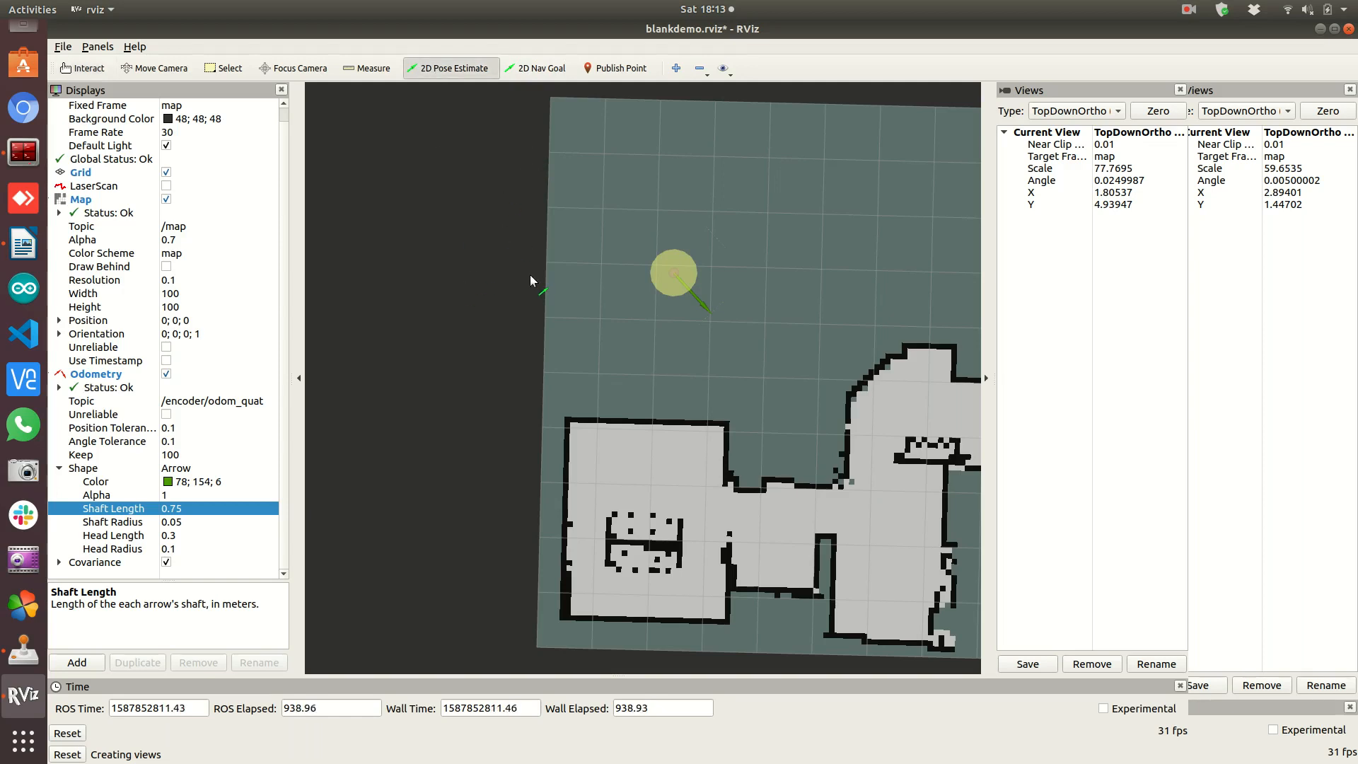
pyautogui.moveTo(588, 645)
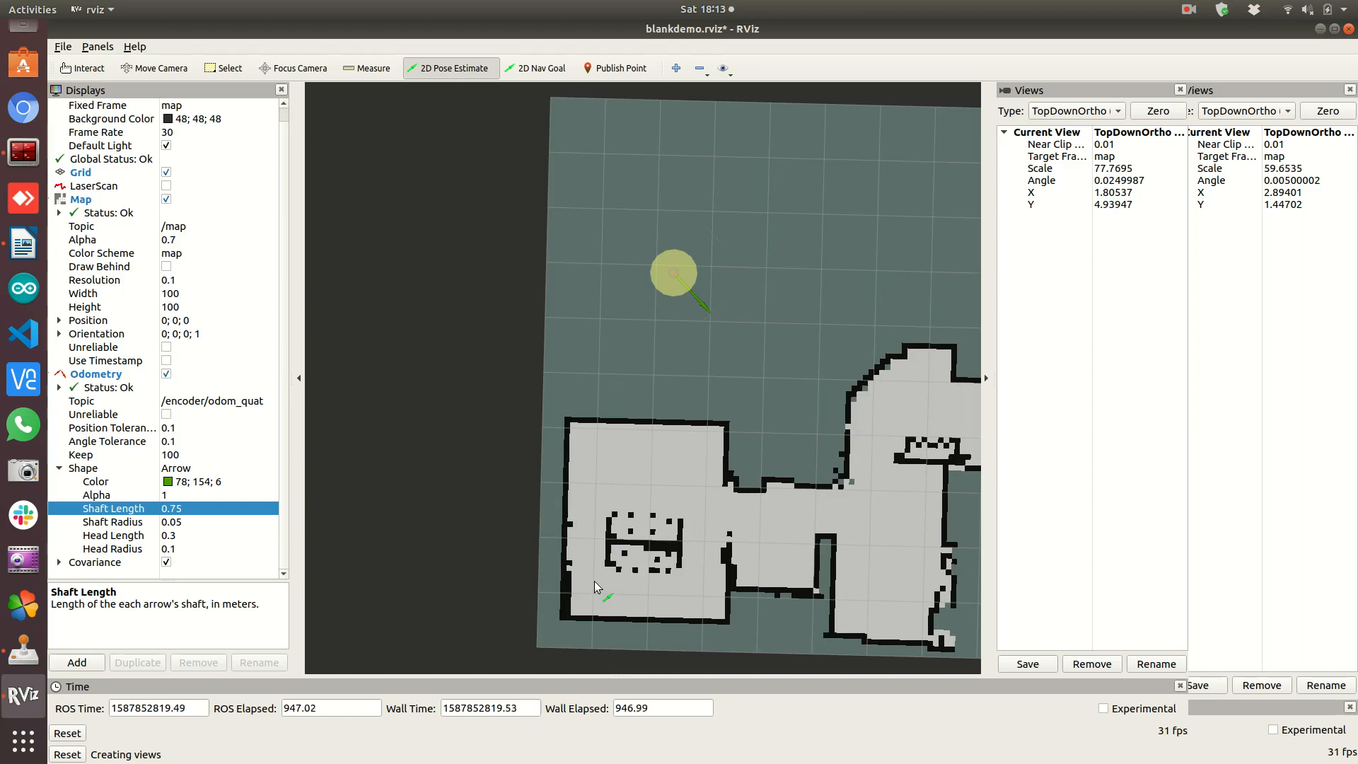
pyautogui.moveTo(595, 467)
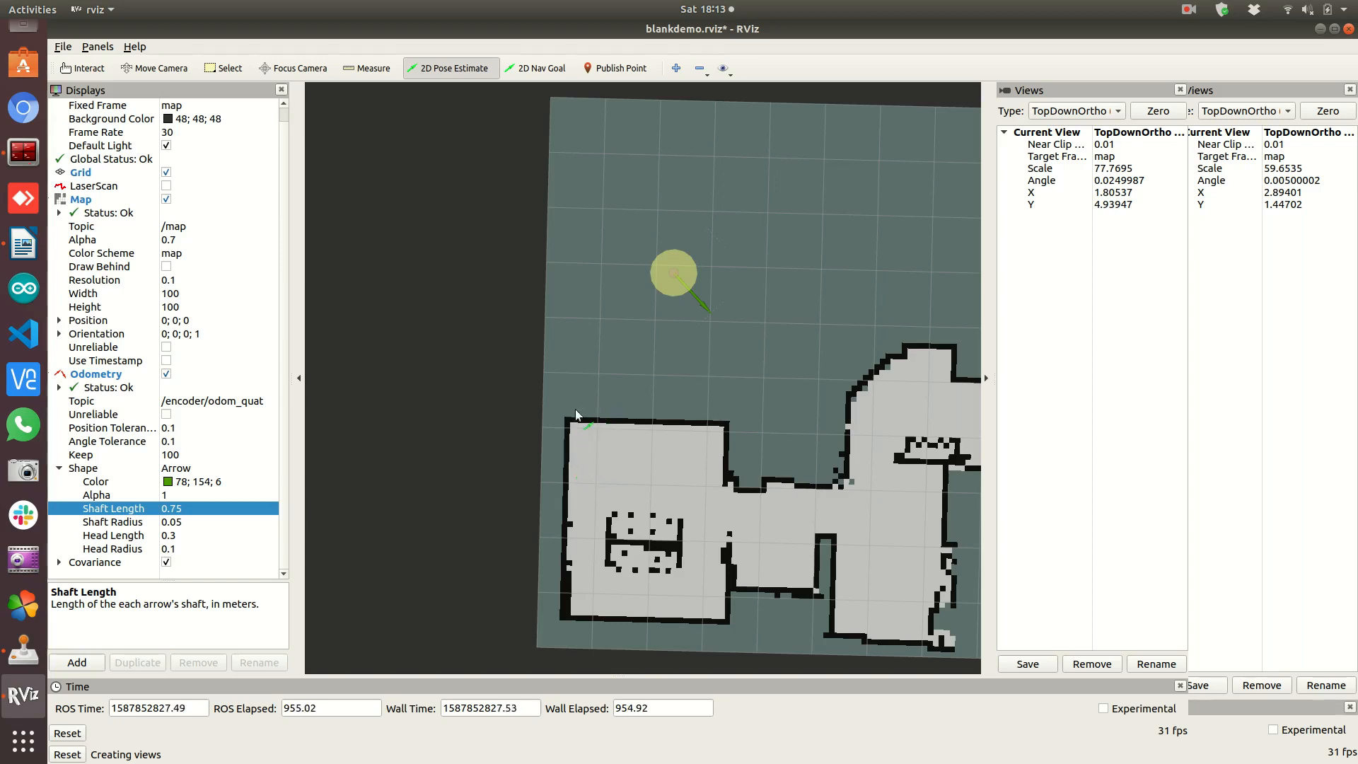
pyautogui.moveTo(579, 351)
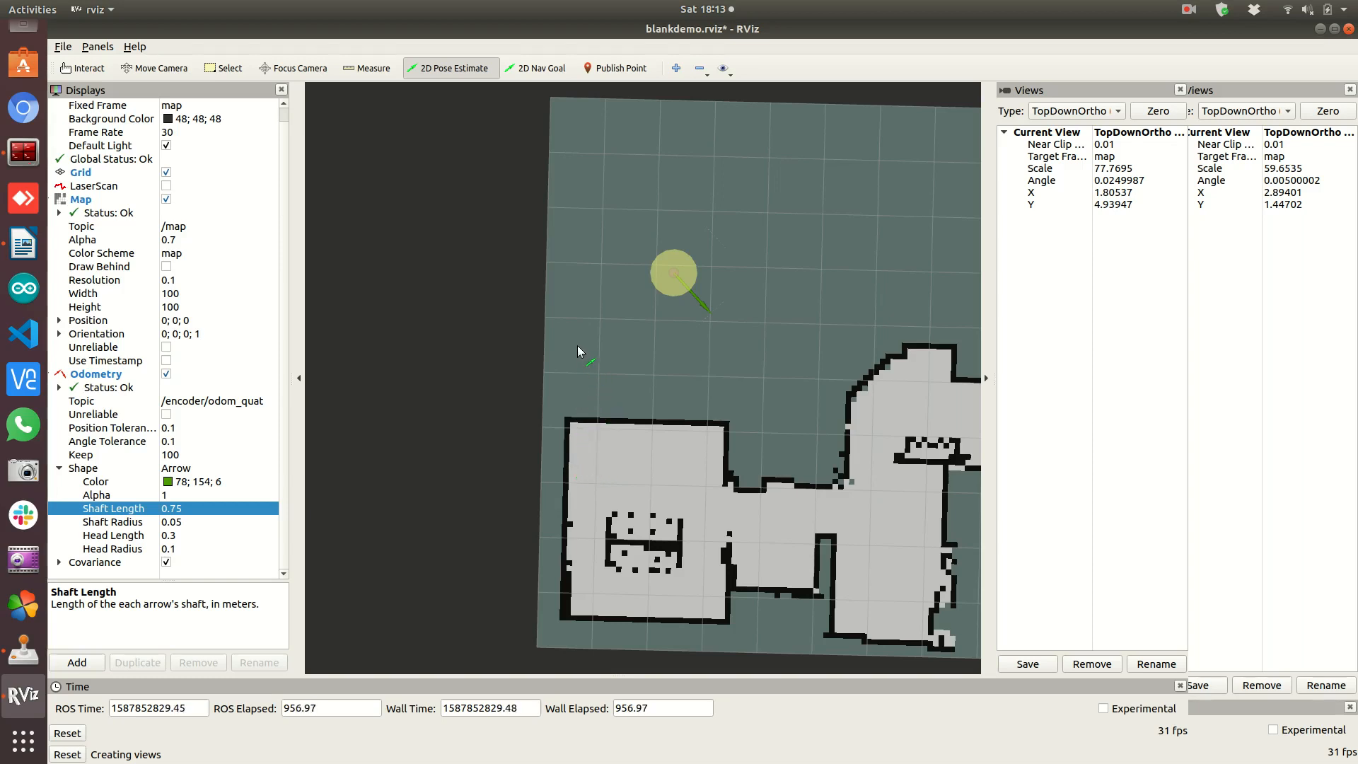
pyautogui.moveTo(575, 351); pyautogui.dragTo(702, 353)
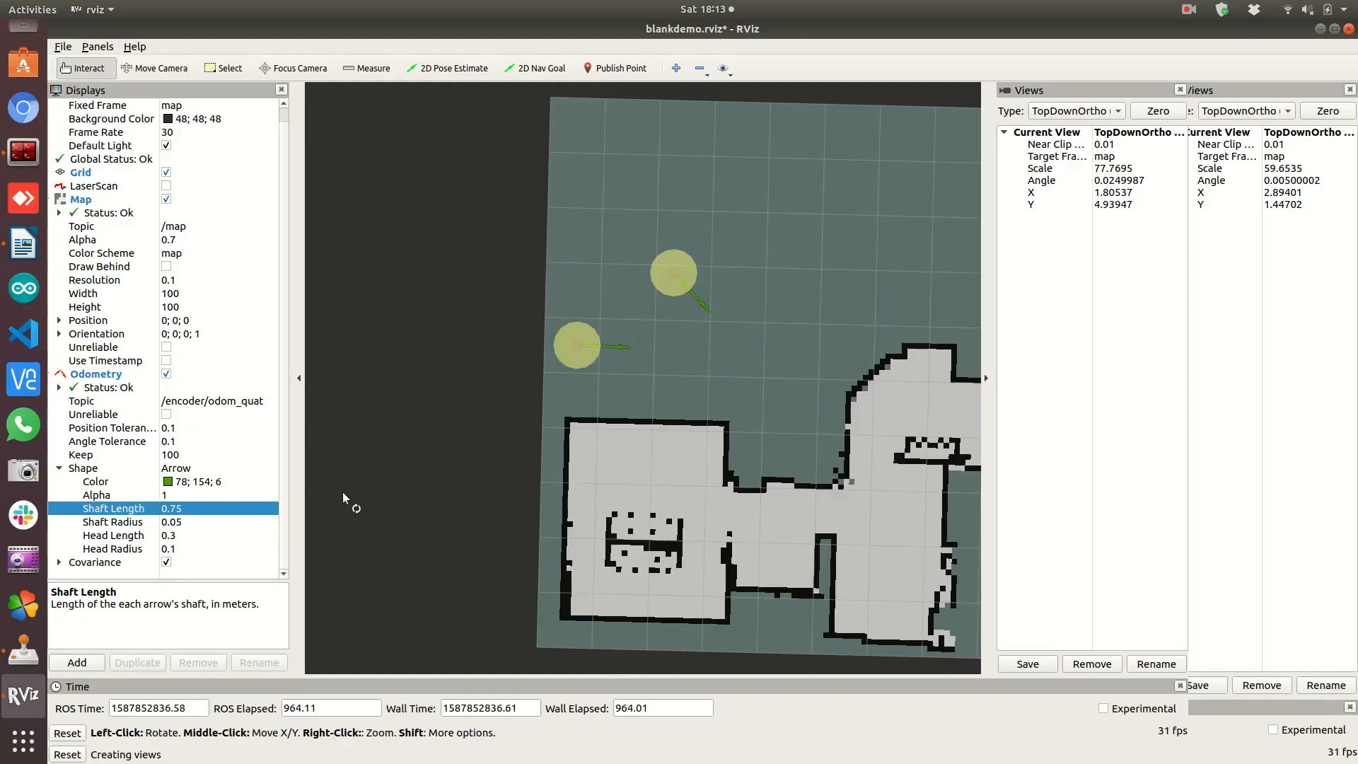
pyautogui.moveTo(677, 280)
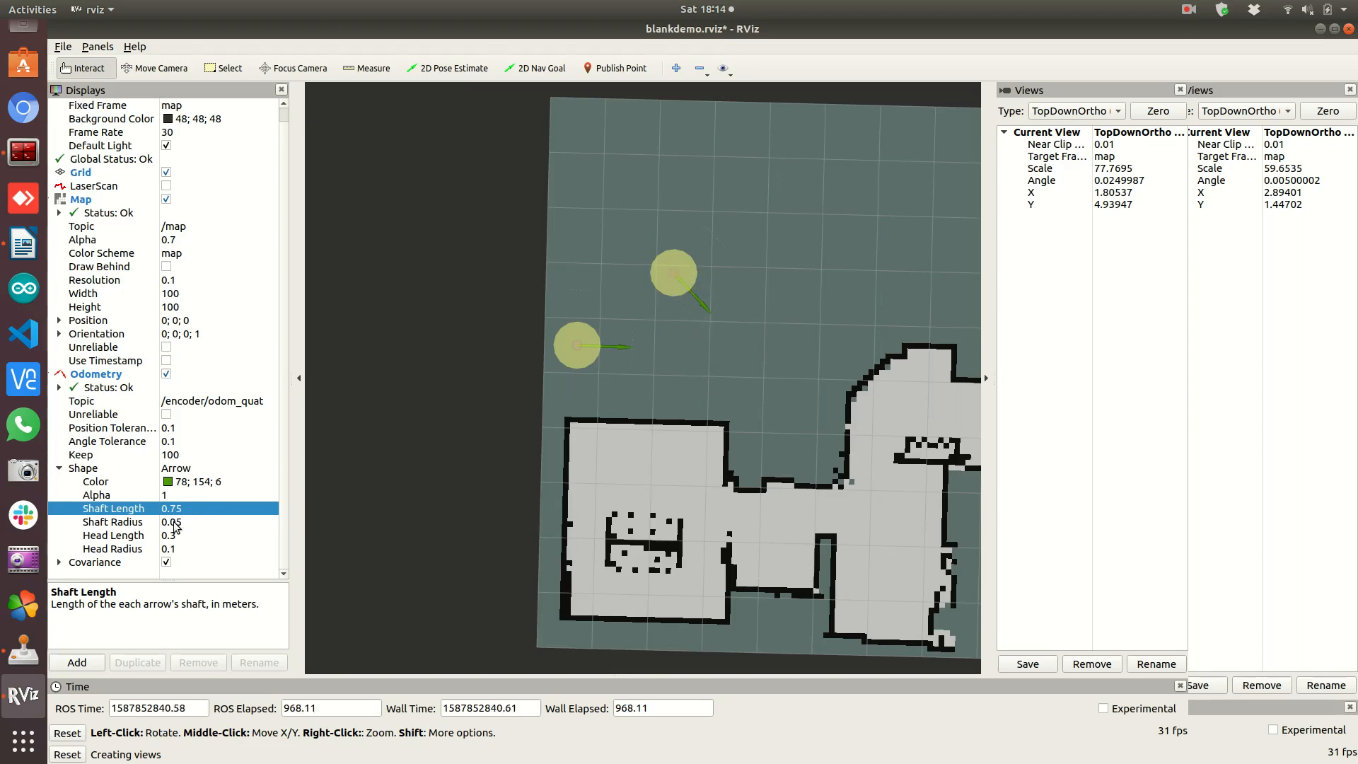
# Set Odometry Keep to 1 and re-enable the LaserScan display on the map
pyautogui.click(169, 454)
pyautogui.write('1')
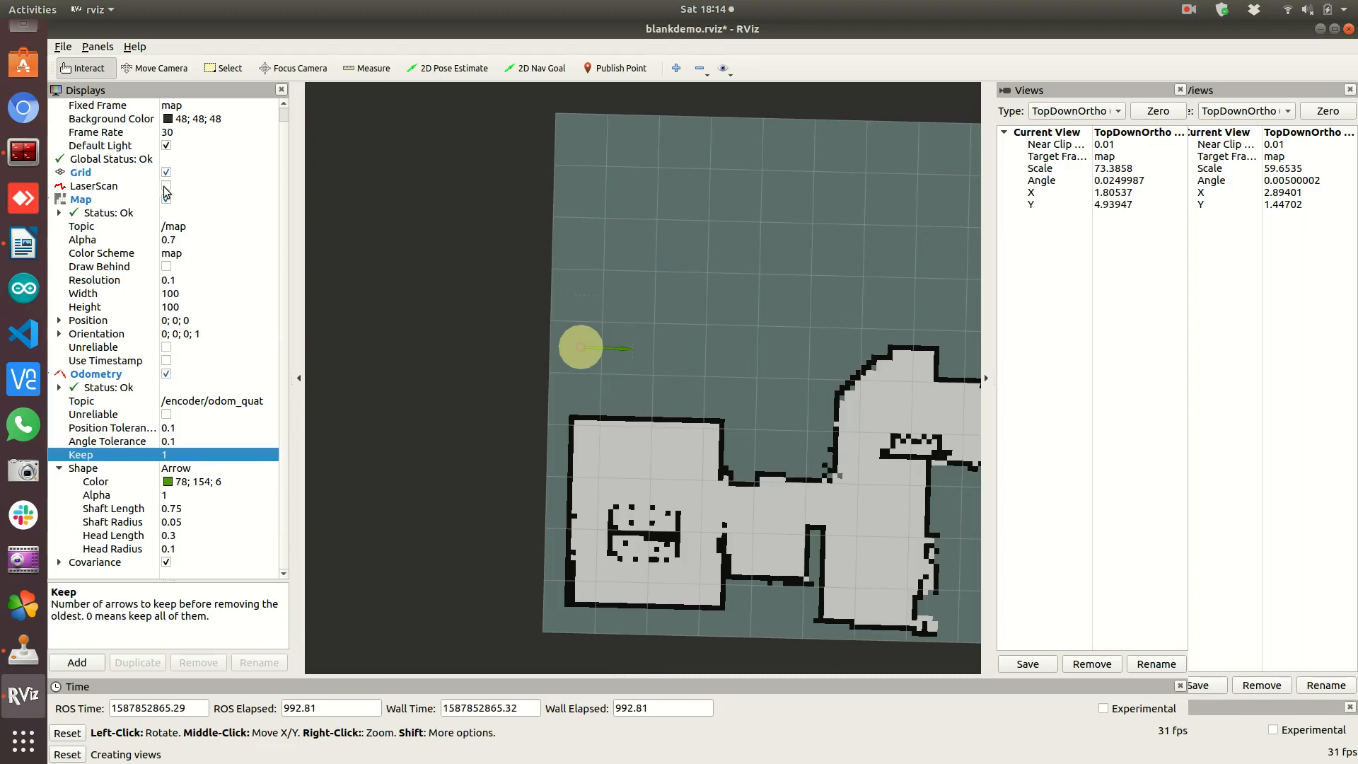
pyautogui.click(167, 187)
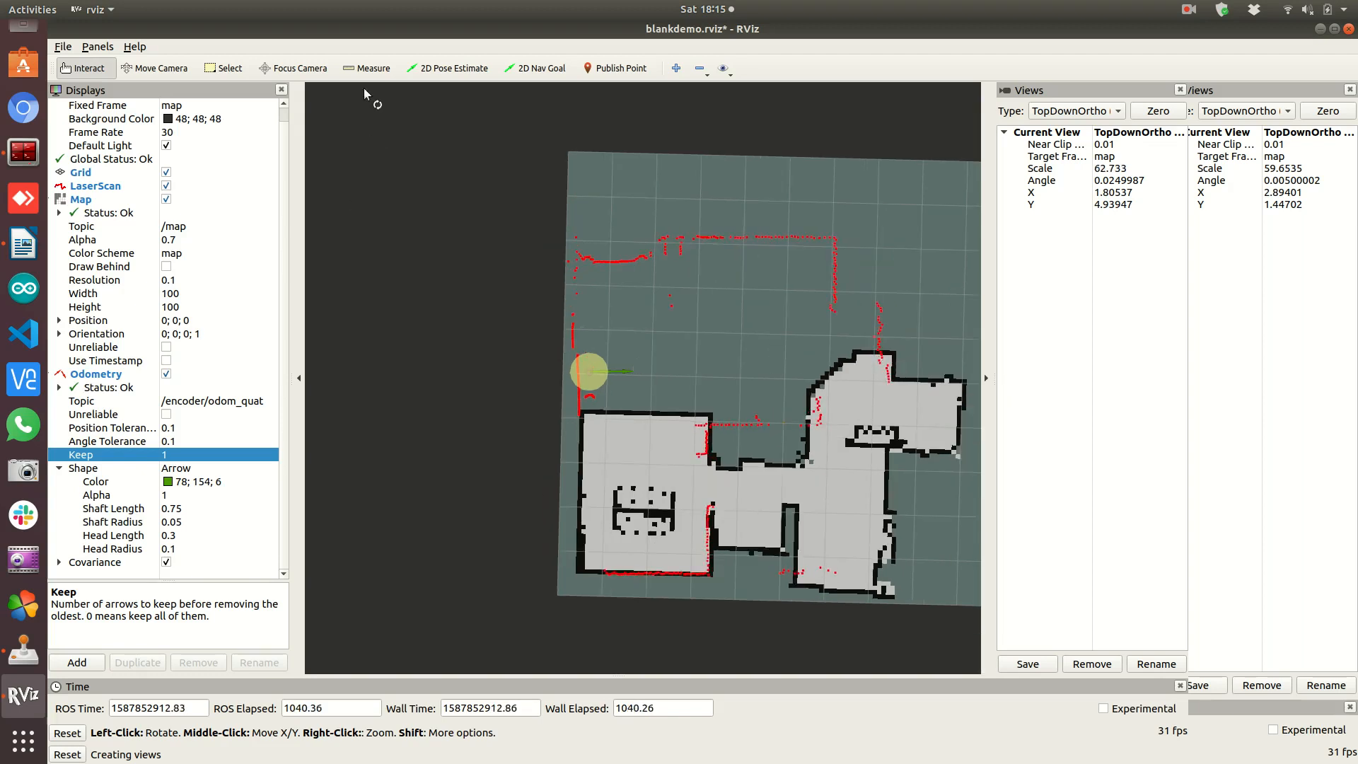
pyautogui.moveTo(470, 68)
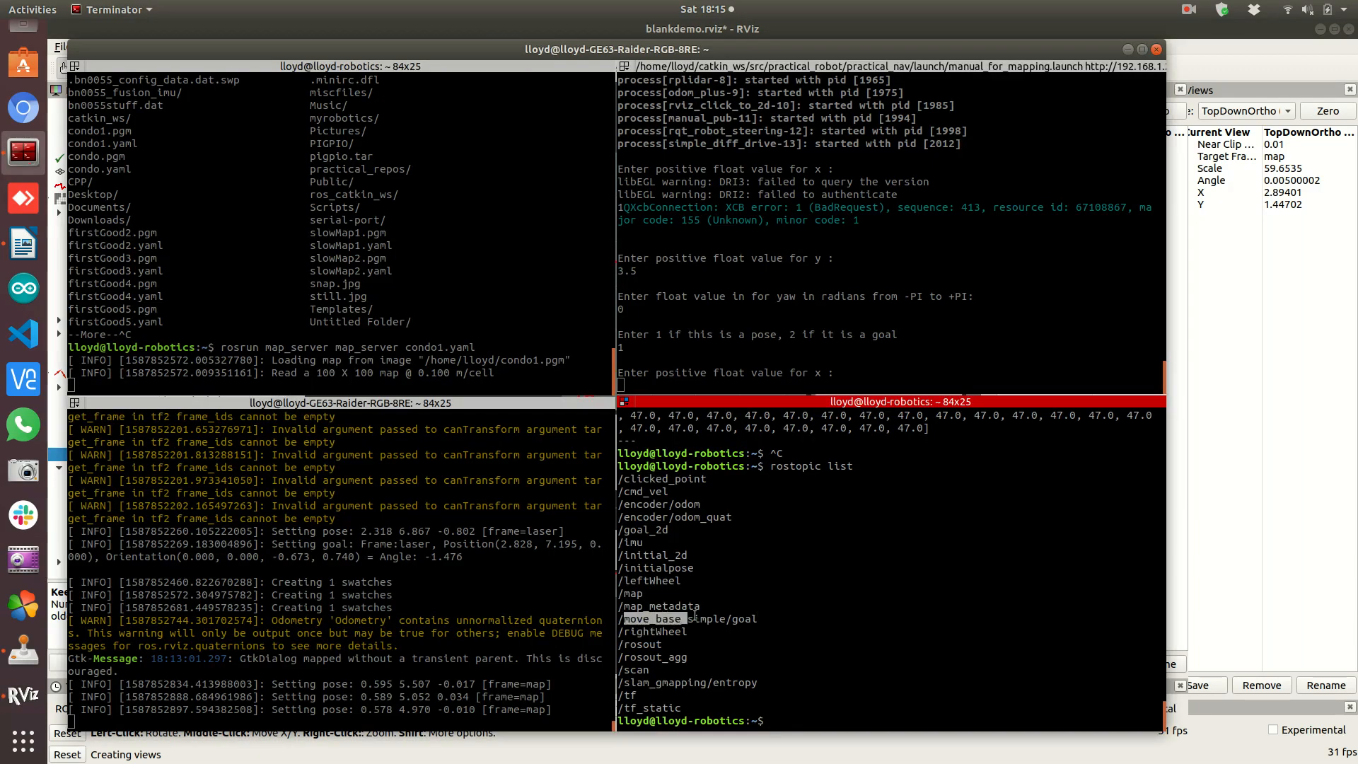
pyautogui.doubleClick(689, 619)
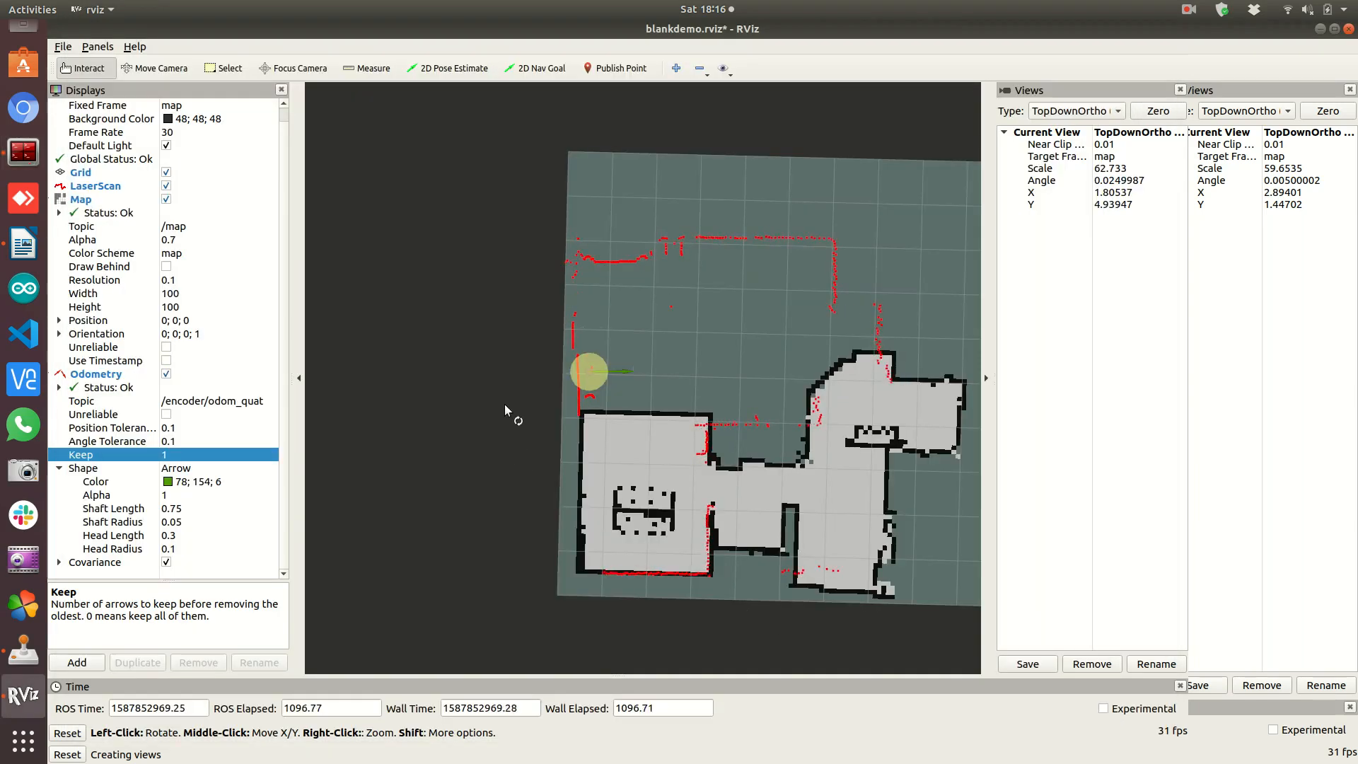
pyautogui.moveTo(618, 68)
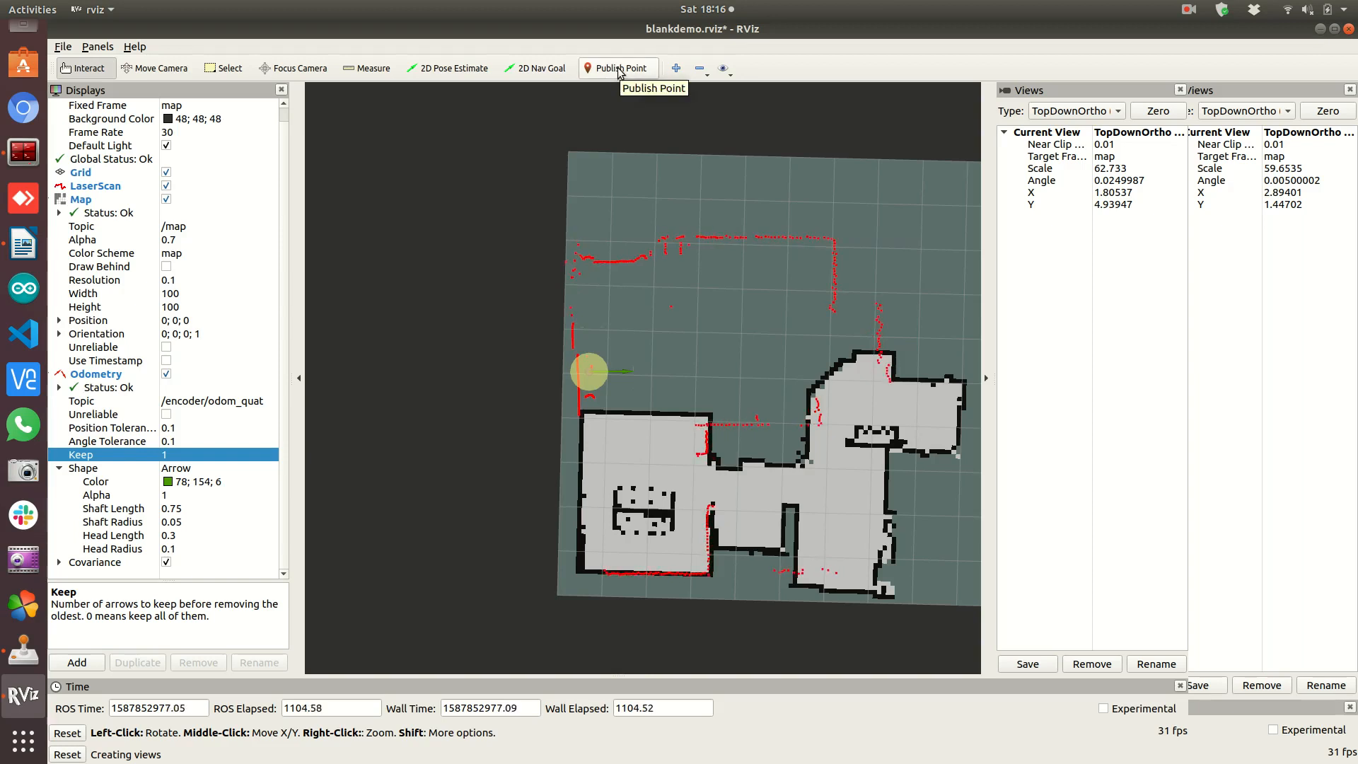
# Use the Publish Point tool to publish a clicked point on the map
pyautogui.click(618, 67)
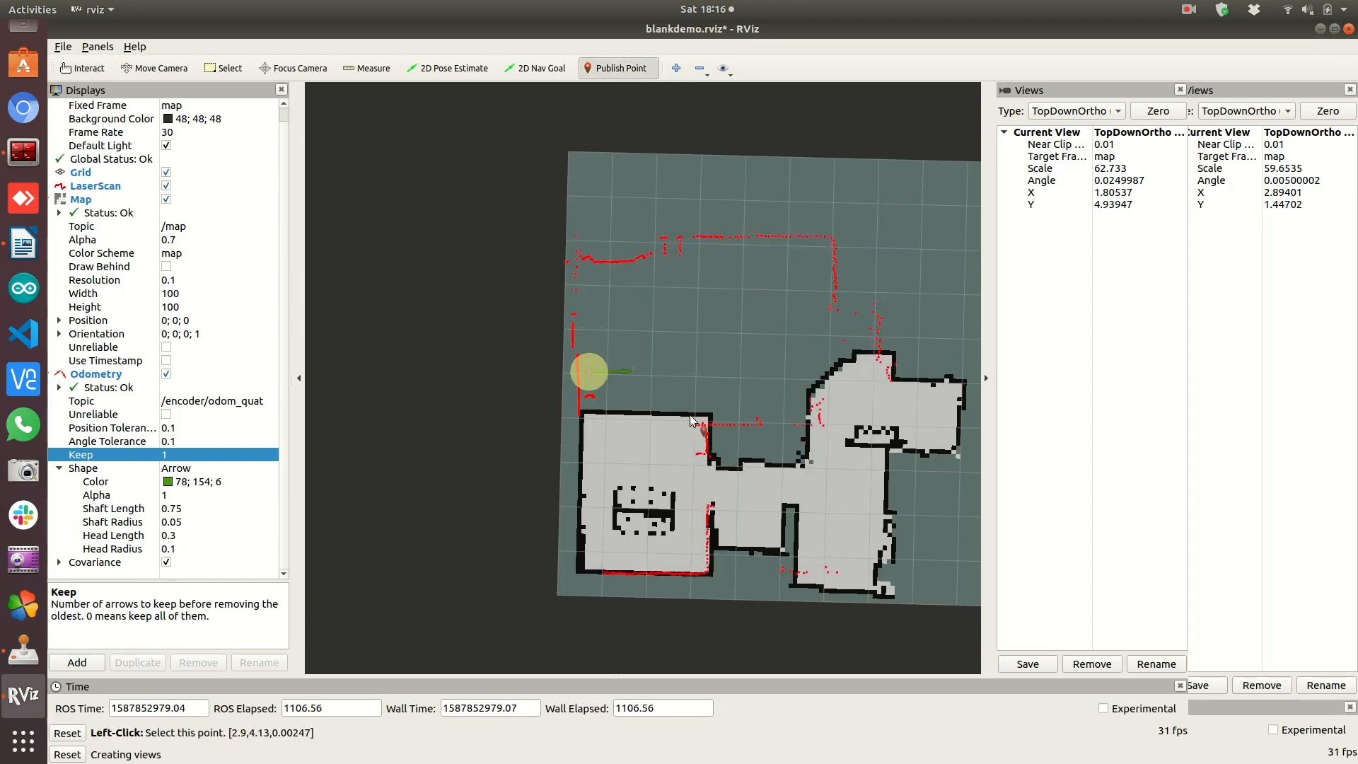
pyautogui.click(82, 68)
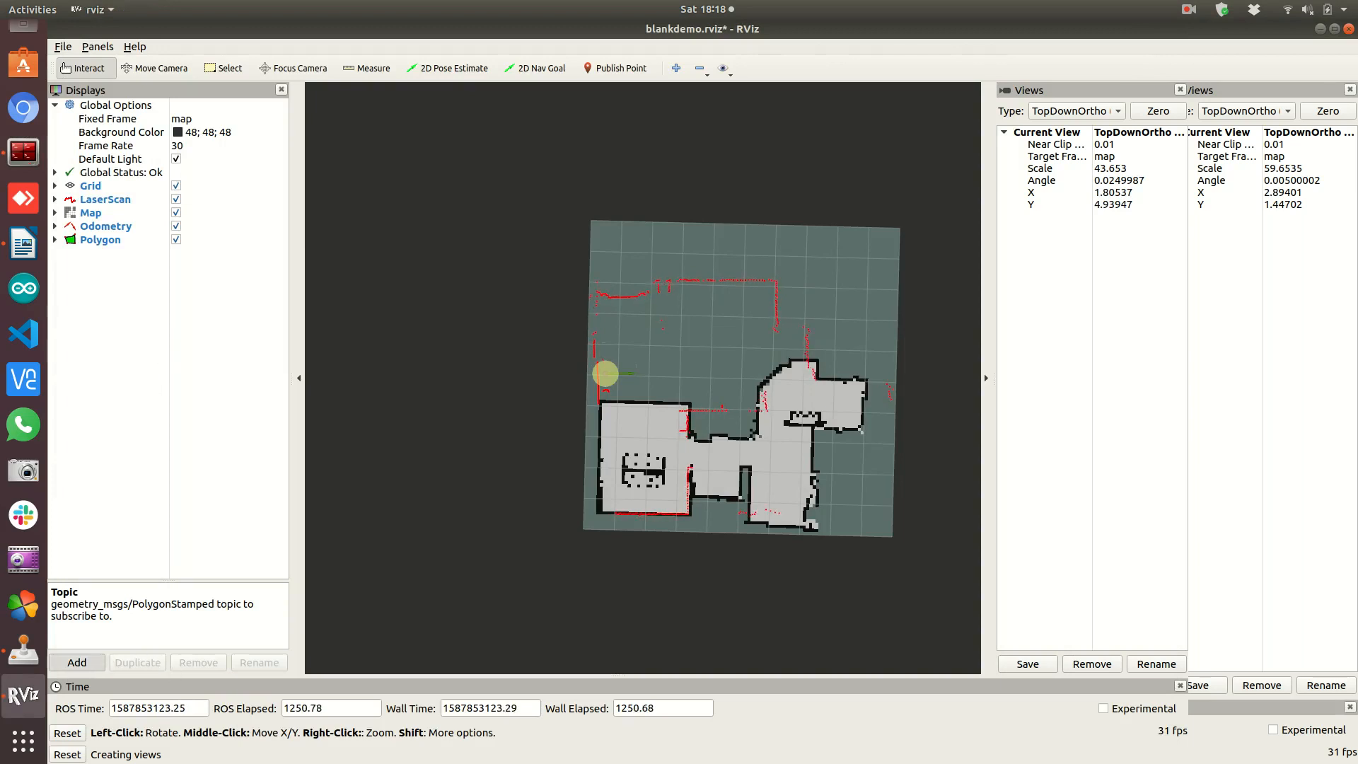
# Add an Image display and subscribe it to the robot camera's image topic
pyautogui.click(77, 662)
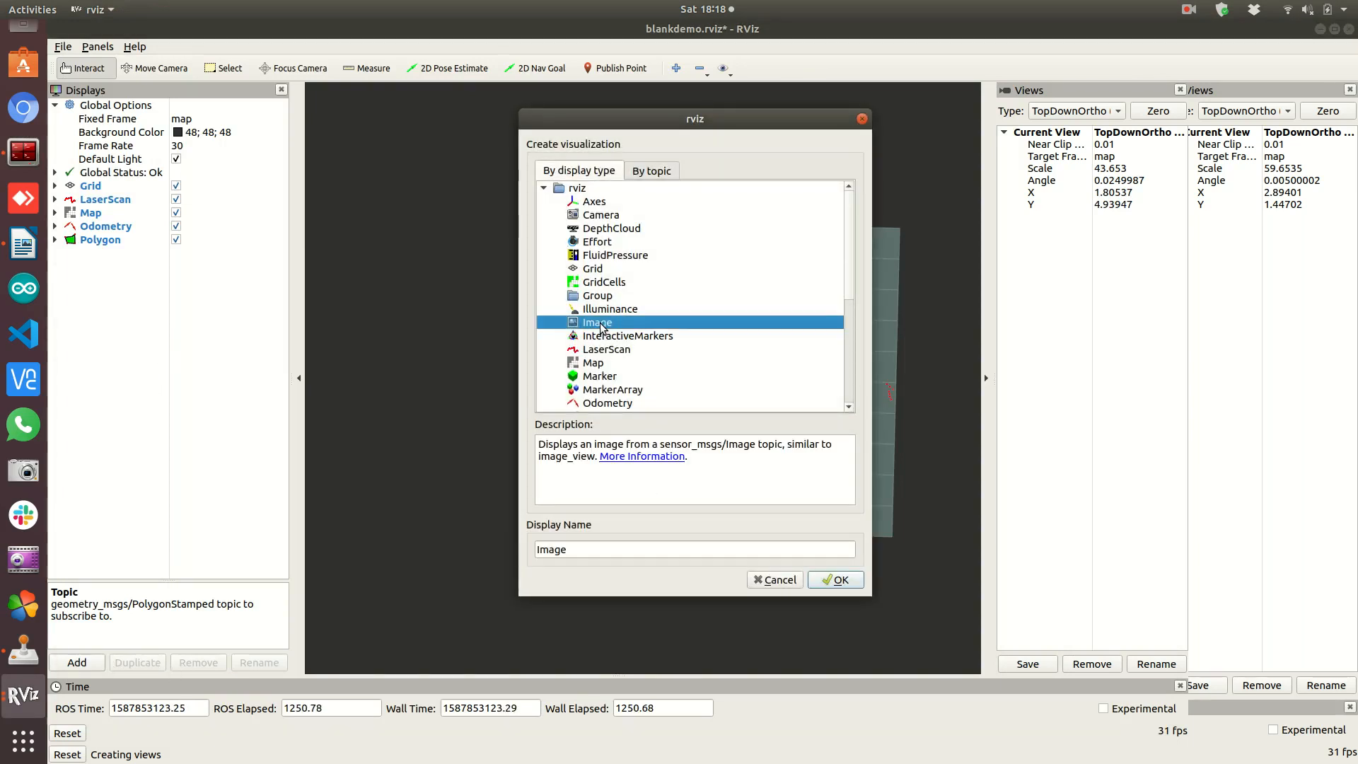
pyautogui.click(836, 580)
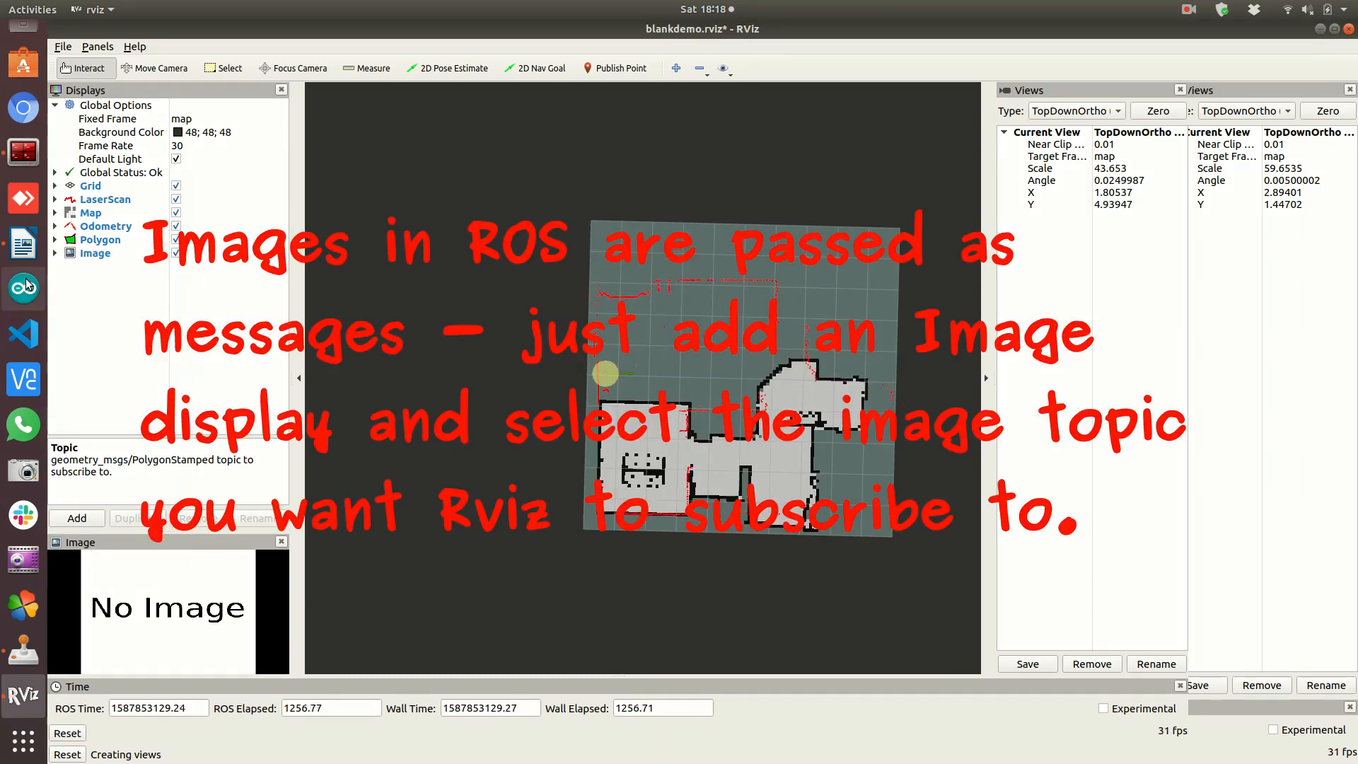
pyautogui.click(57, 252)
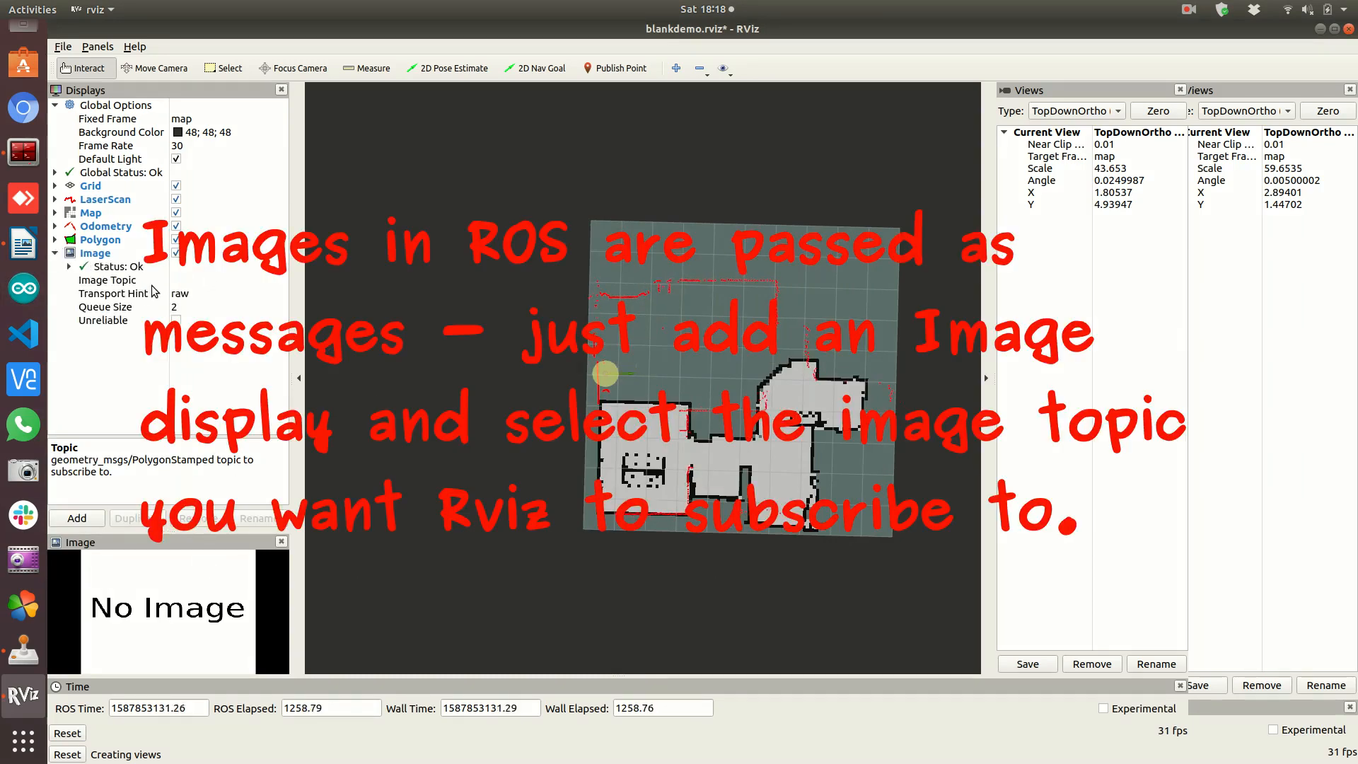
pyautogui.click(108, 280)
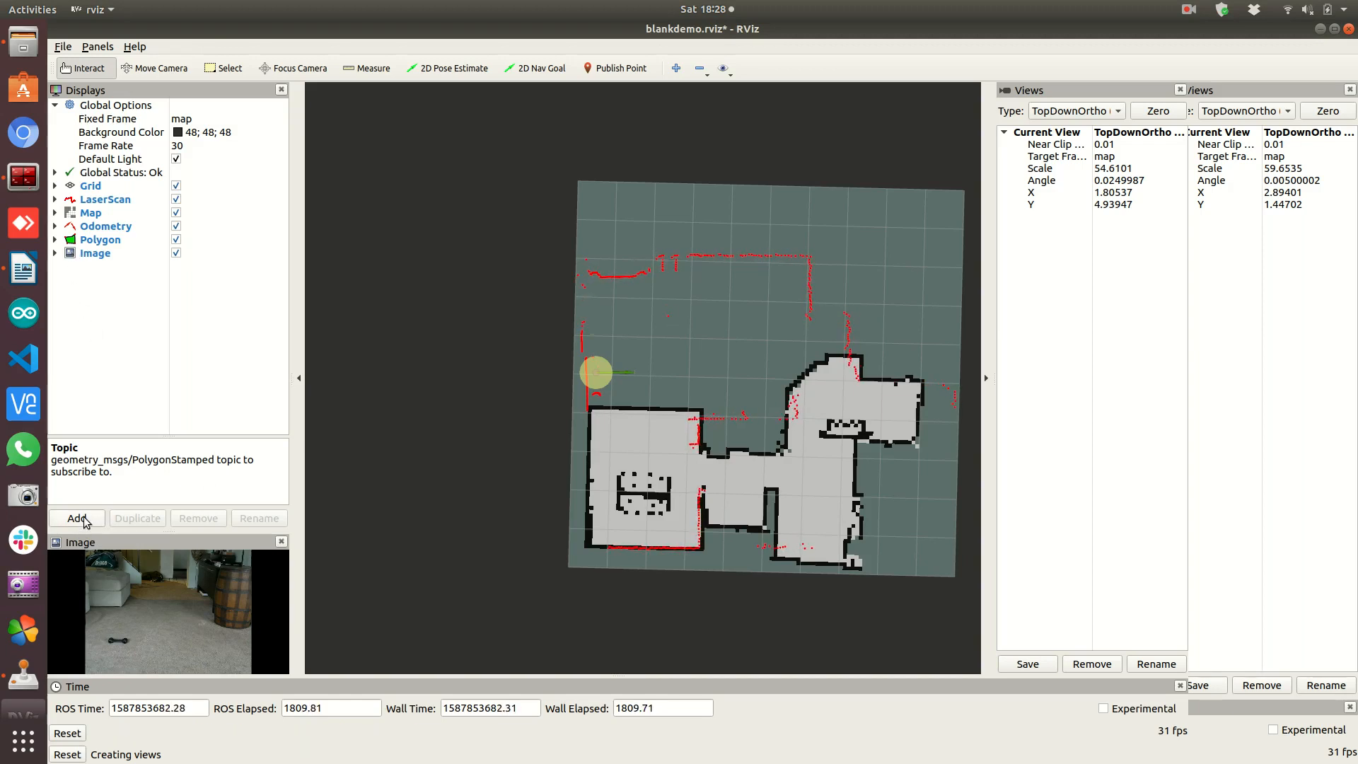
# Bring up the Pose display type in Create visualization and read its description
pyautogui.click(76, 518)
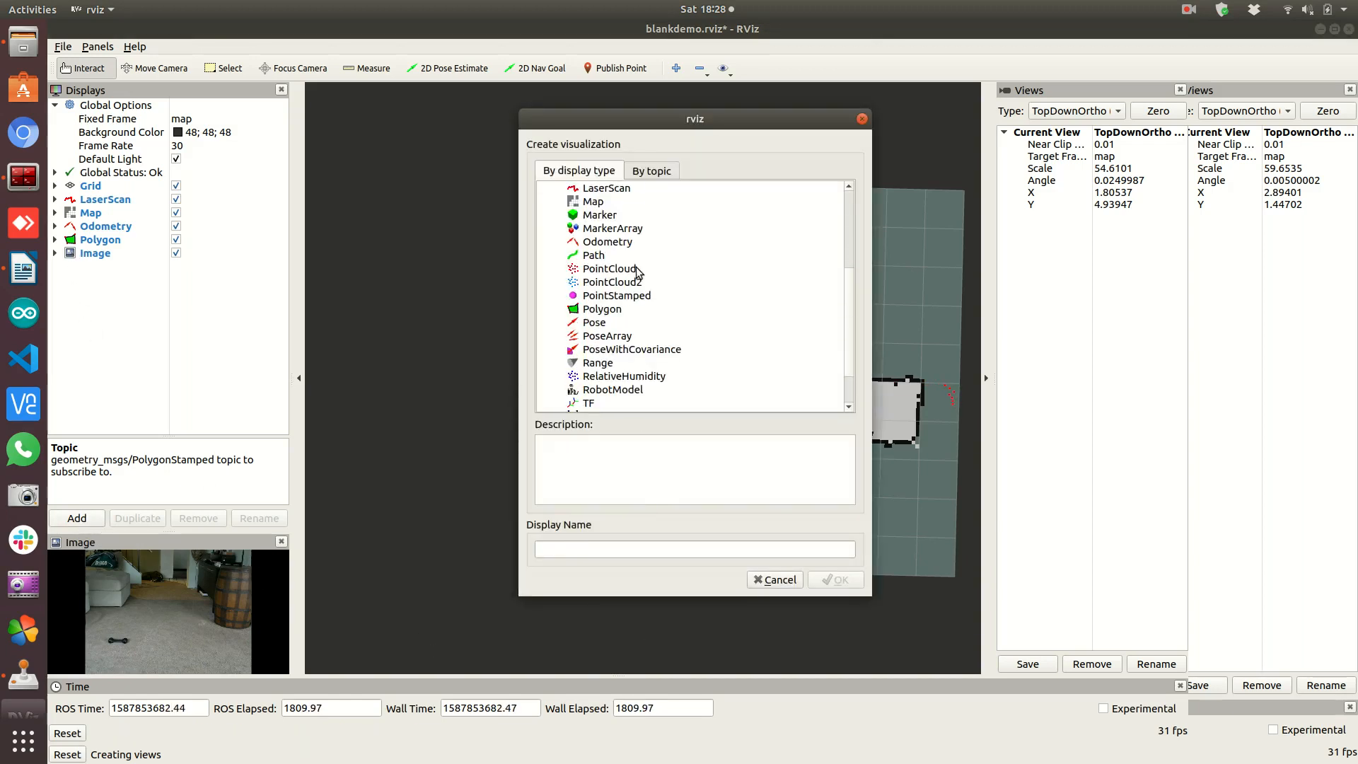
pyautogui.moveTo(602, 329)
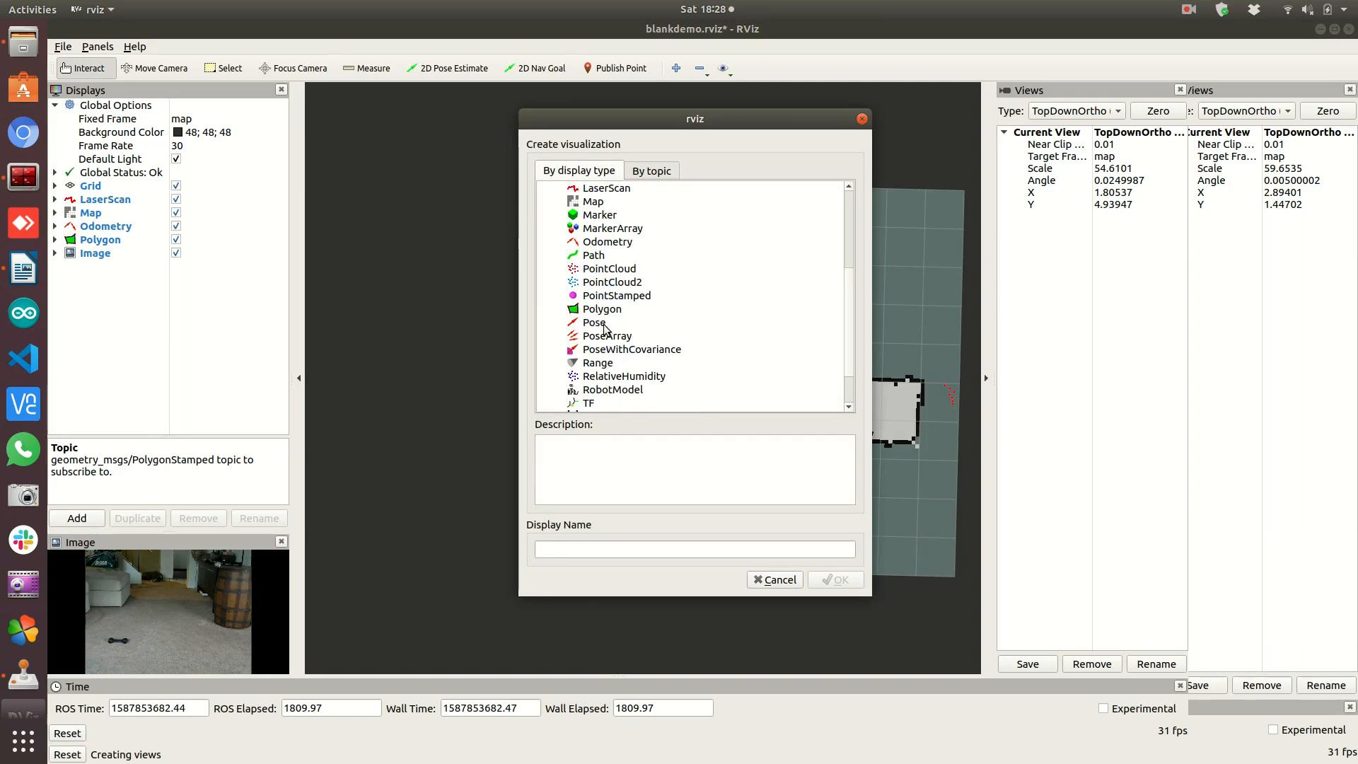
pyautogui.click(595, 323)
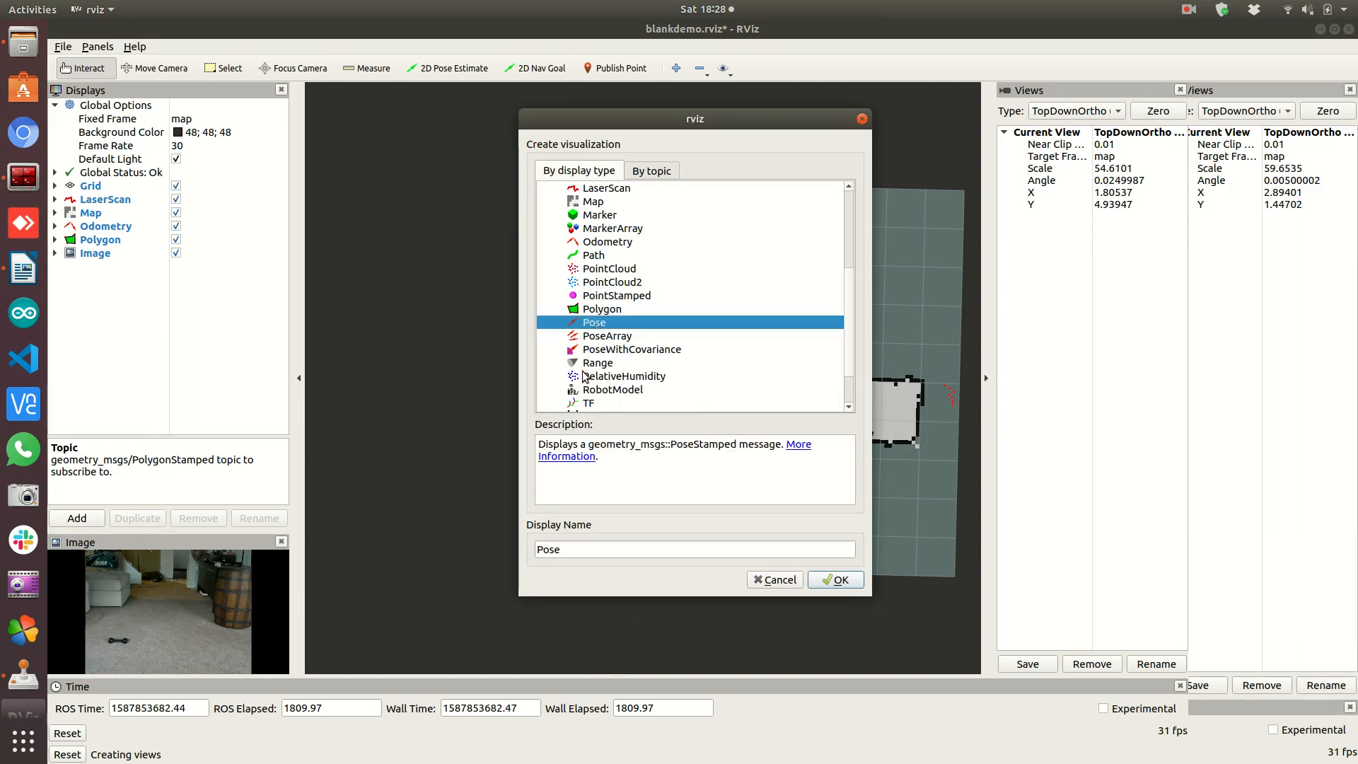
pyautogui.moveTo(549, 458)
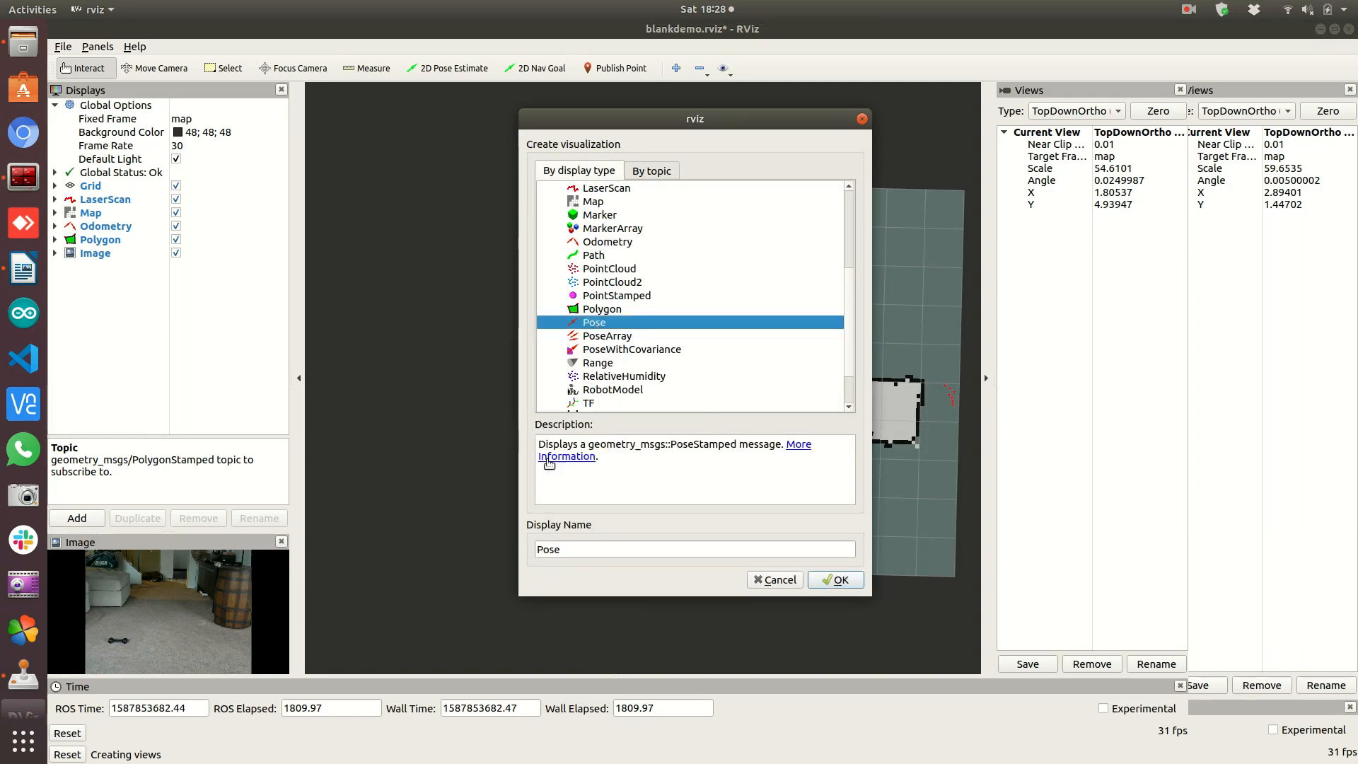
pyautogui.moveTo(594, 456)
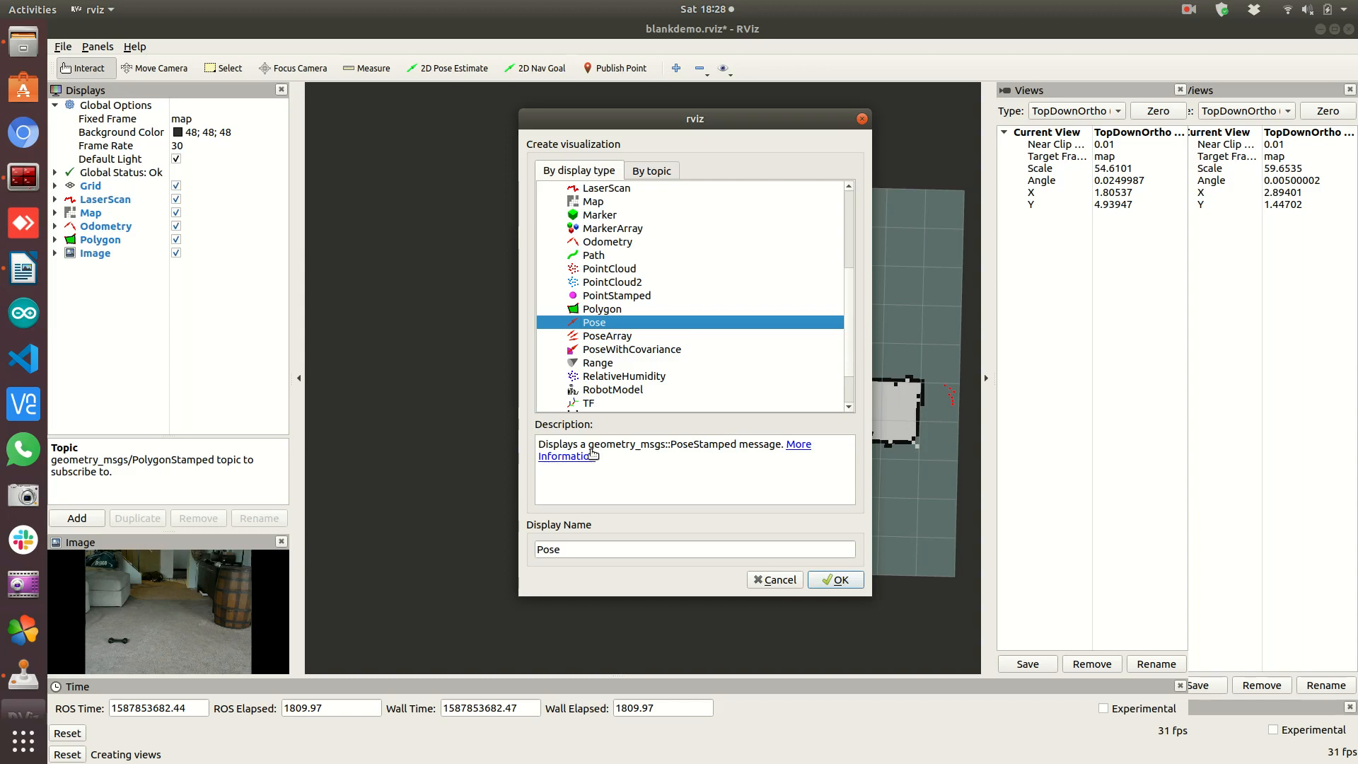
pyautogui.moveTo(652, 456)
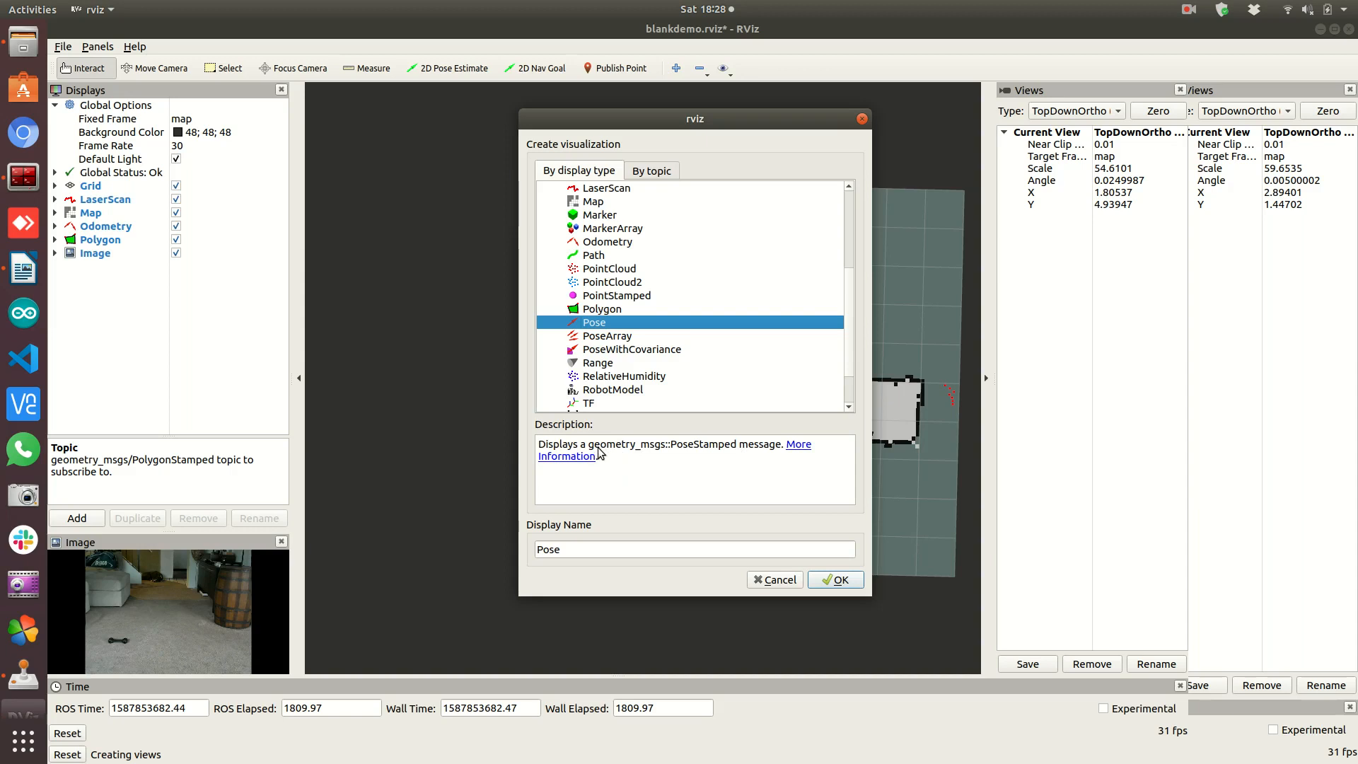
pyautogui.moveTo(685, 459)
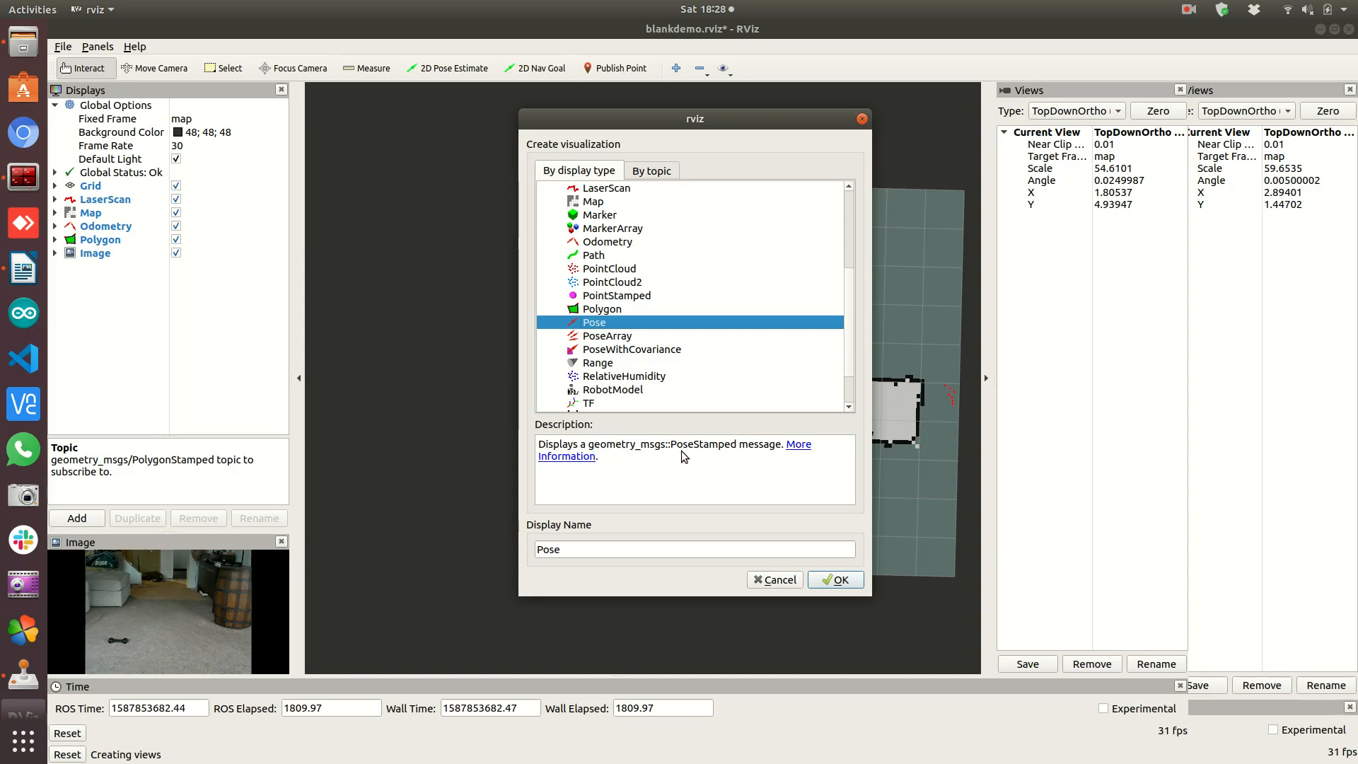
pyautogui.moveTo(653, 499)
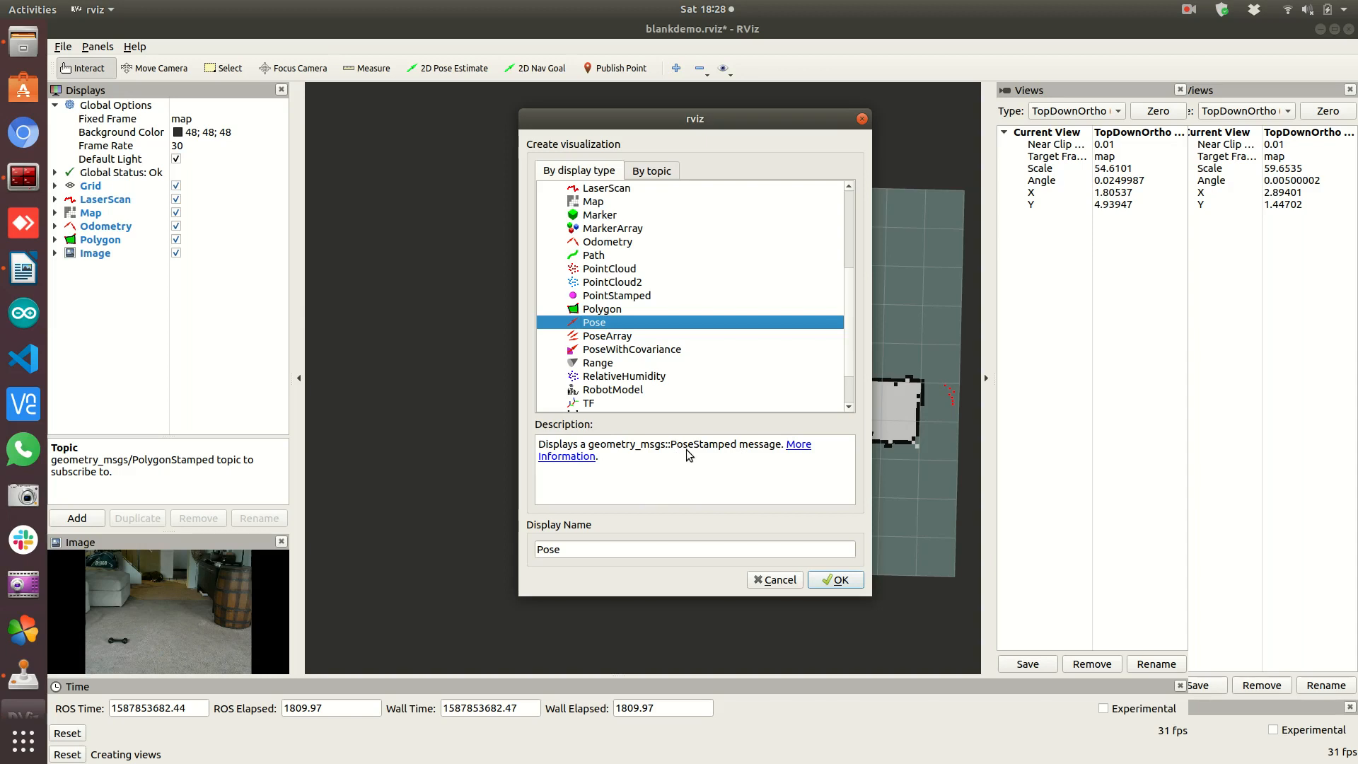
pyautogui.moveTo(617, 468)
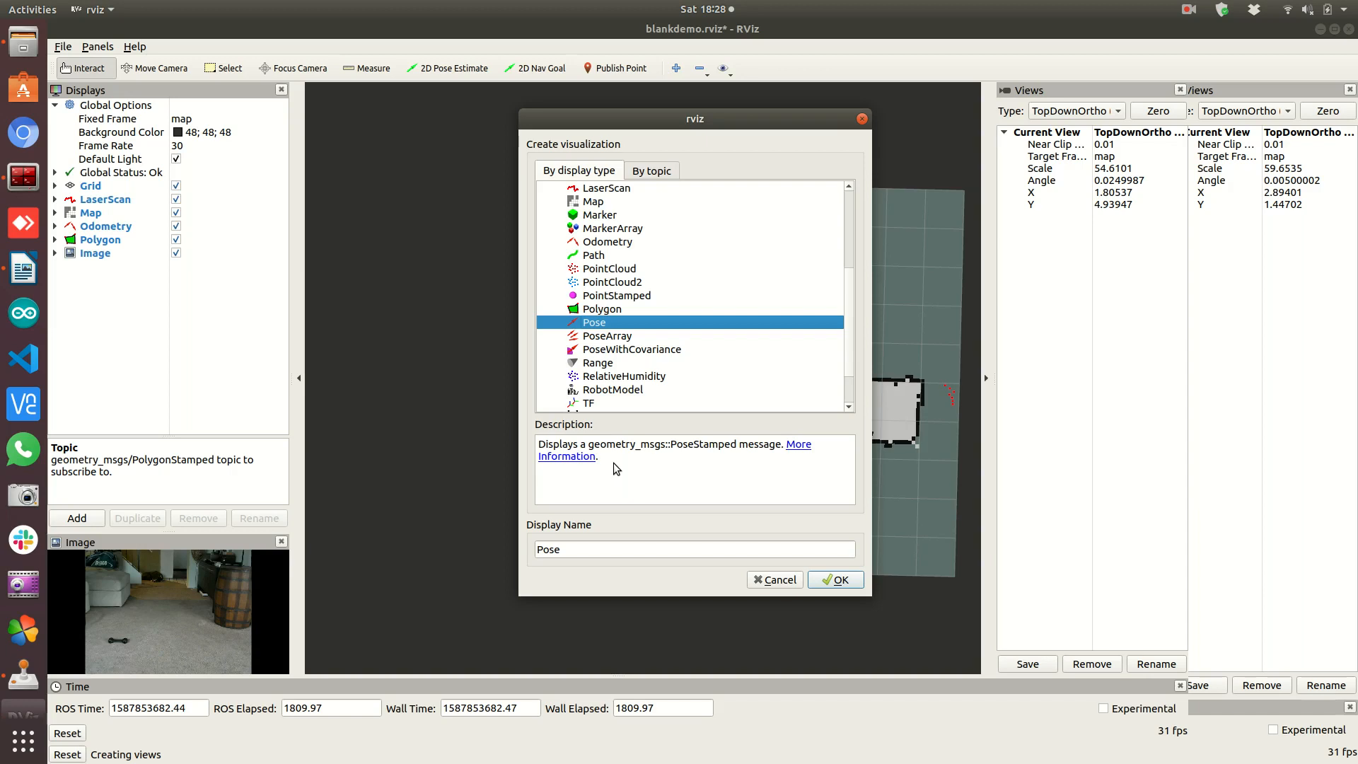
pyautogui.moveTo(668, 519)
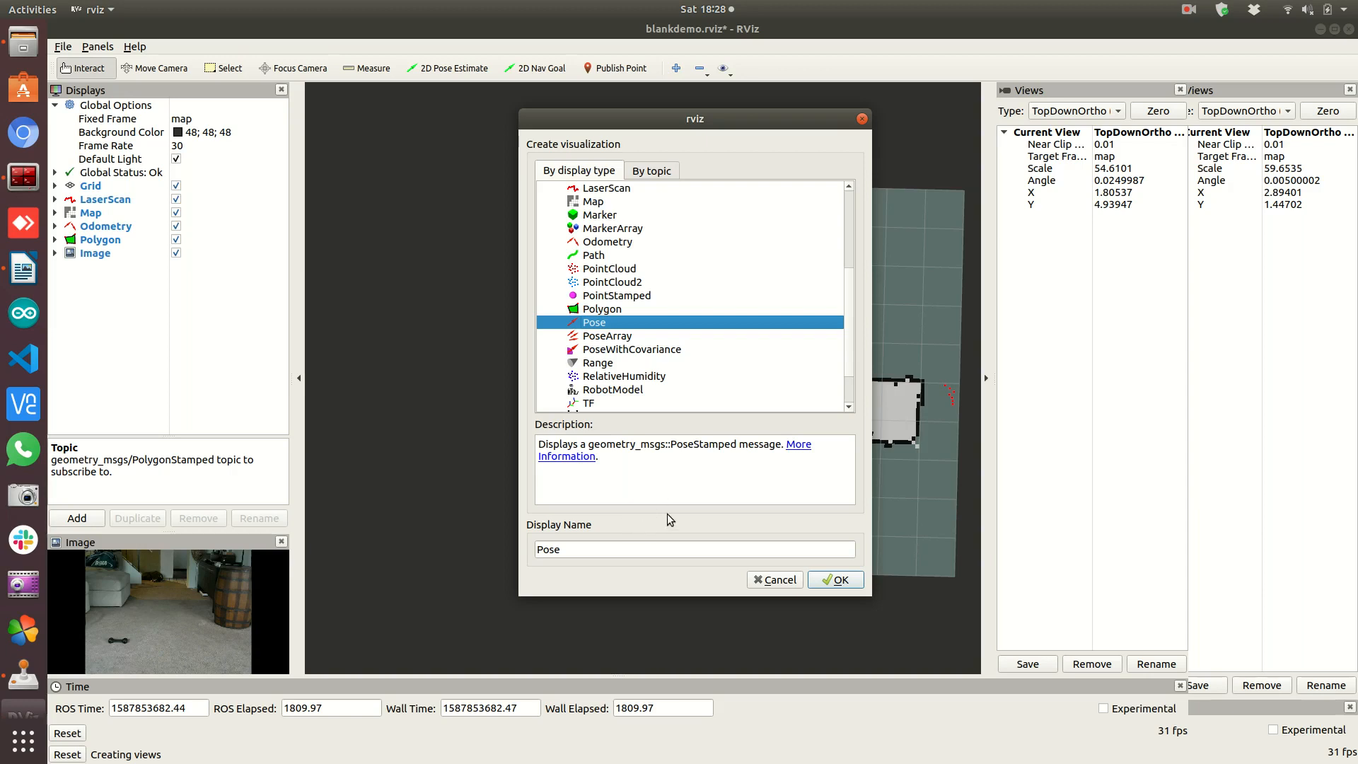
pyautogui.moveTo(715, 478)
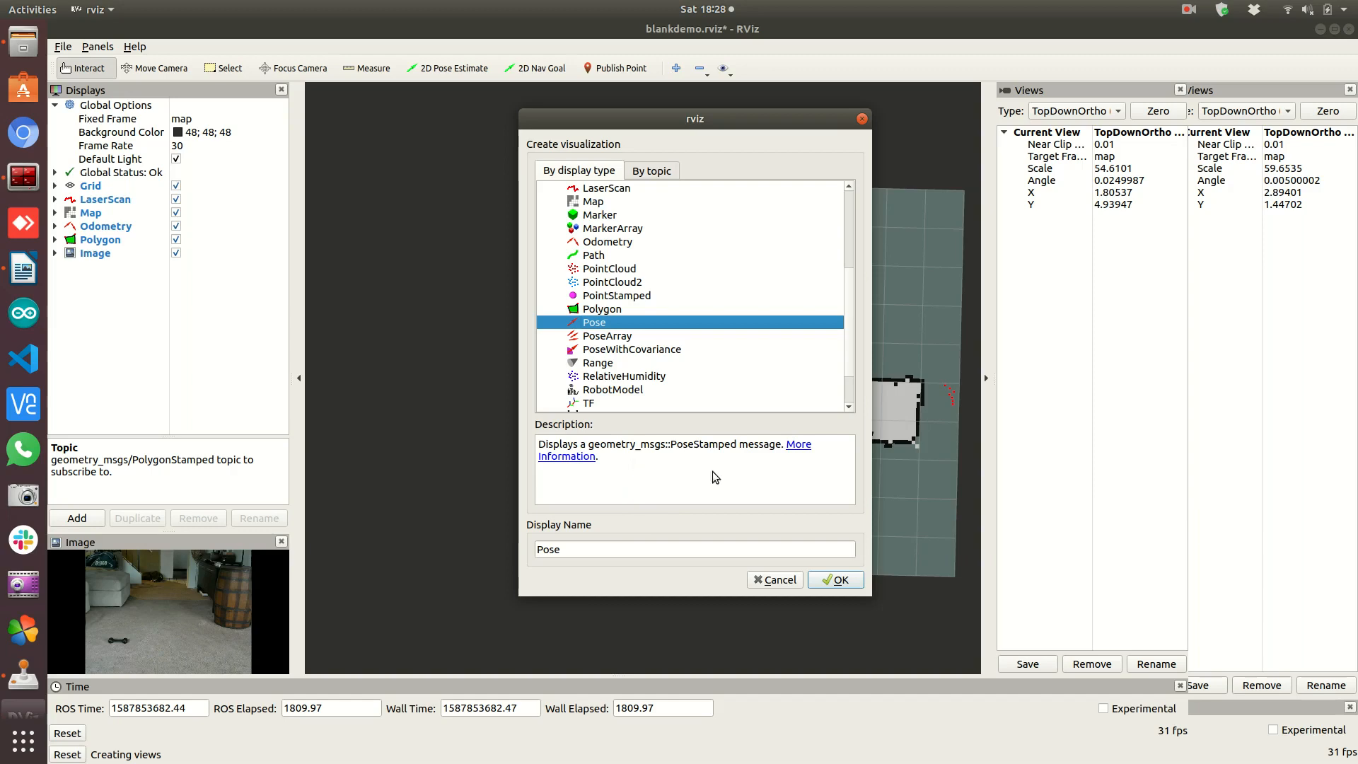
pyautogui.click(776, 580)
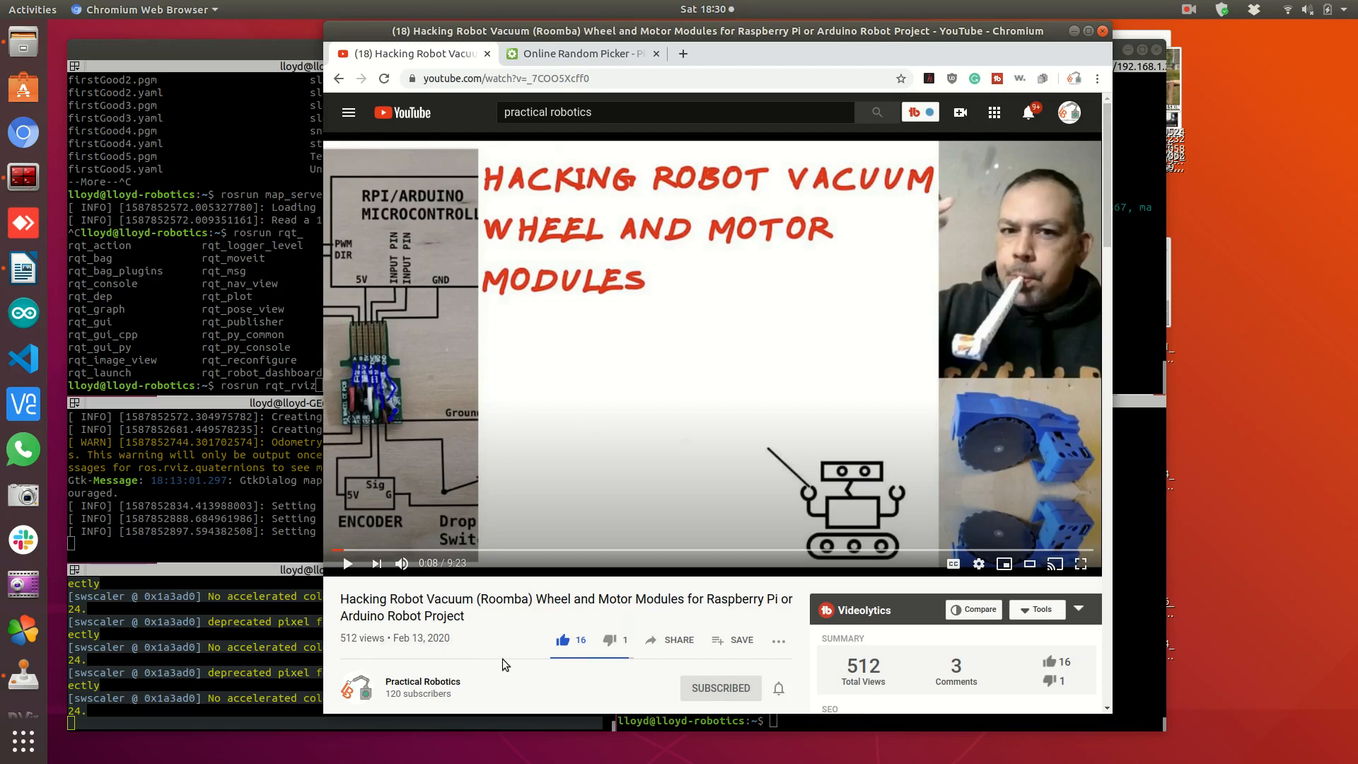
pyautogui.moveTo(500, 658)
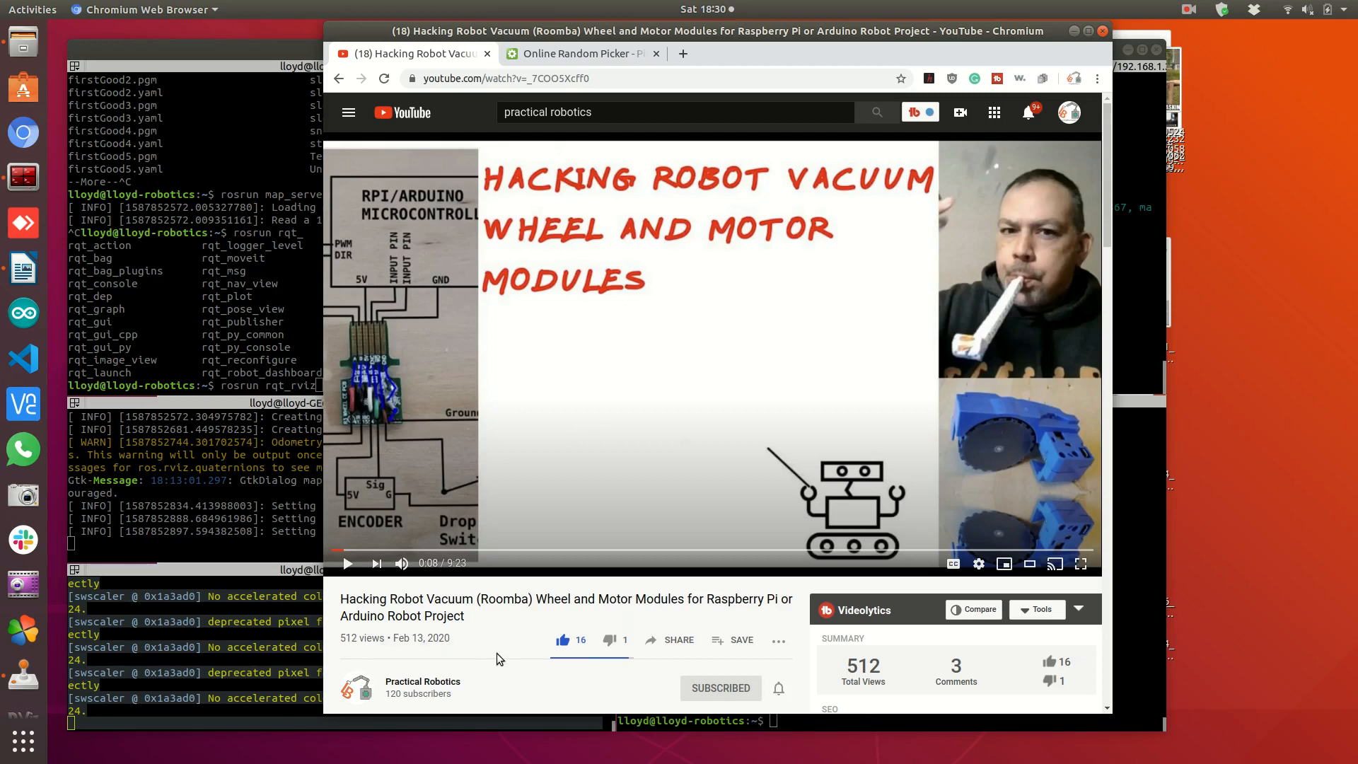
pyautogui.moveTo(490, 597)
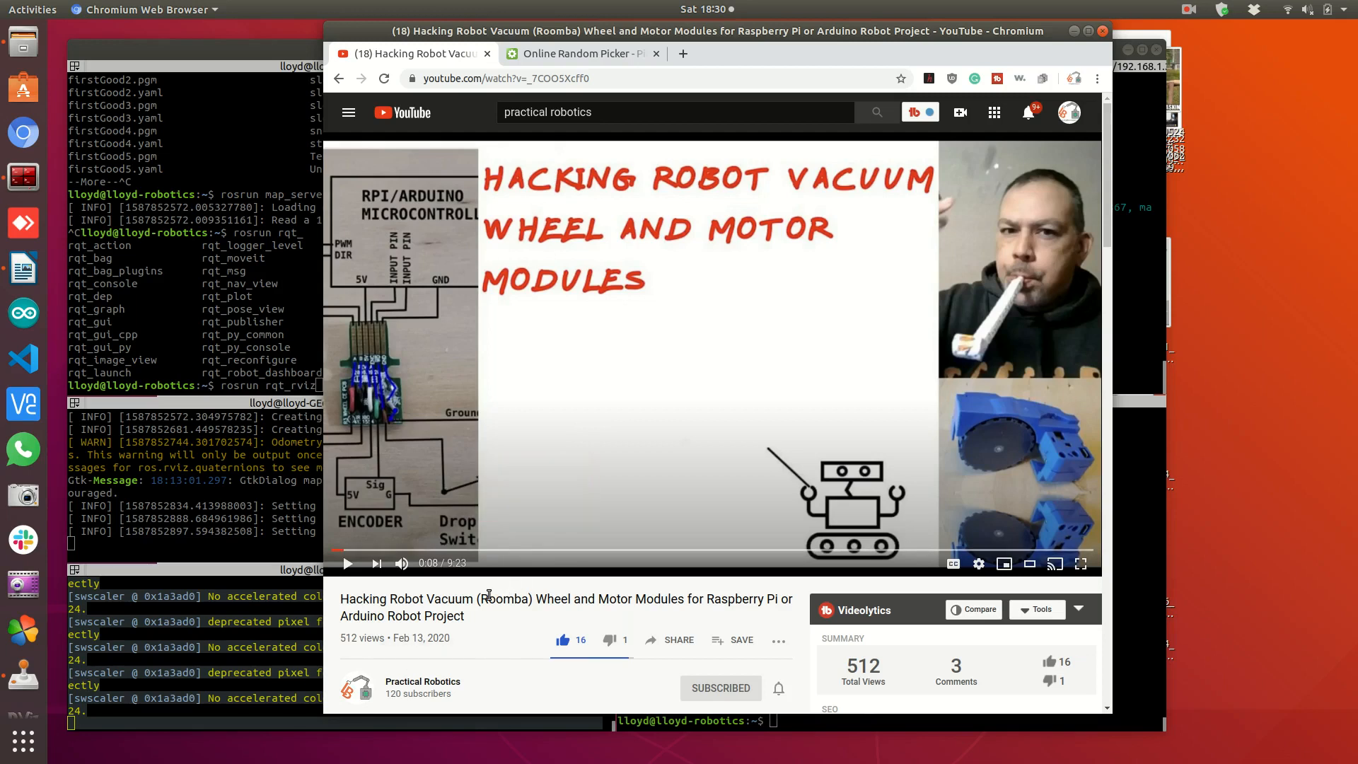
# Review the video's three comments and switch to the Online Random Picker tab
pyautogui.scroll(-3)
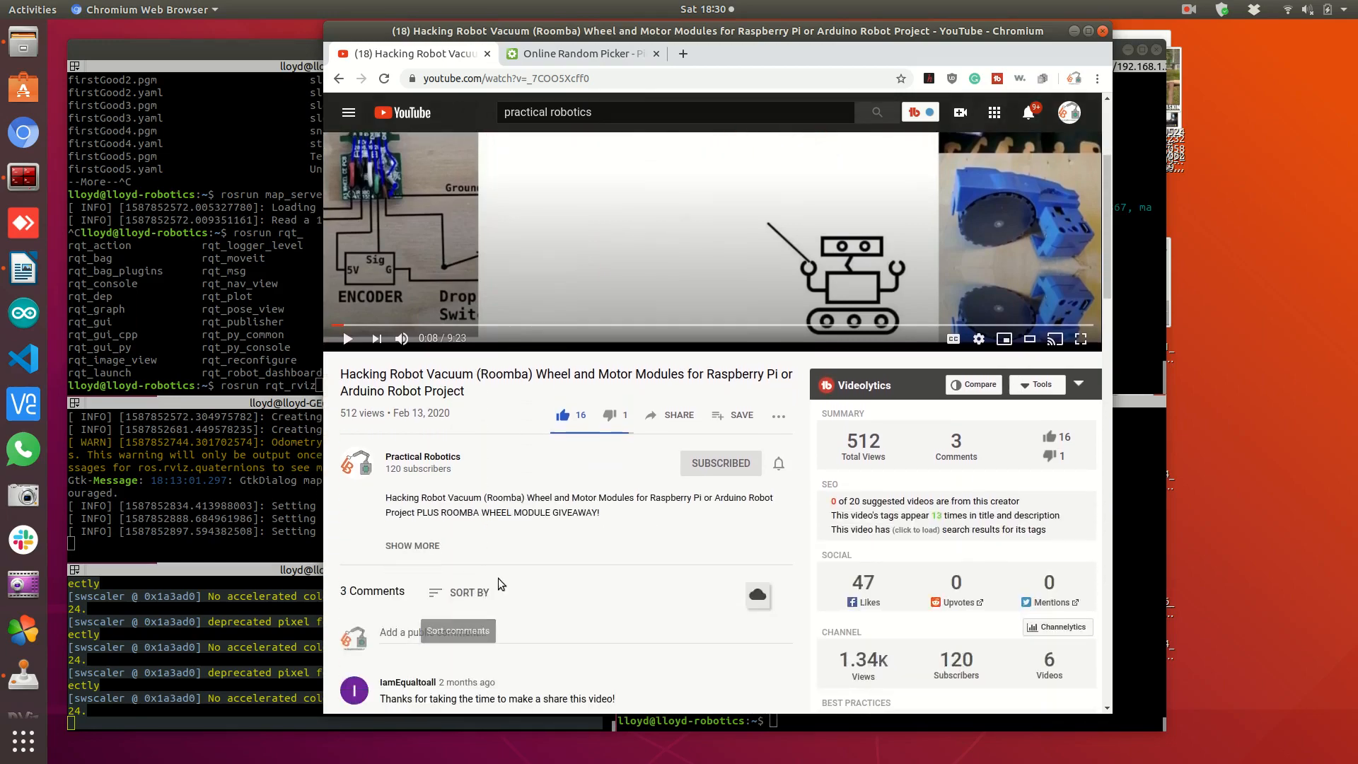
pyautogui.scroll(-3)
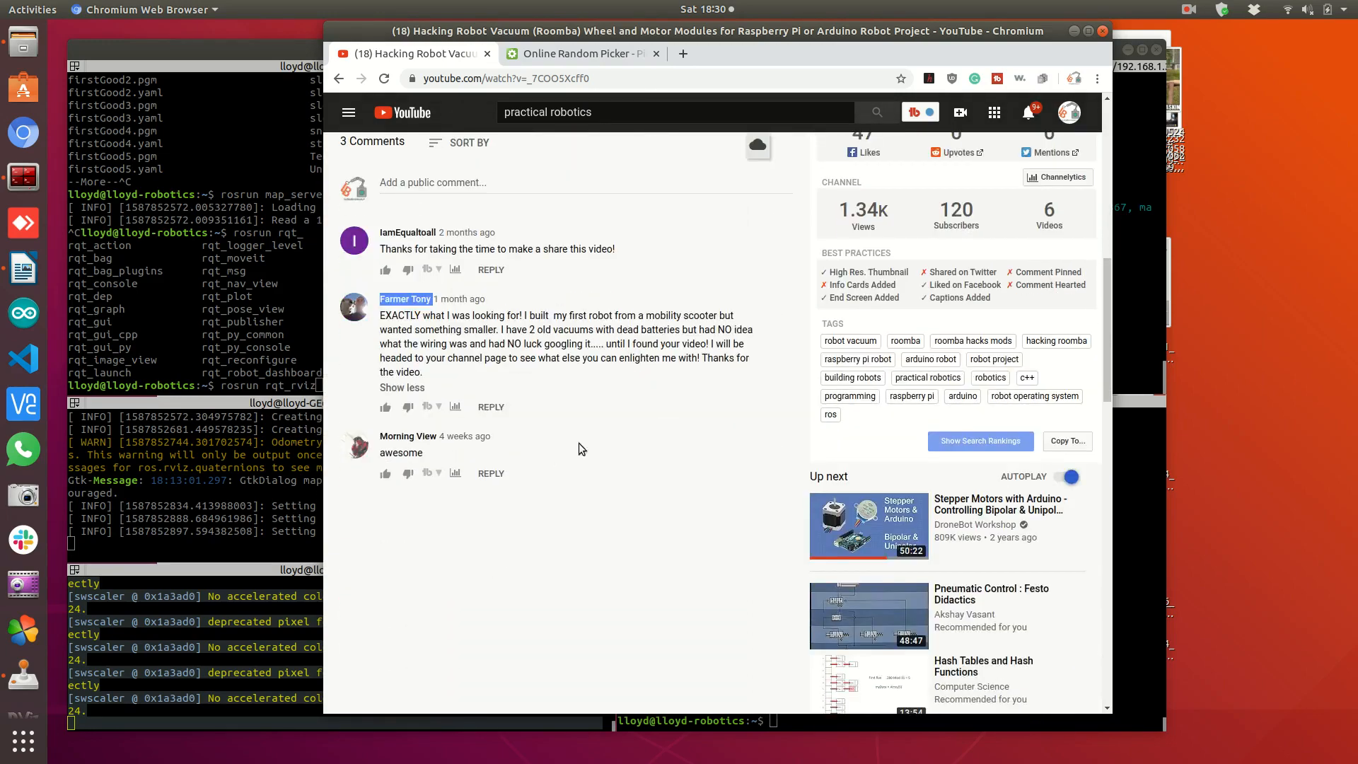
pyautogui.click(583, 54)
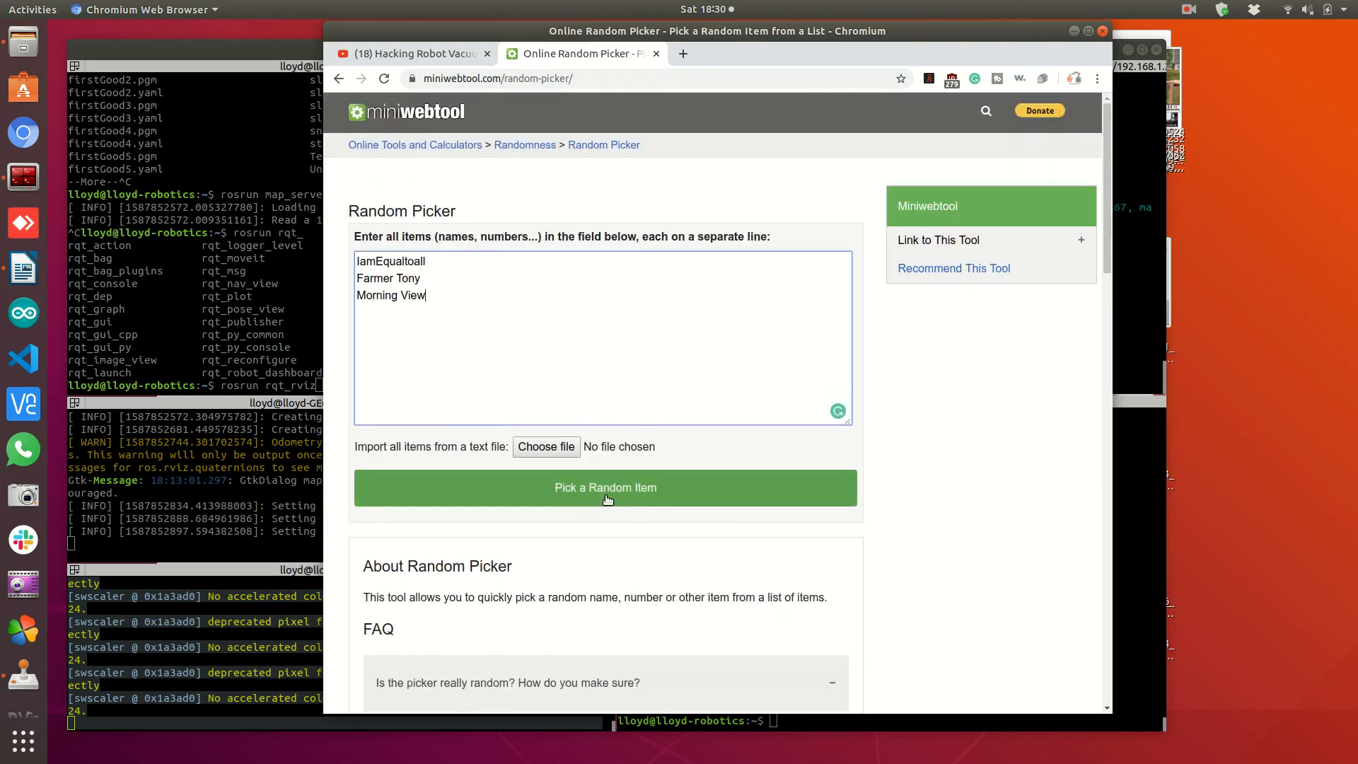
pyautogui.click(605, 487)
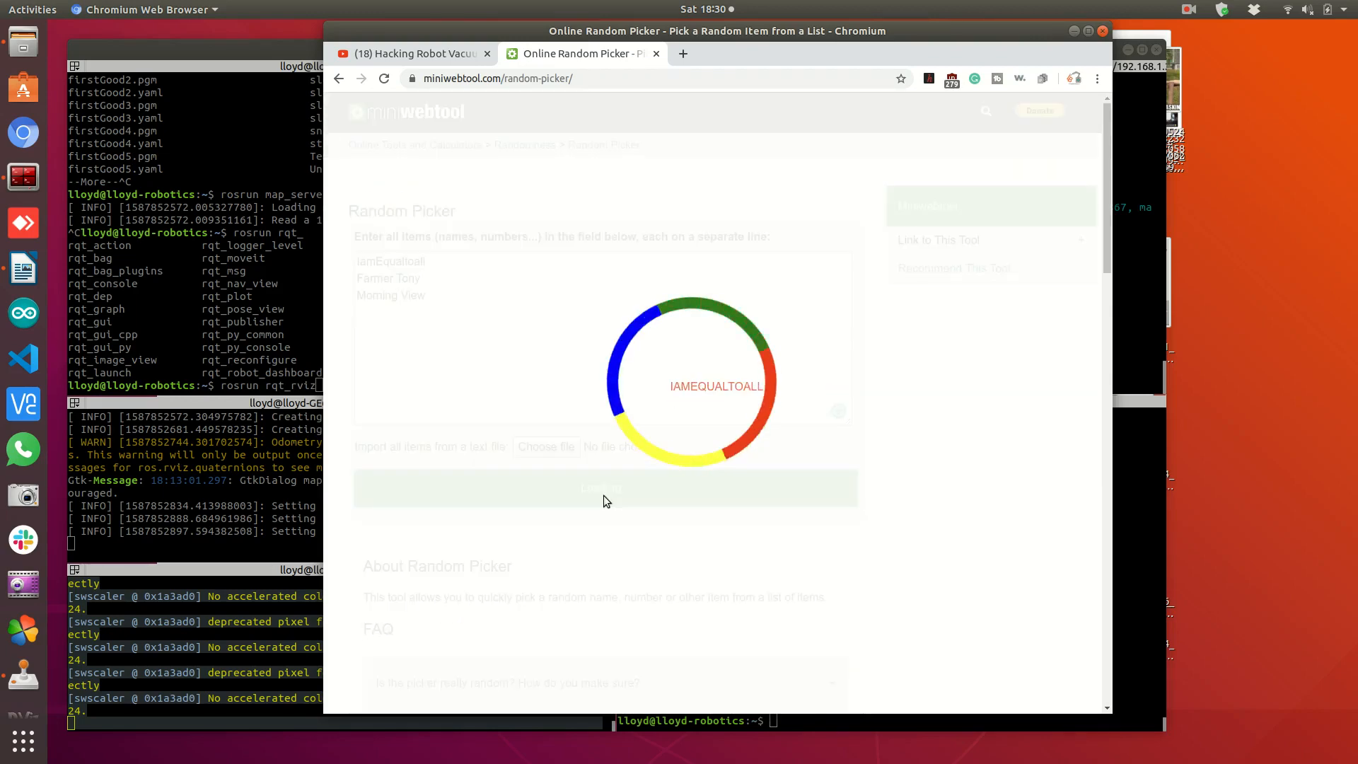
pyautogui.click(606, 488)
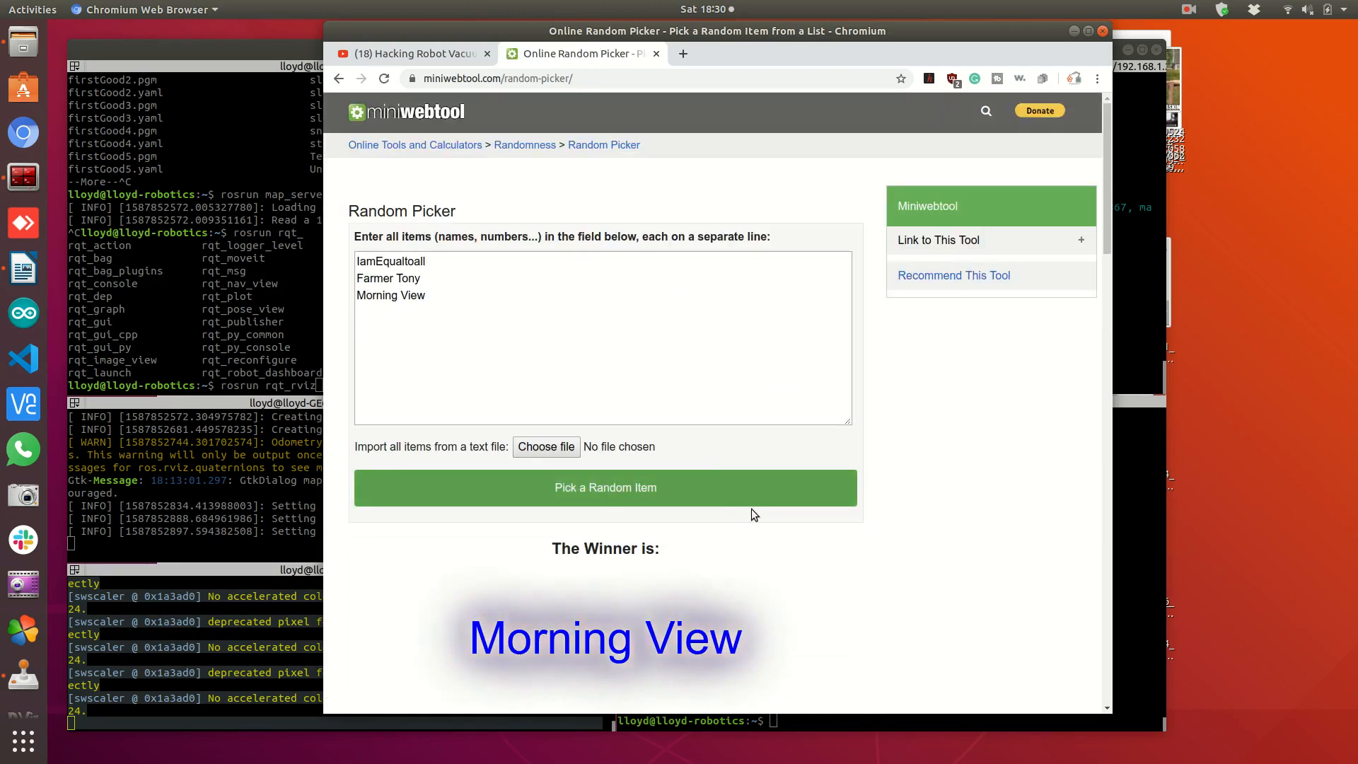
pyautogui.scroll(-3)
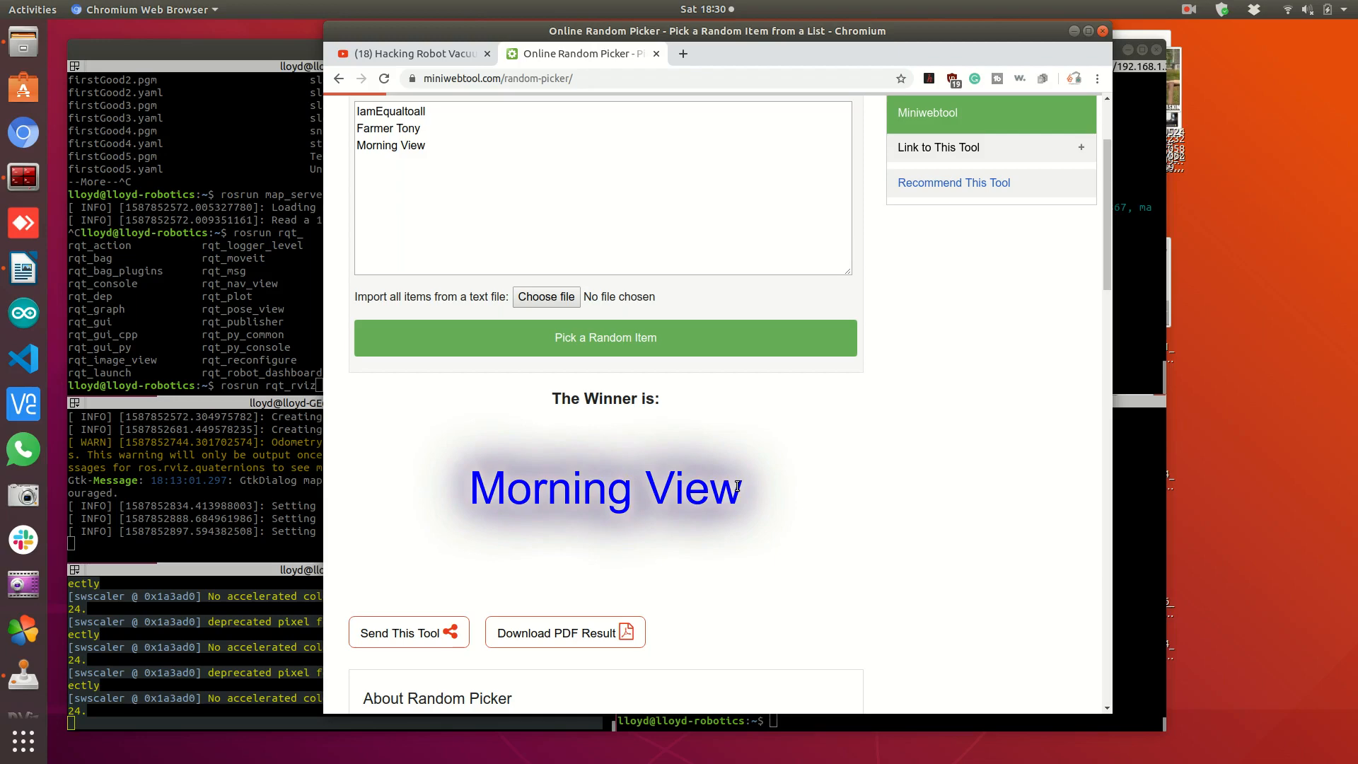
pyautogui.scroll(3)
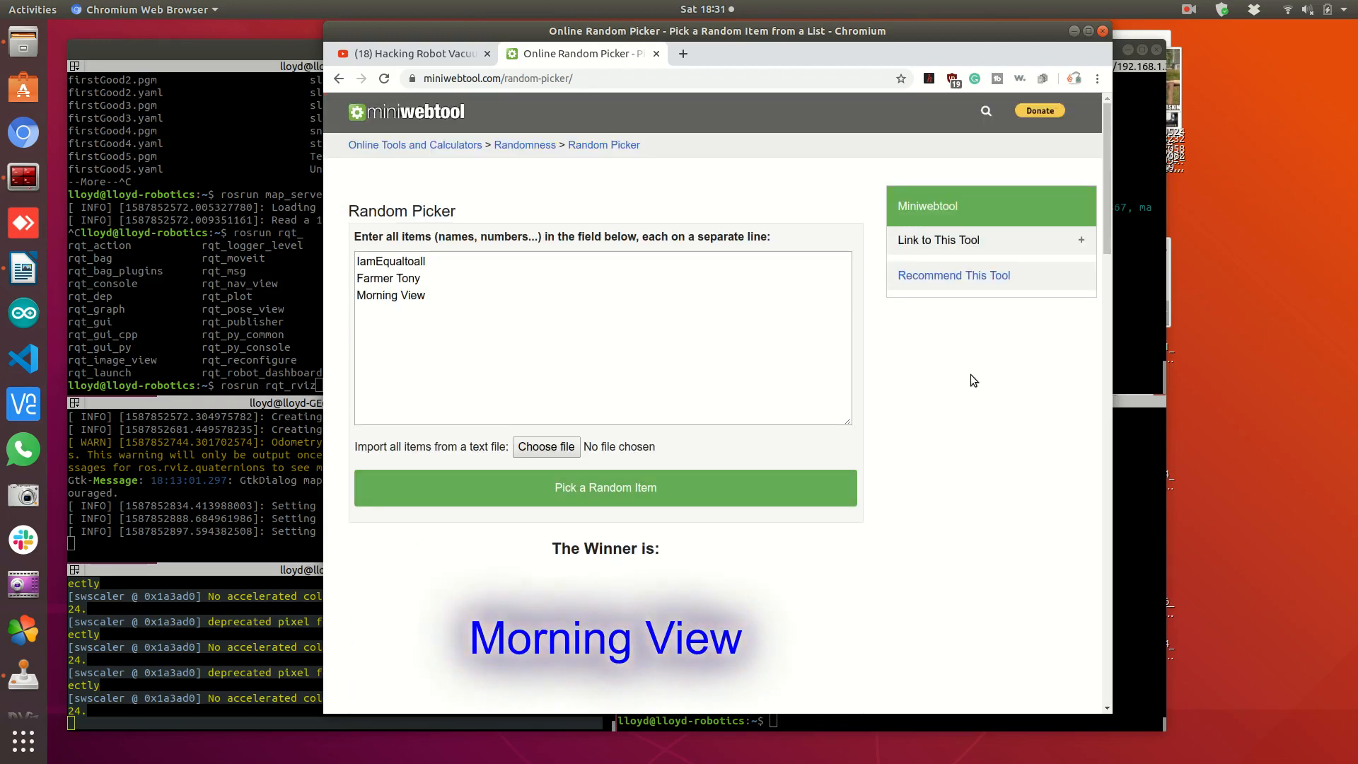
pyautogui.moveTo(464, 207)
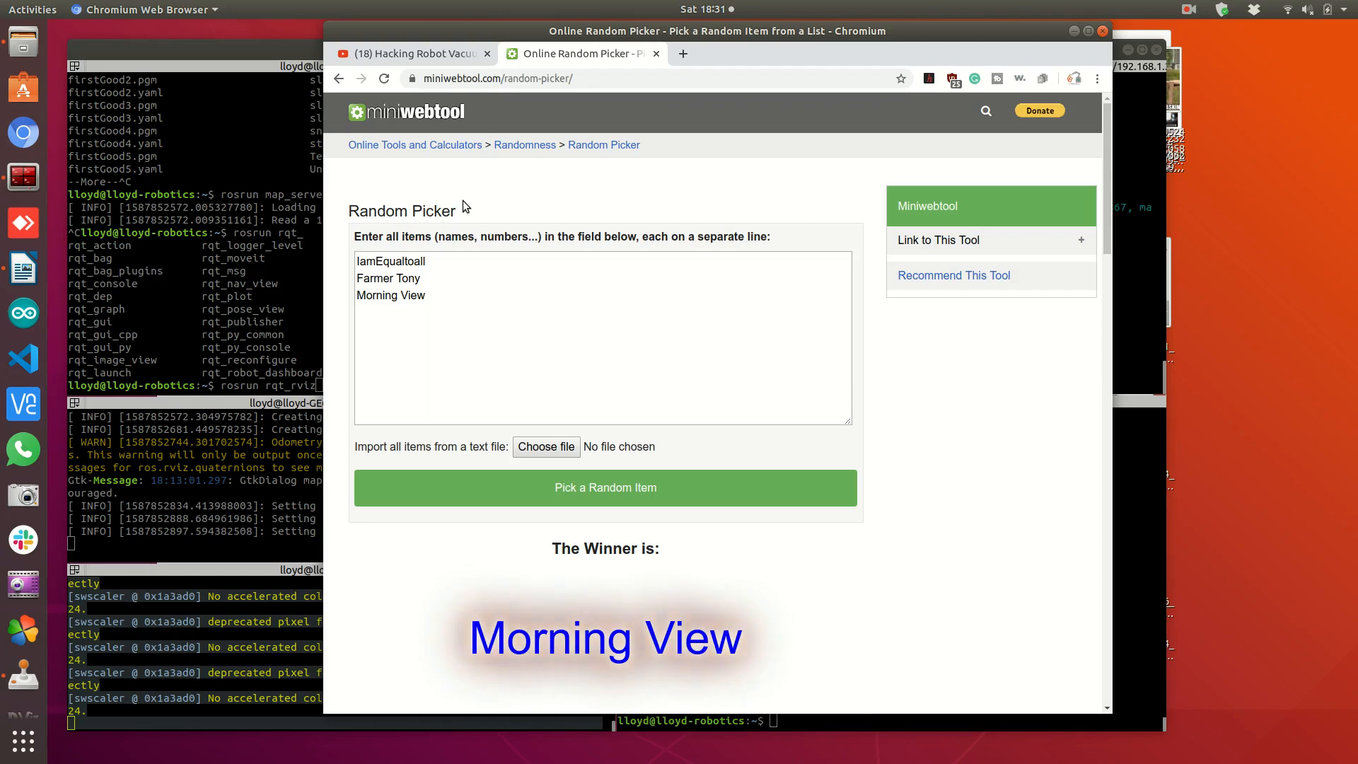